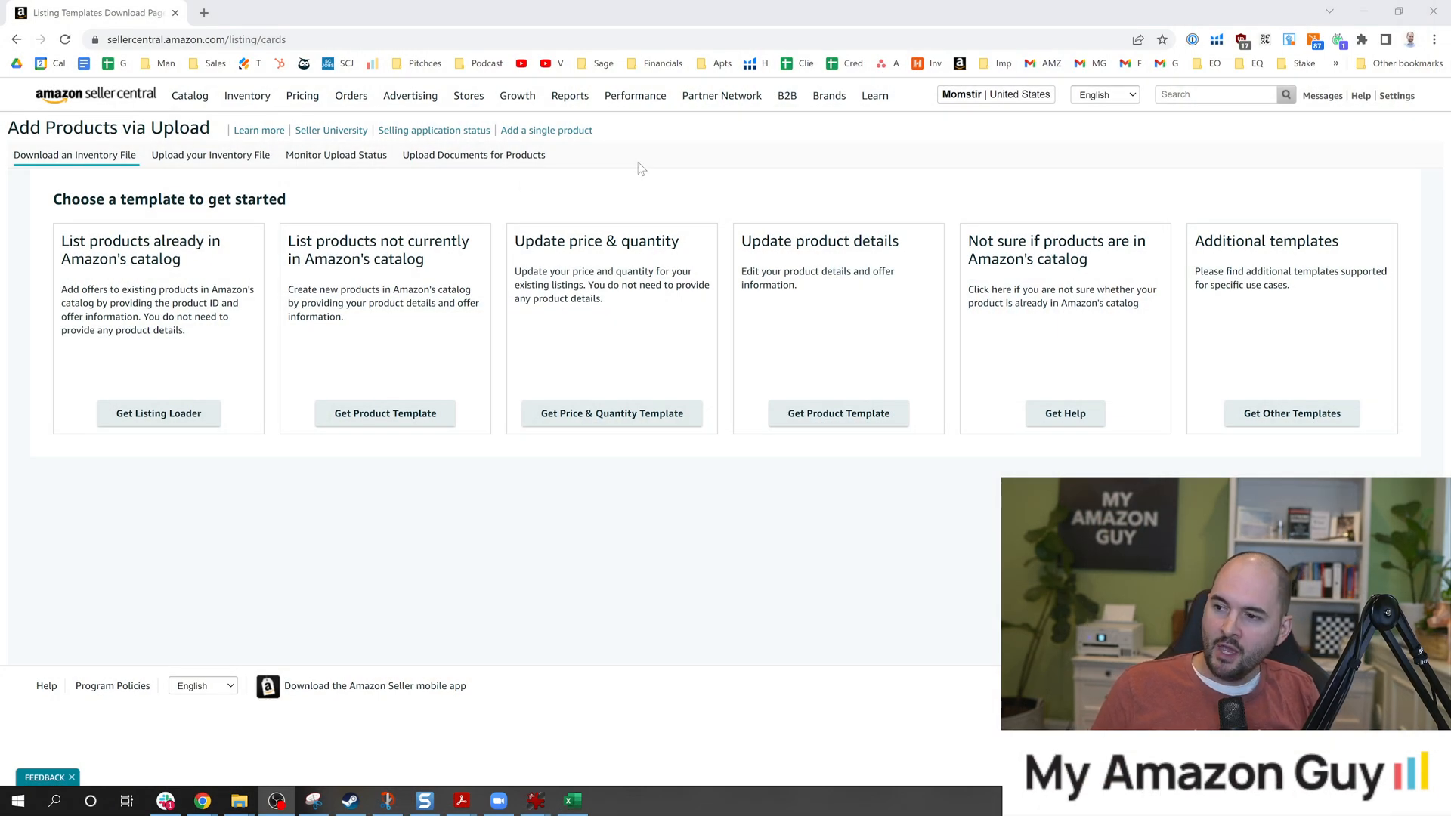
Download the Amazon.com Listing Loader flat file and view it in Excel.
left_click(189, 95)
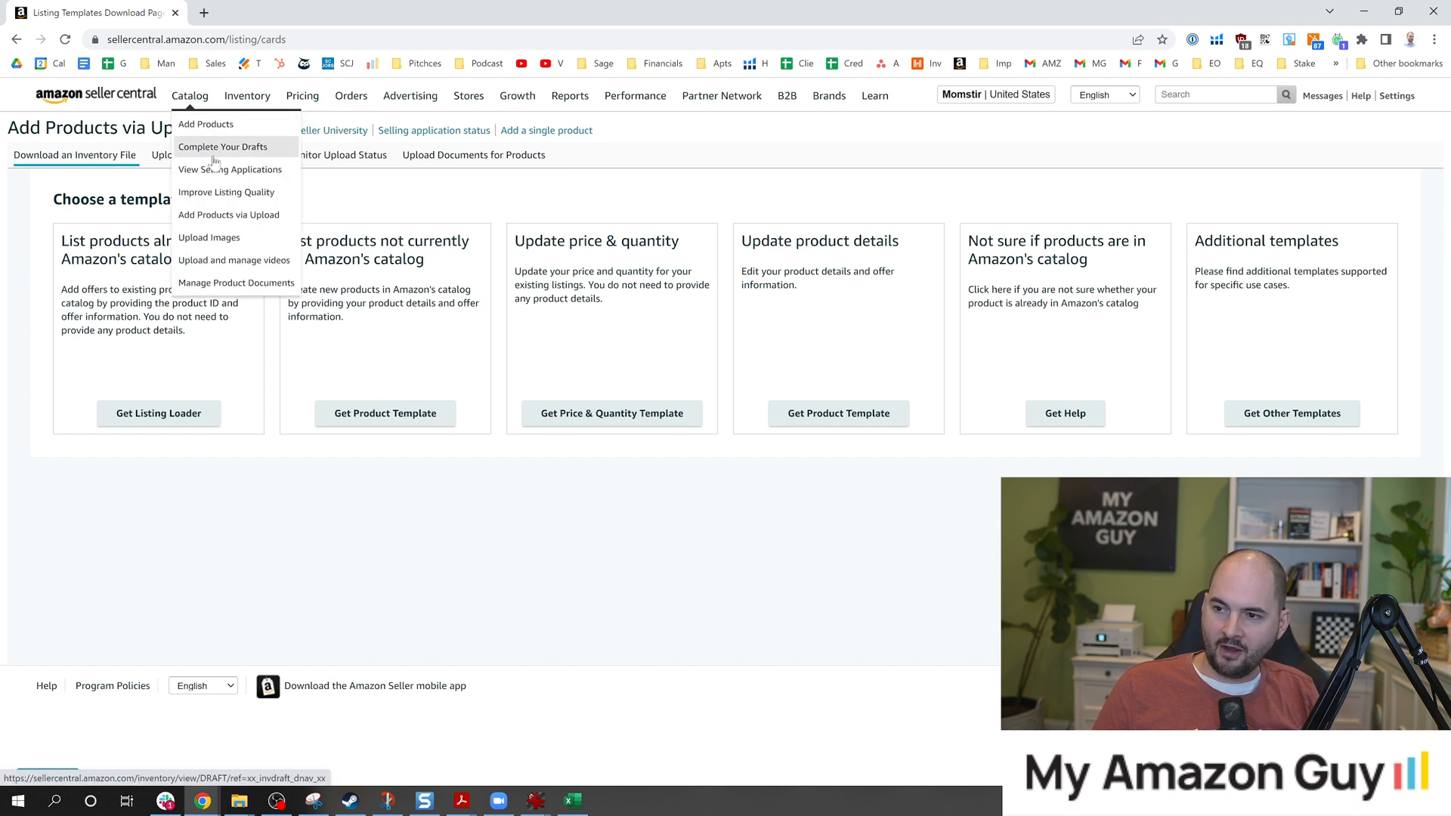
mouse_move(228, 215)
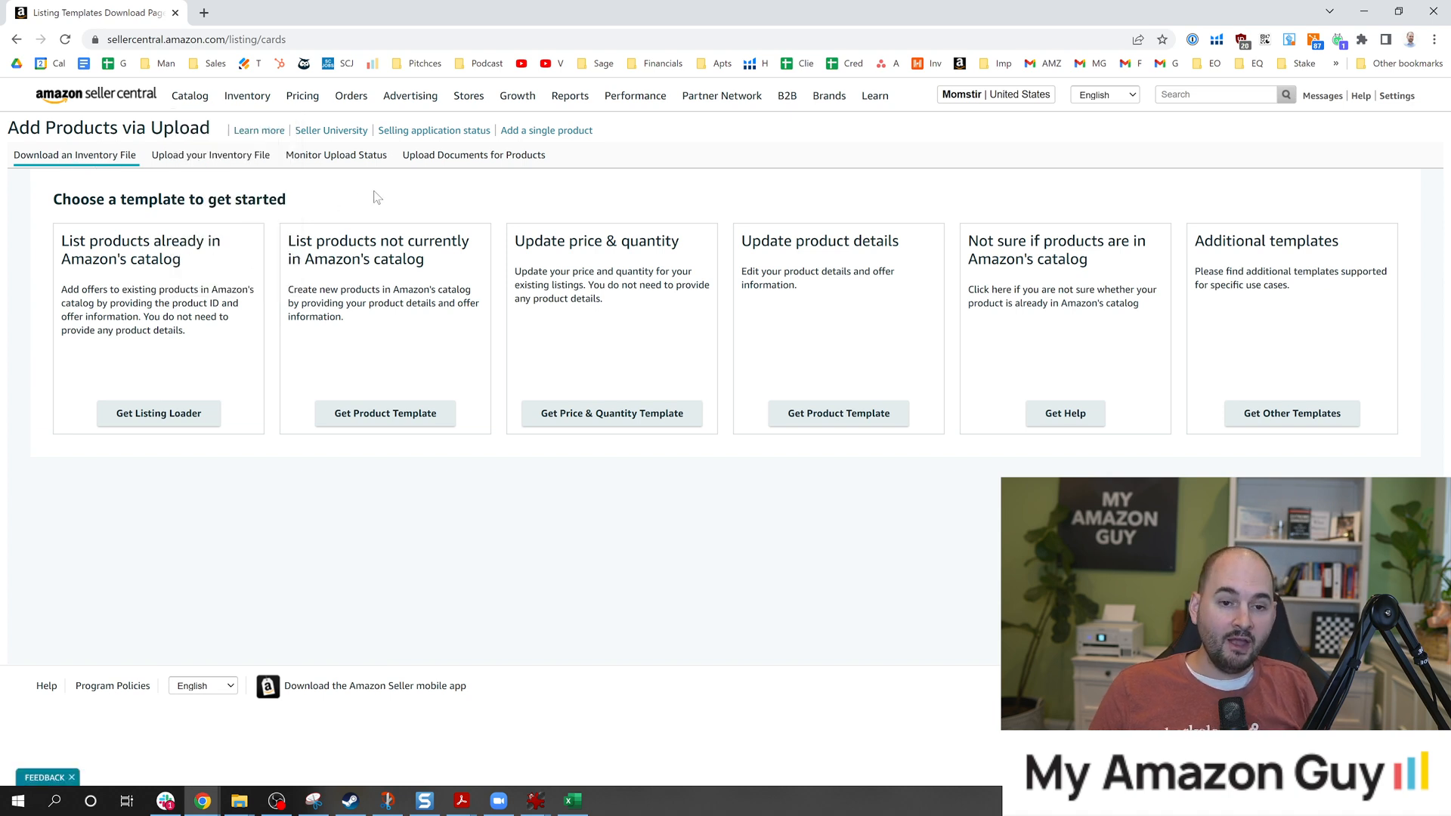
mouse_move(562, 214)
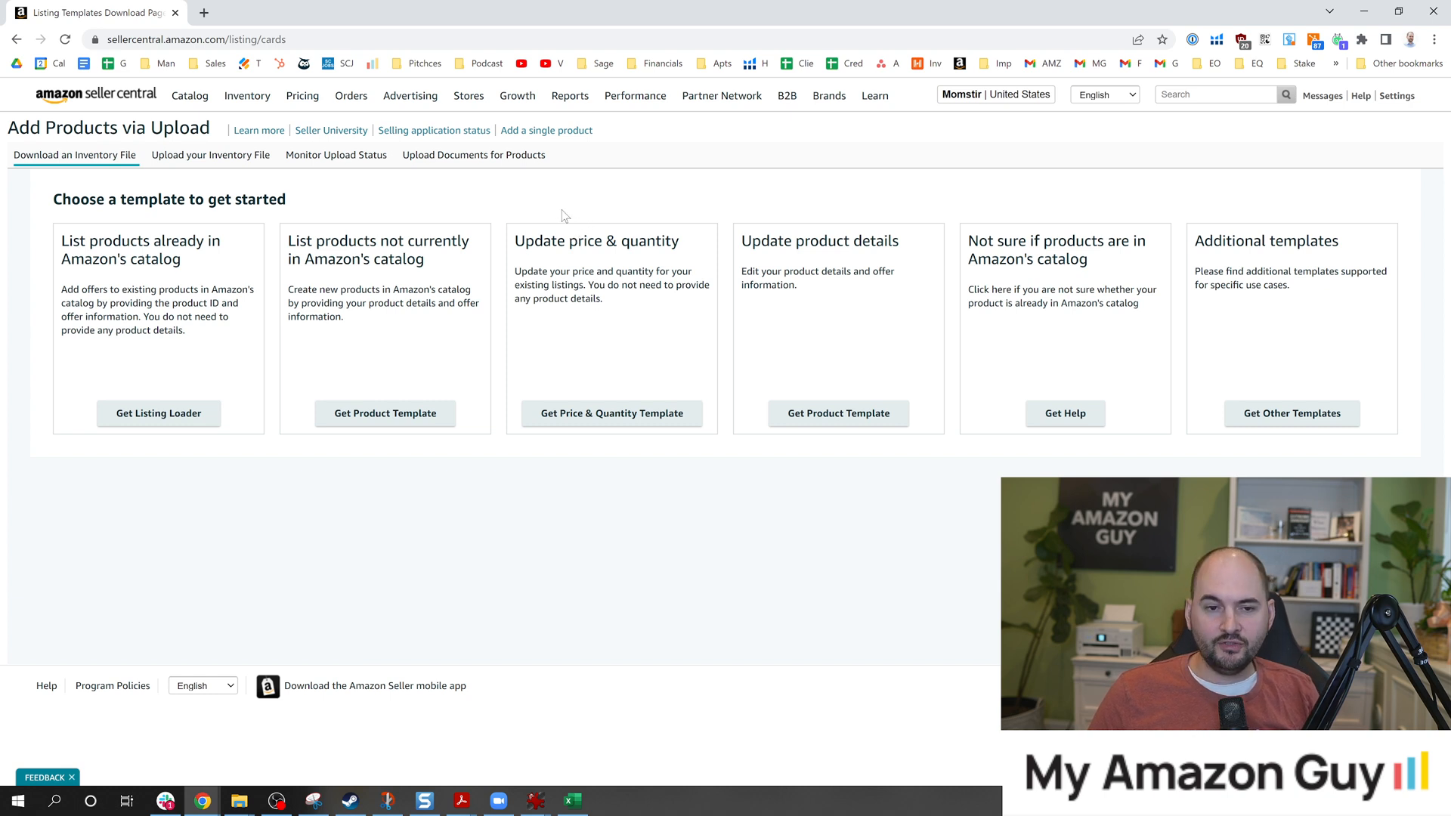
mouse_move(545, 199)
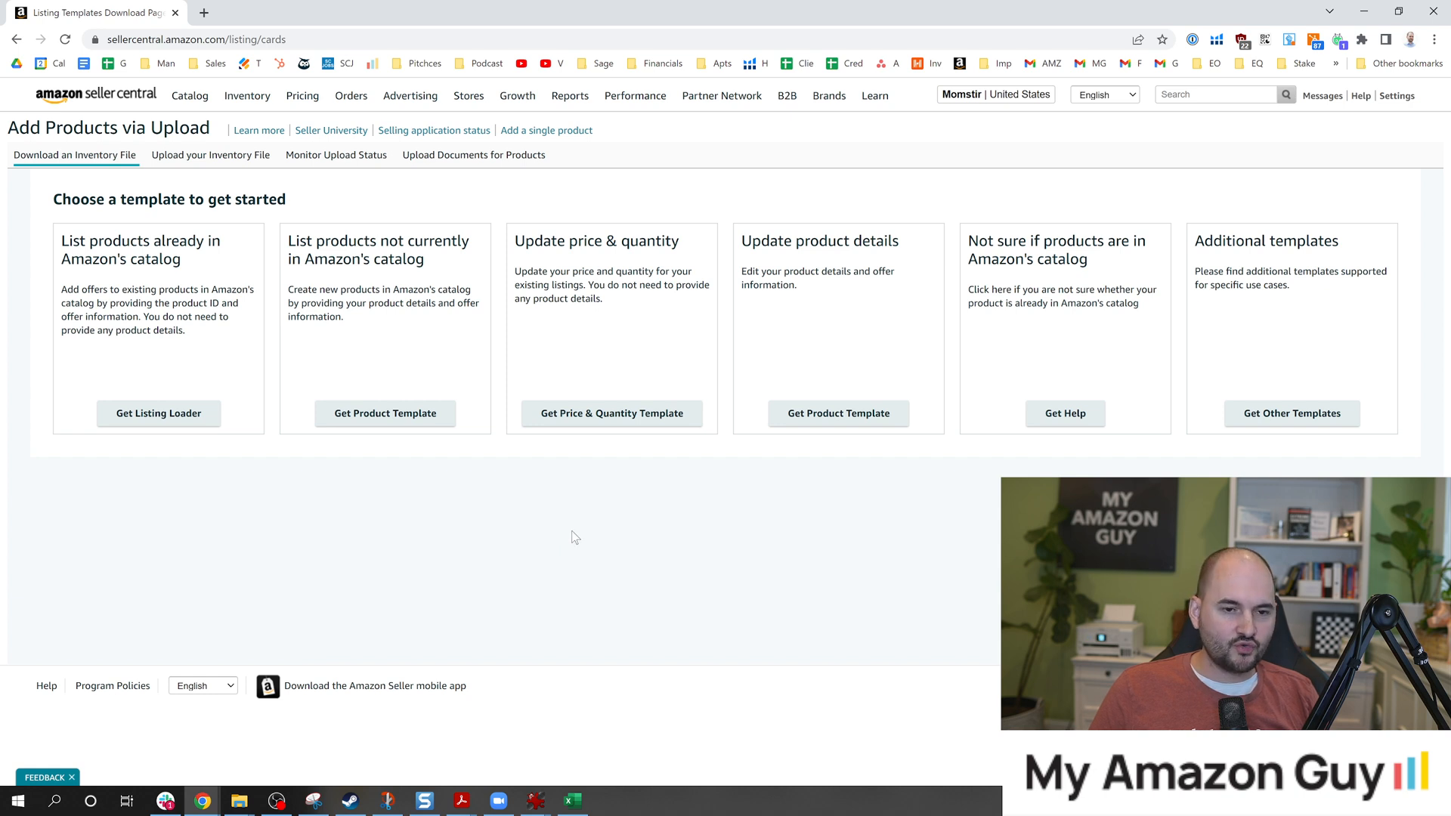
mouse_move(158, 413)
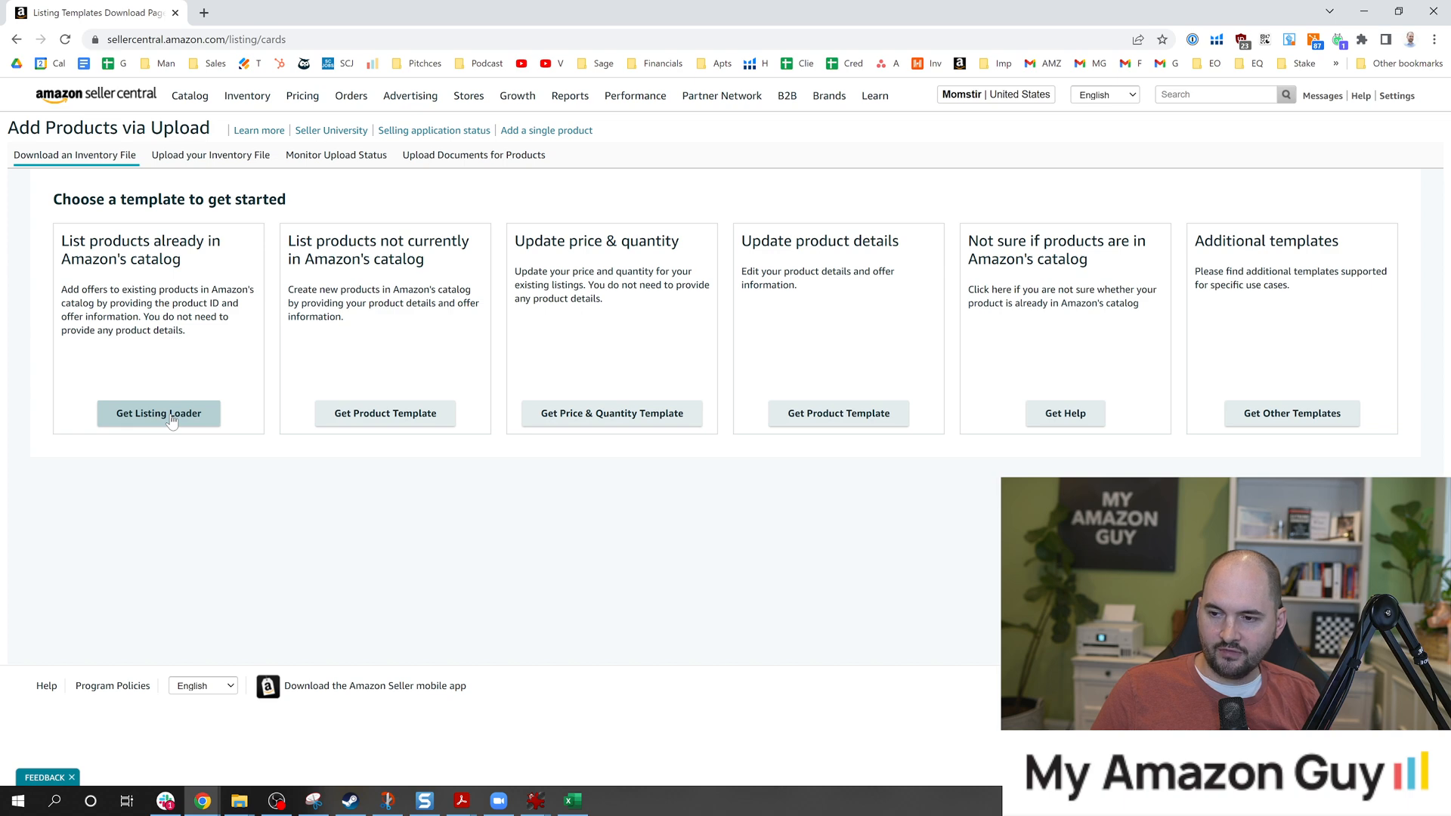
left_click(157, 413)
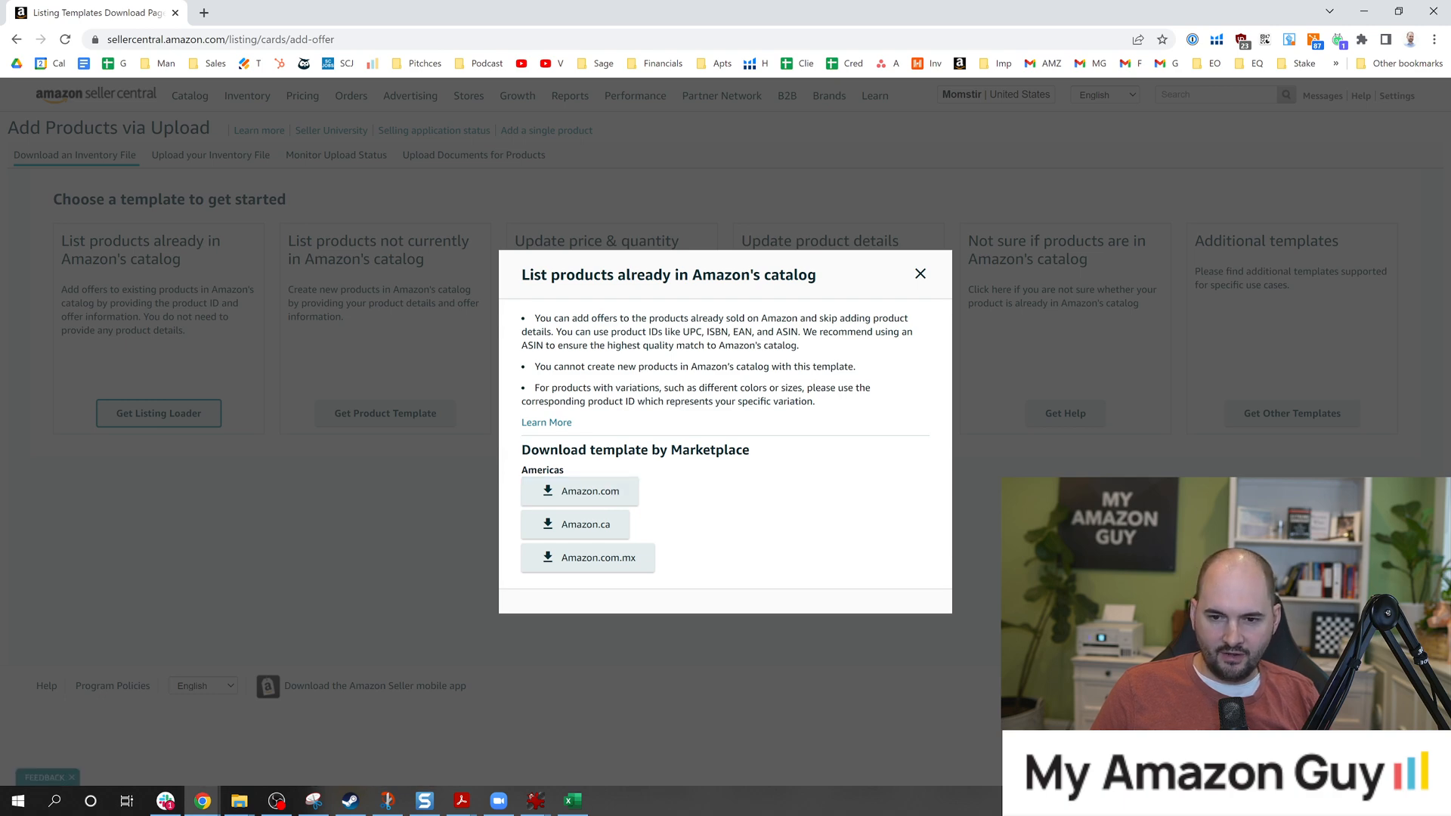
left_click(578, 490)
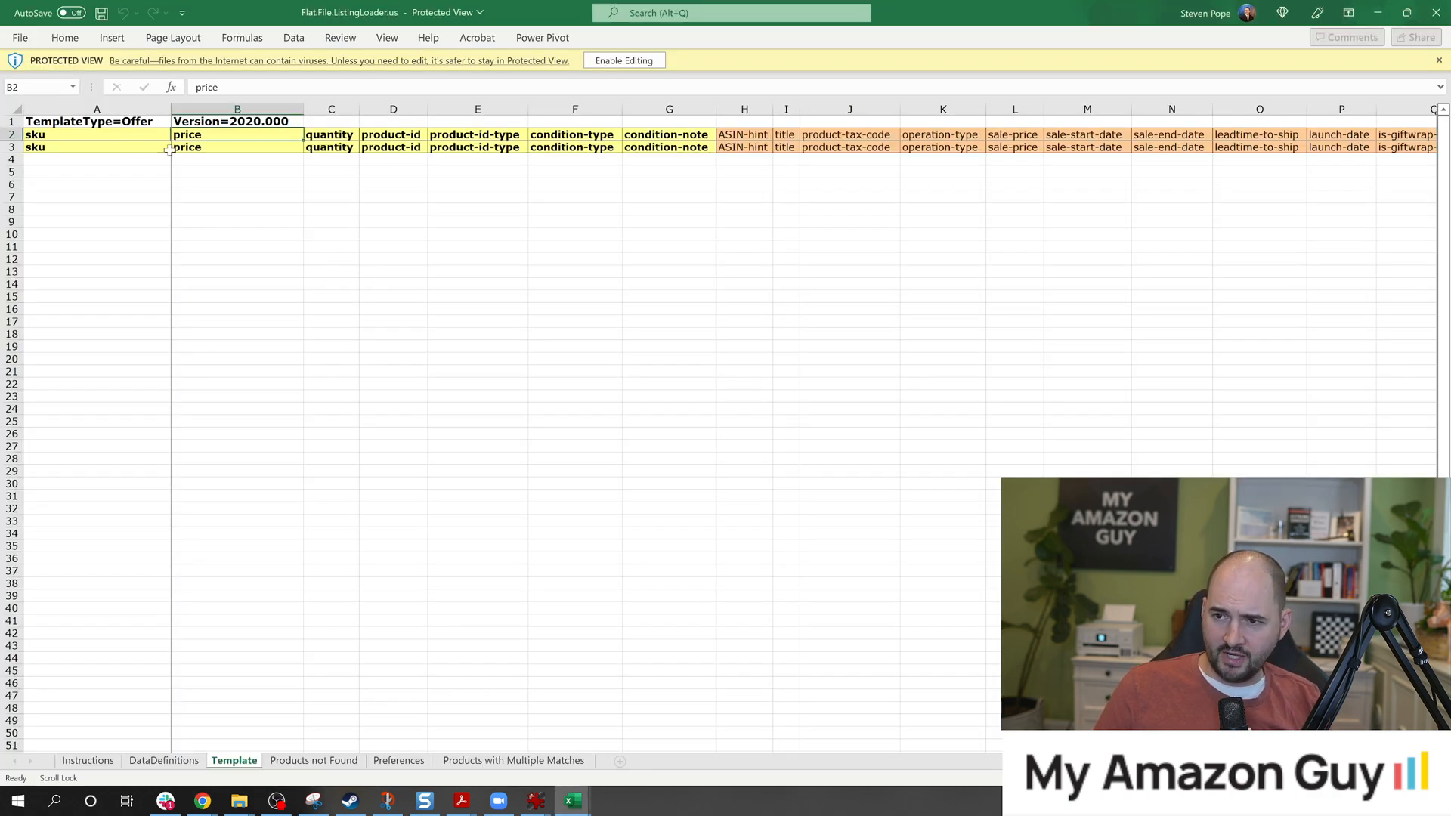
mouse_move(800, 286)
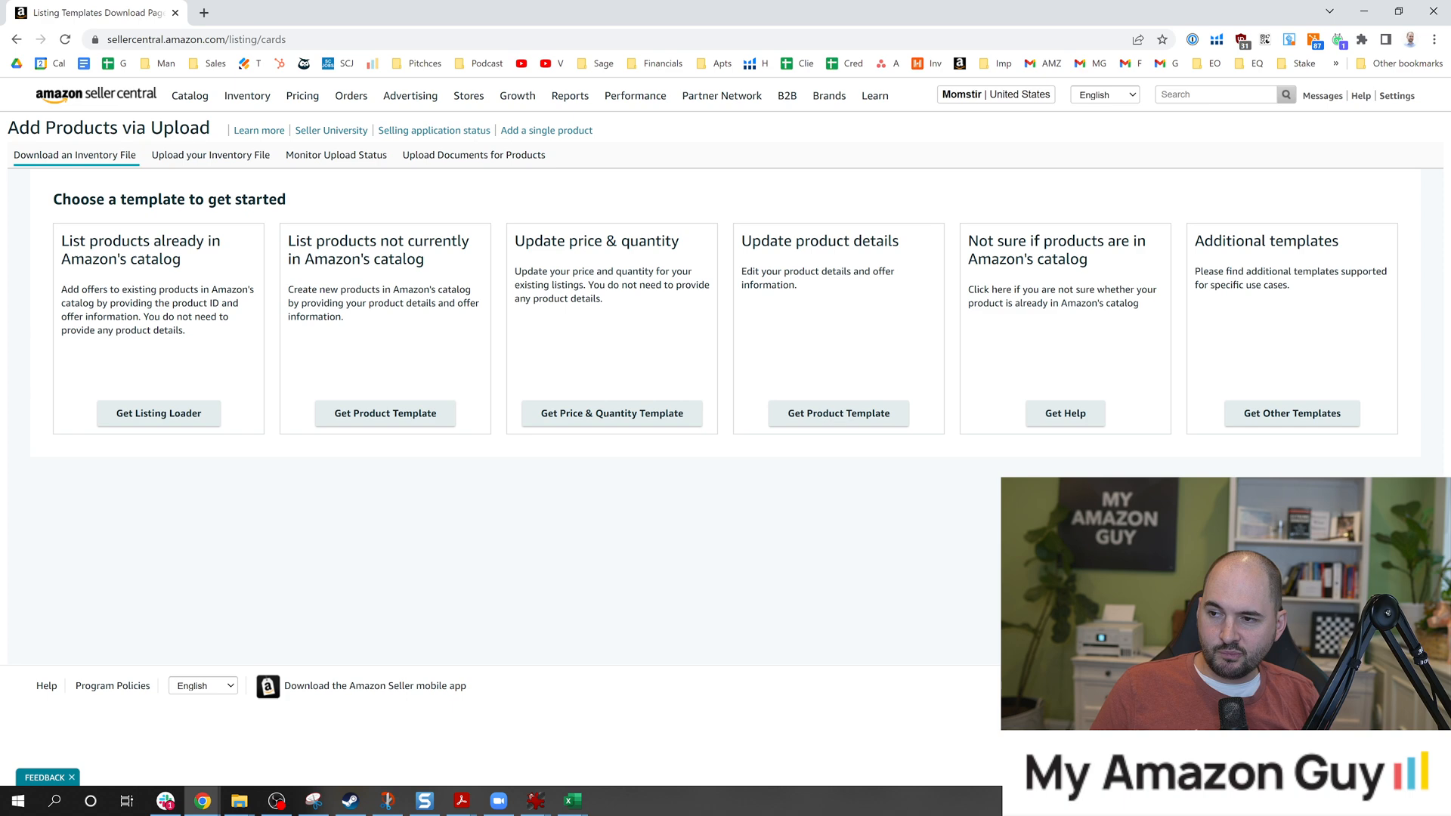
mouse_move(390, 435)
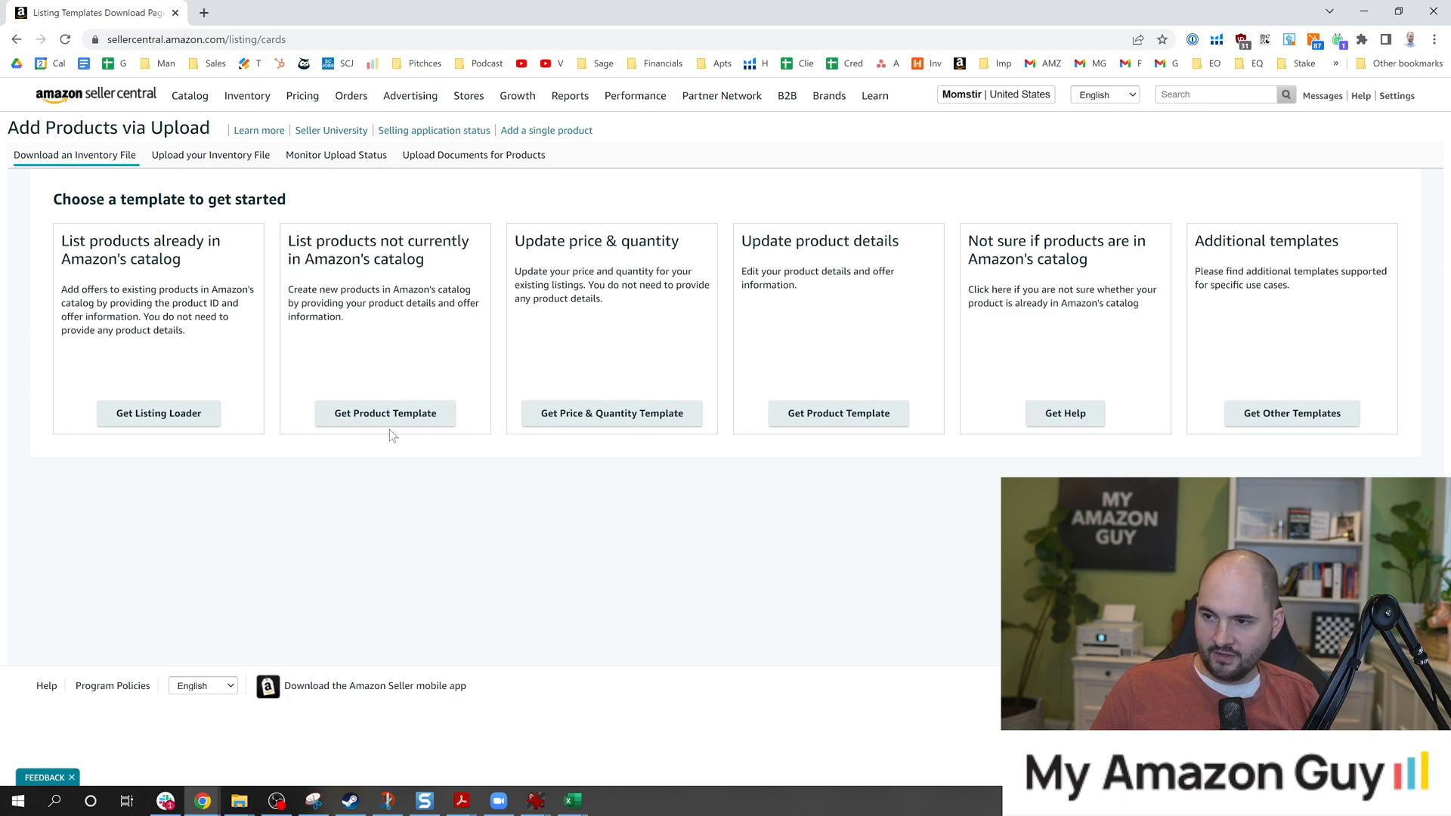
left_click(384, 413)
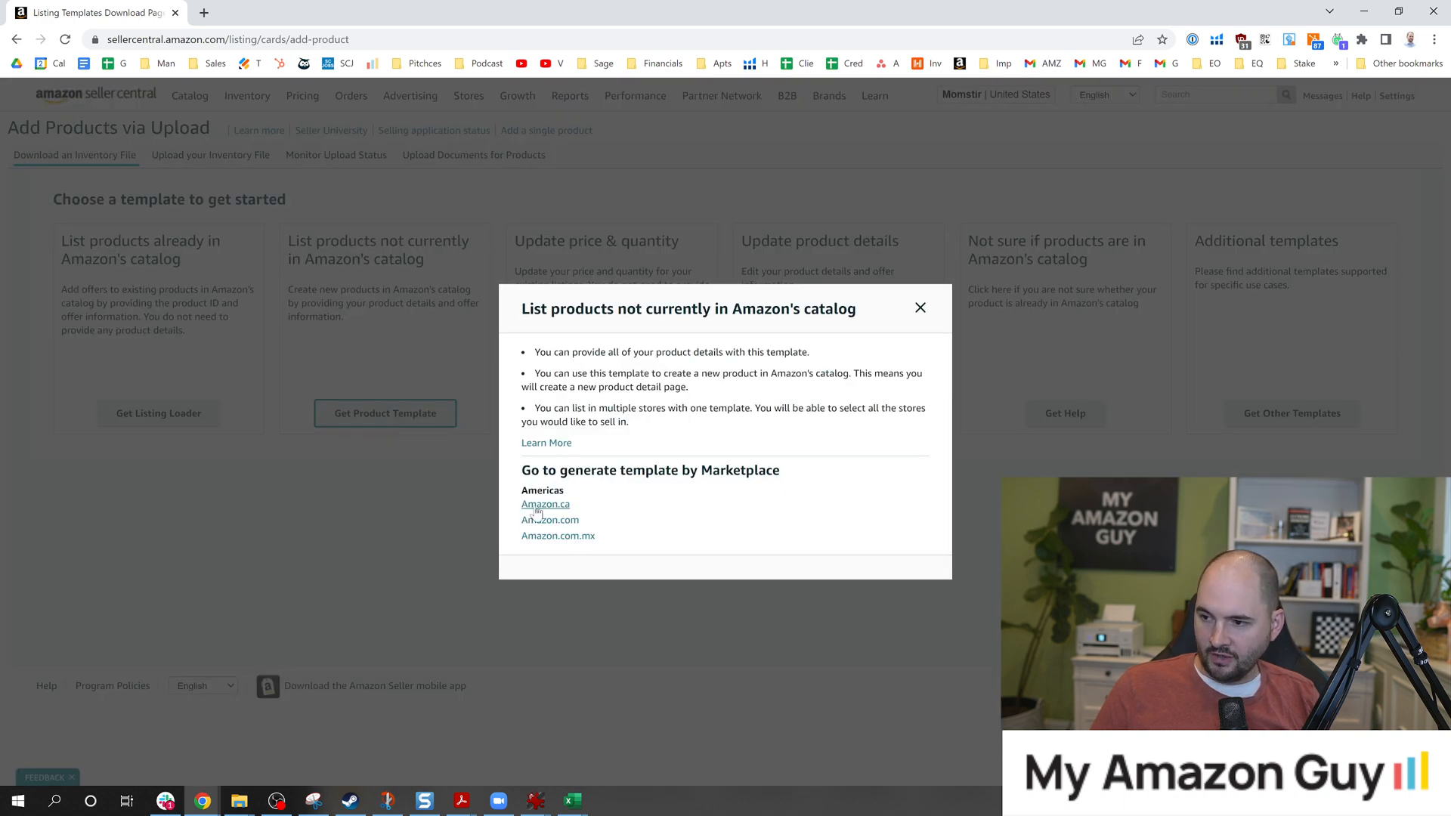
left_click(549, 520)
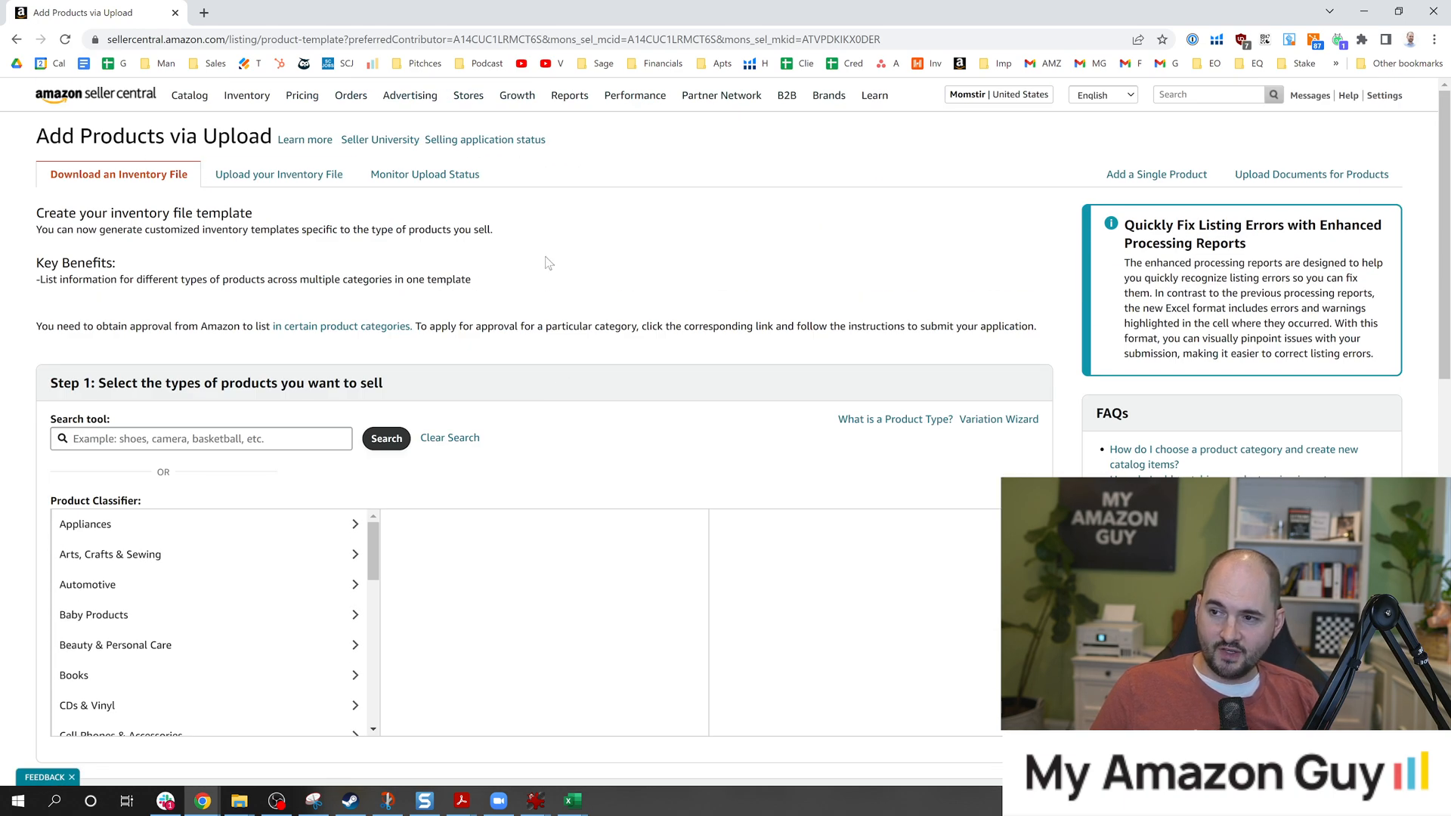
scroll("down", 3)
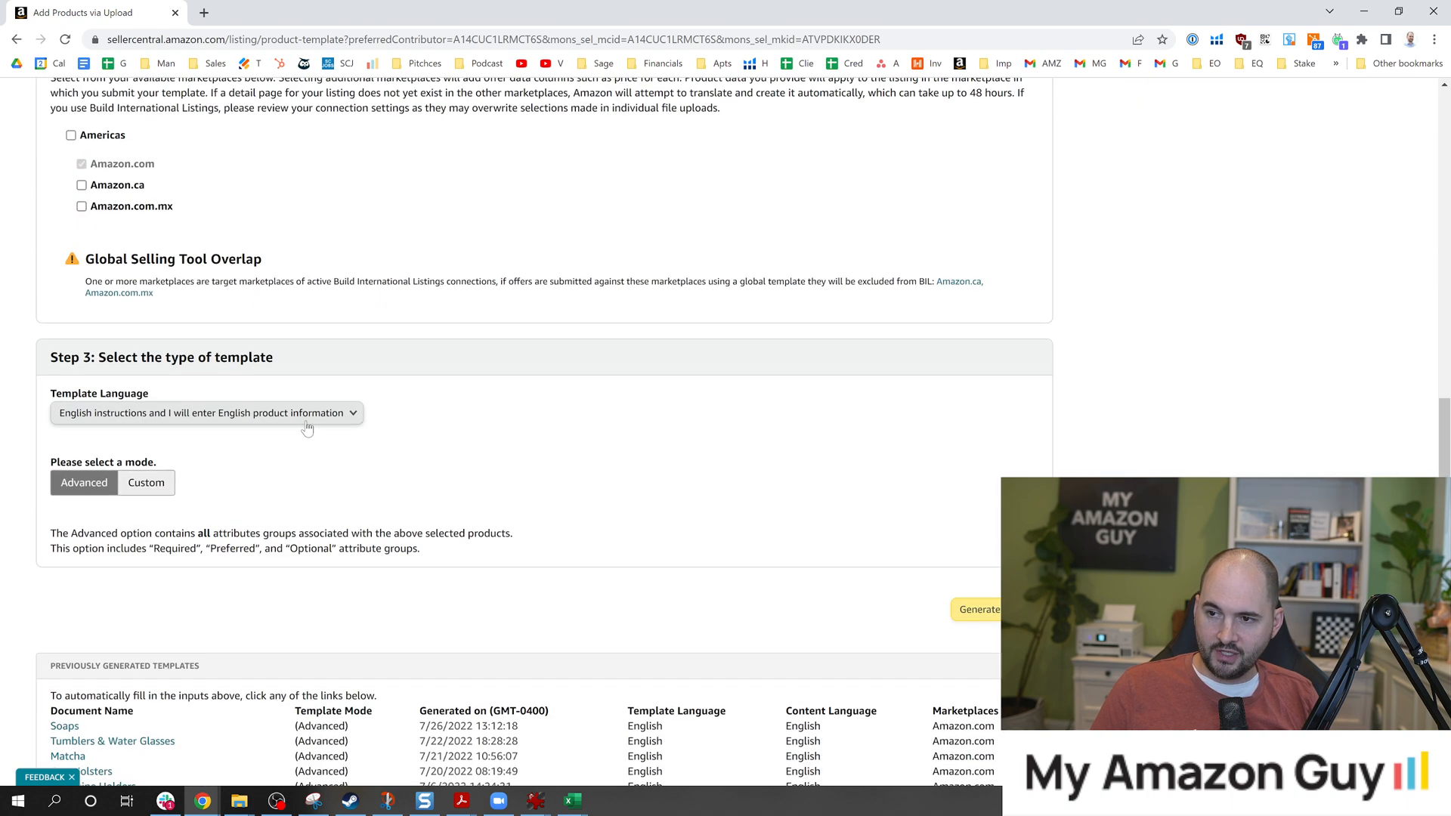
scroll("down", 3)
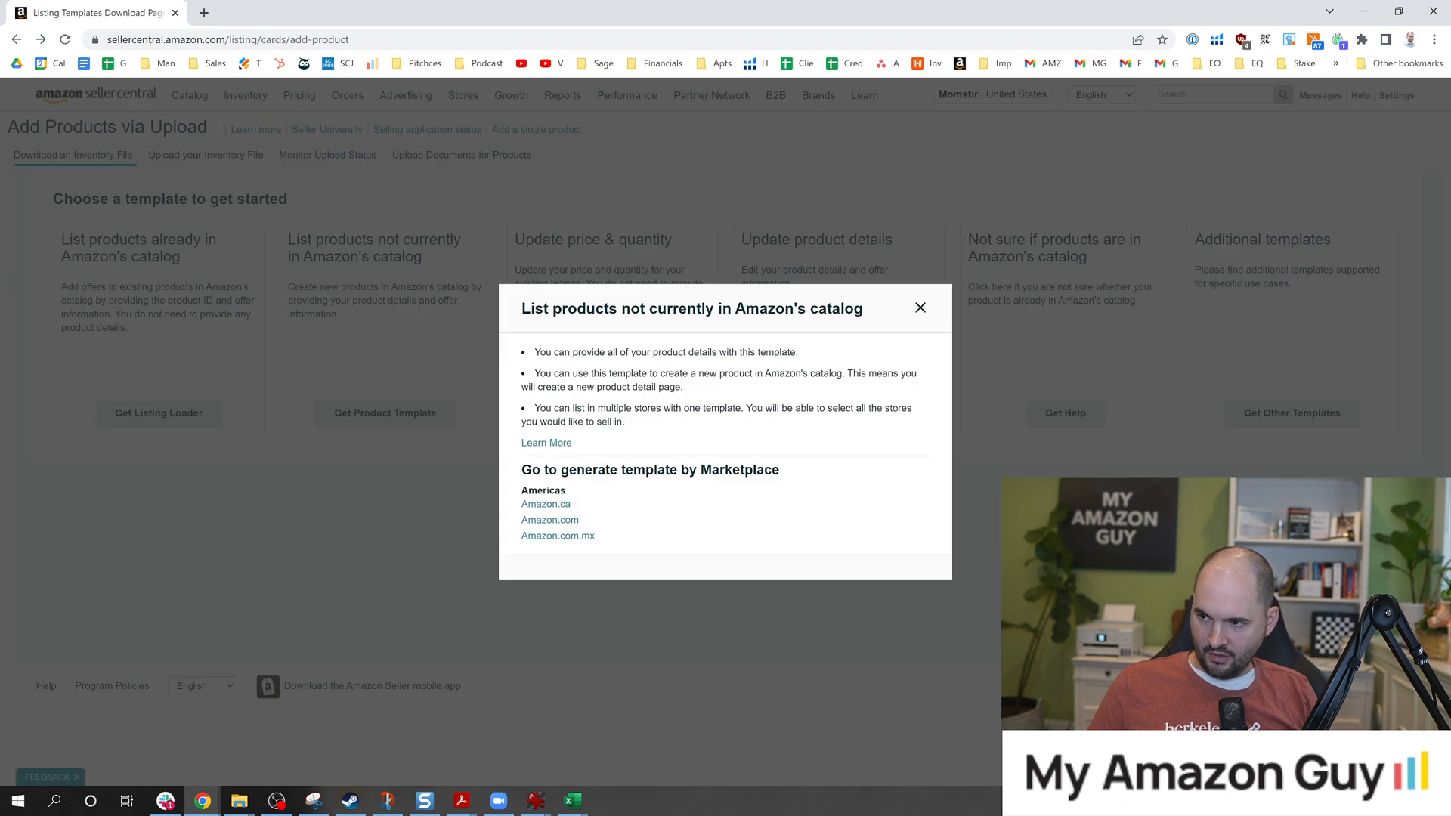
left_click(920, 308)
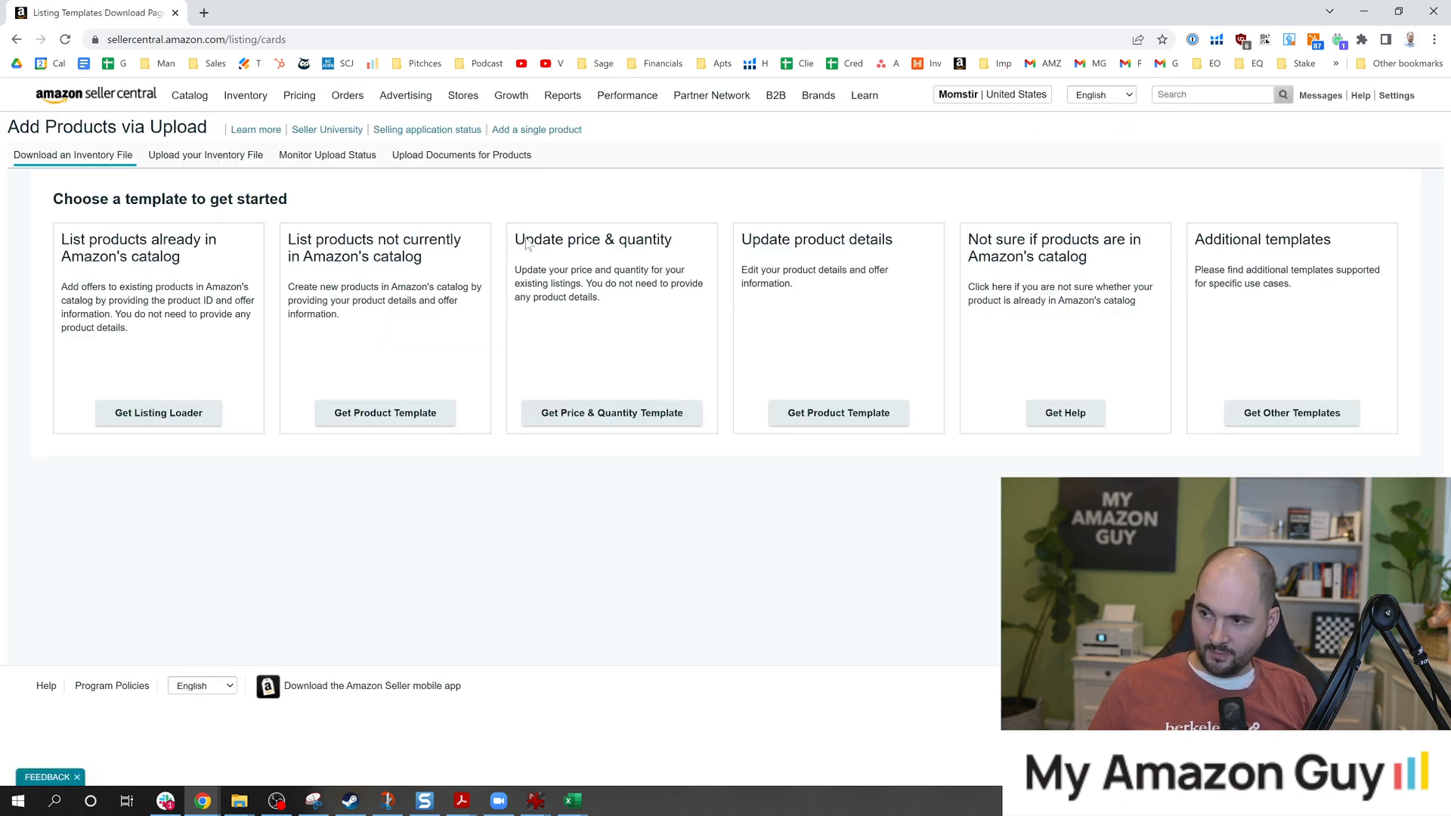
Download the Amazon.com Price & Quantity template, open it in Excel, and close the dialog.
double_click(592, 239)
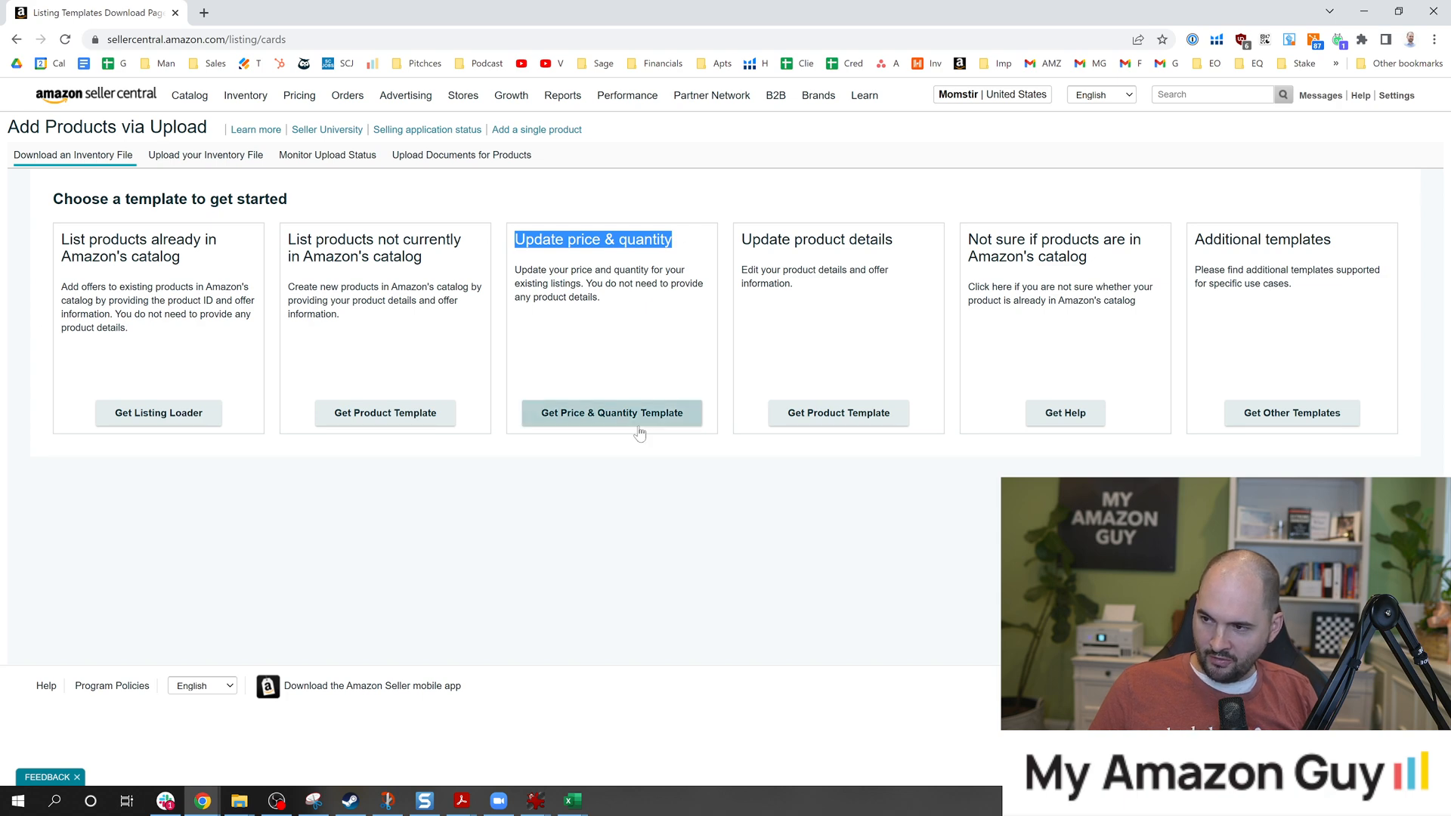
left_click(611, 413)
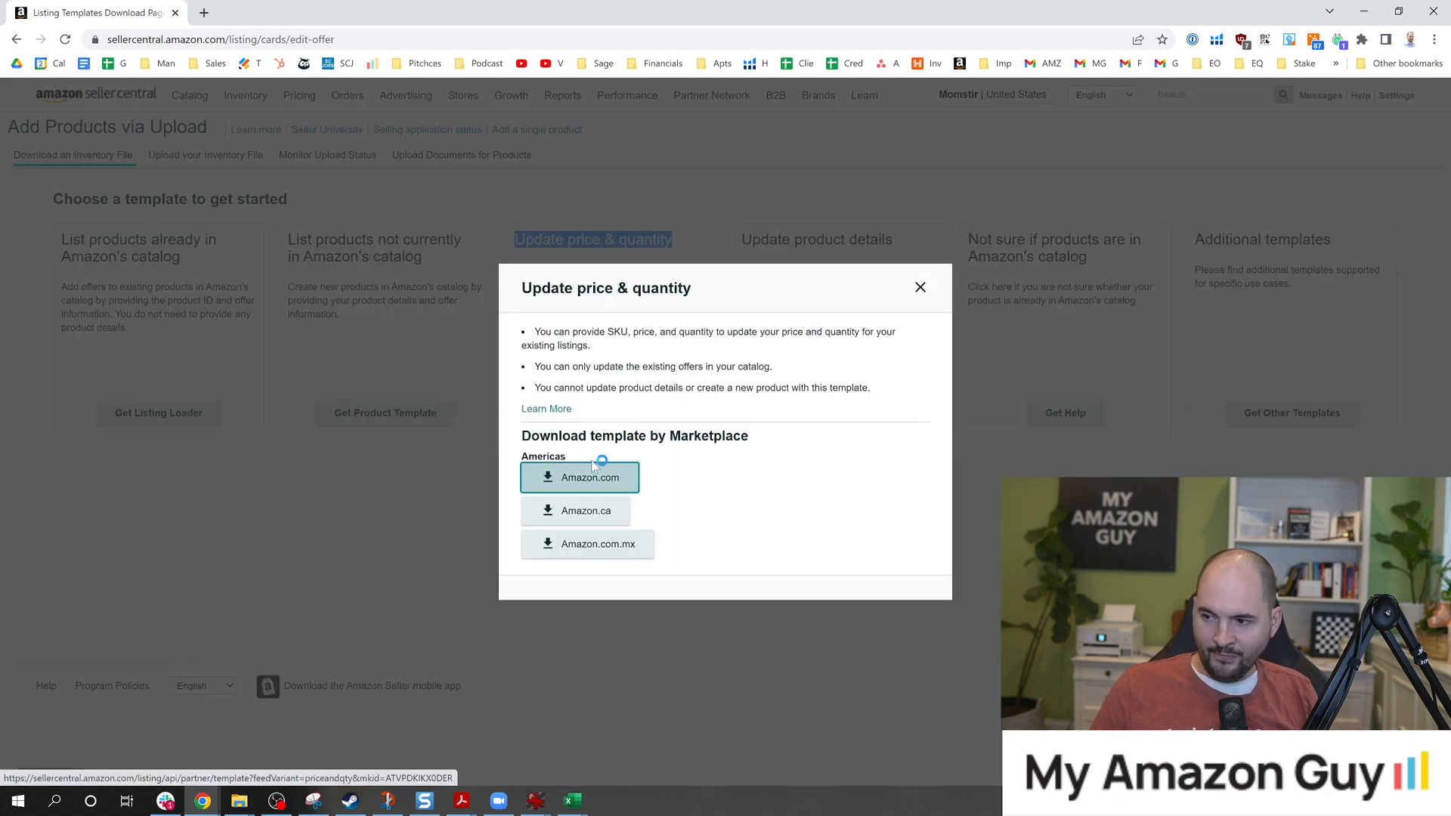
left_click(578, 476)
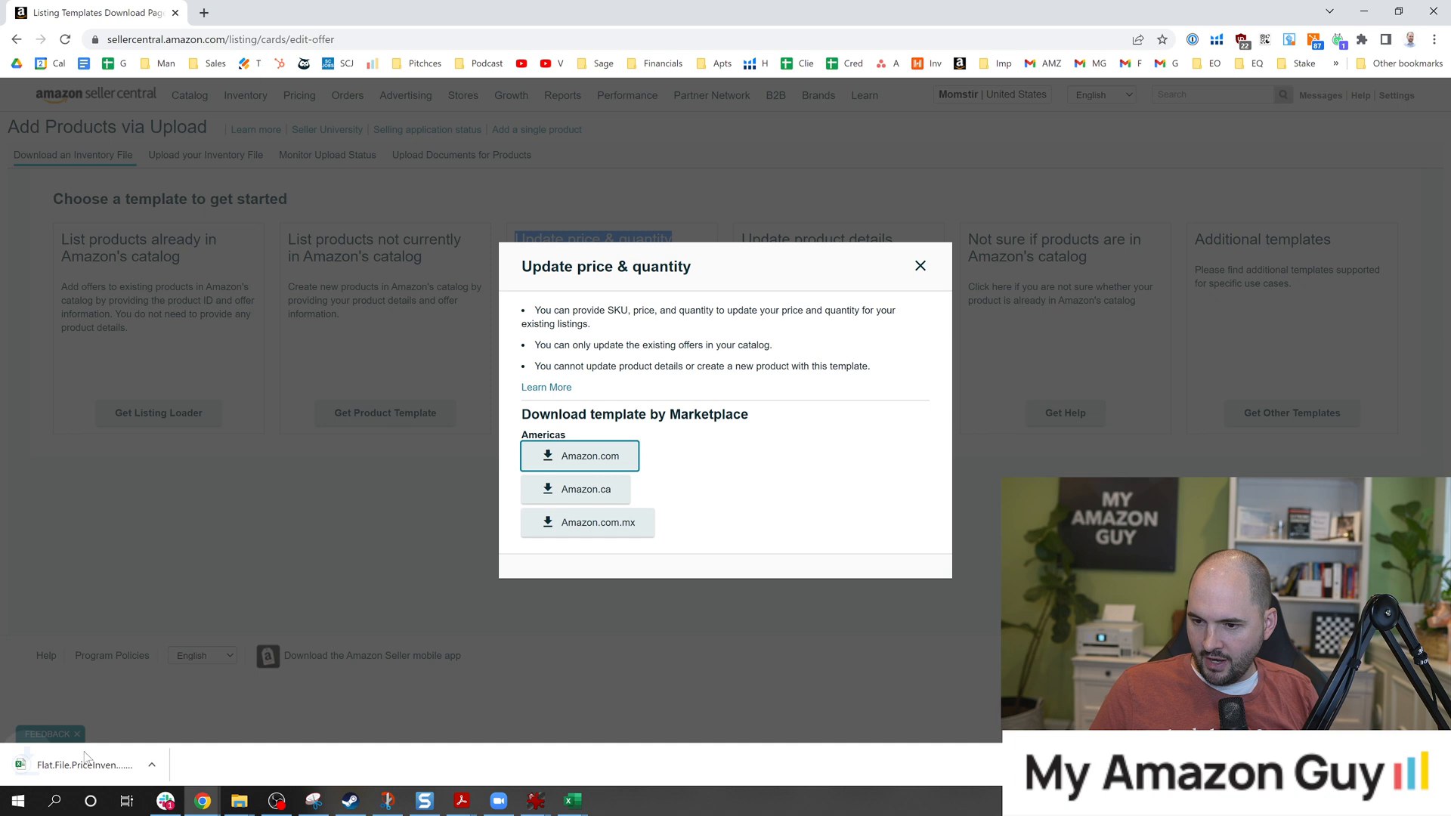
left_click(580, 455)
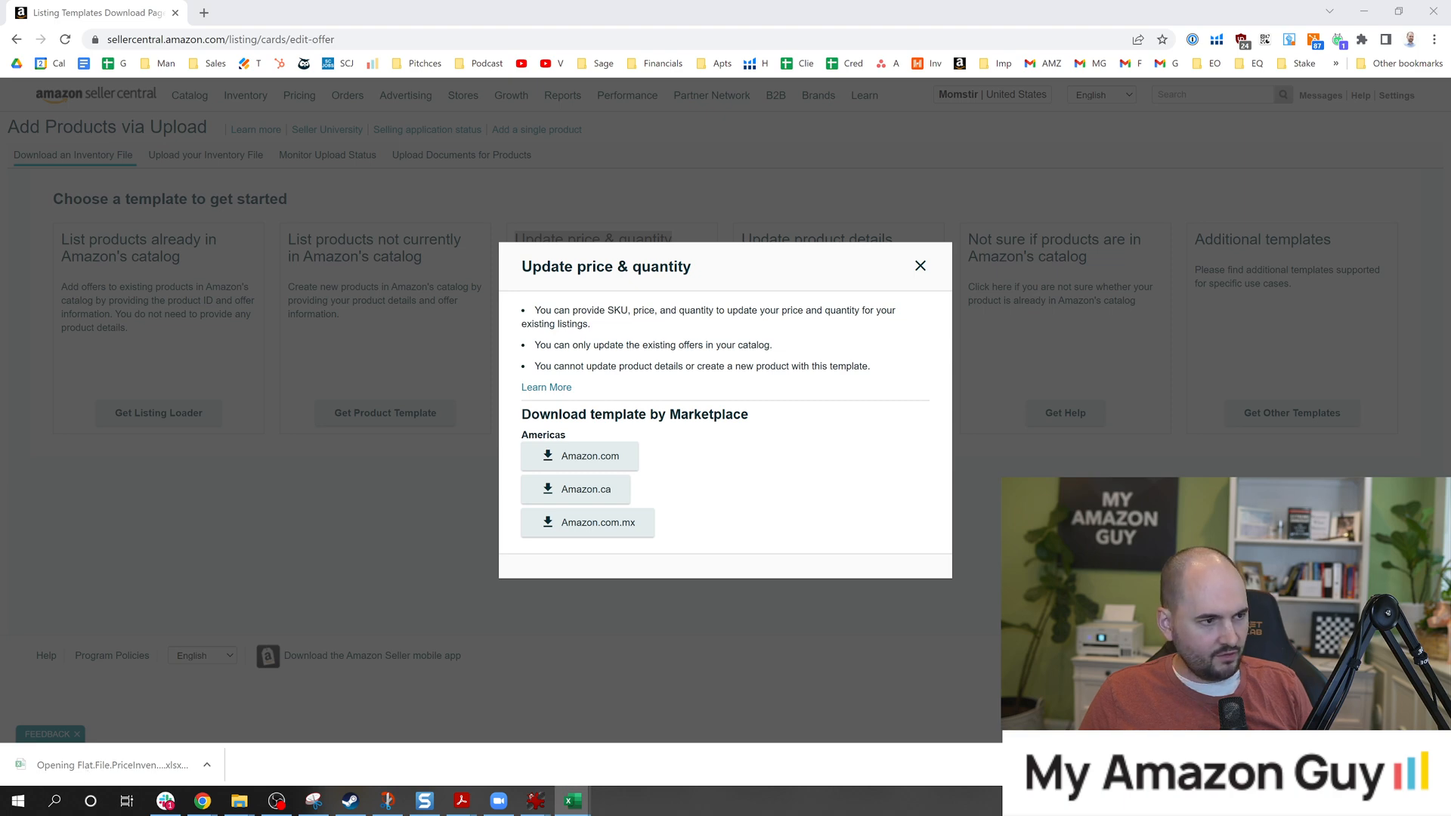
left_click(580, 455)
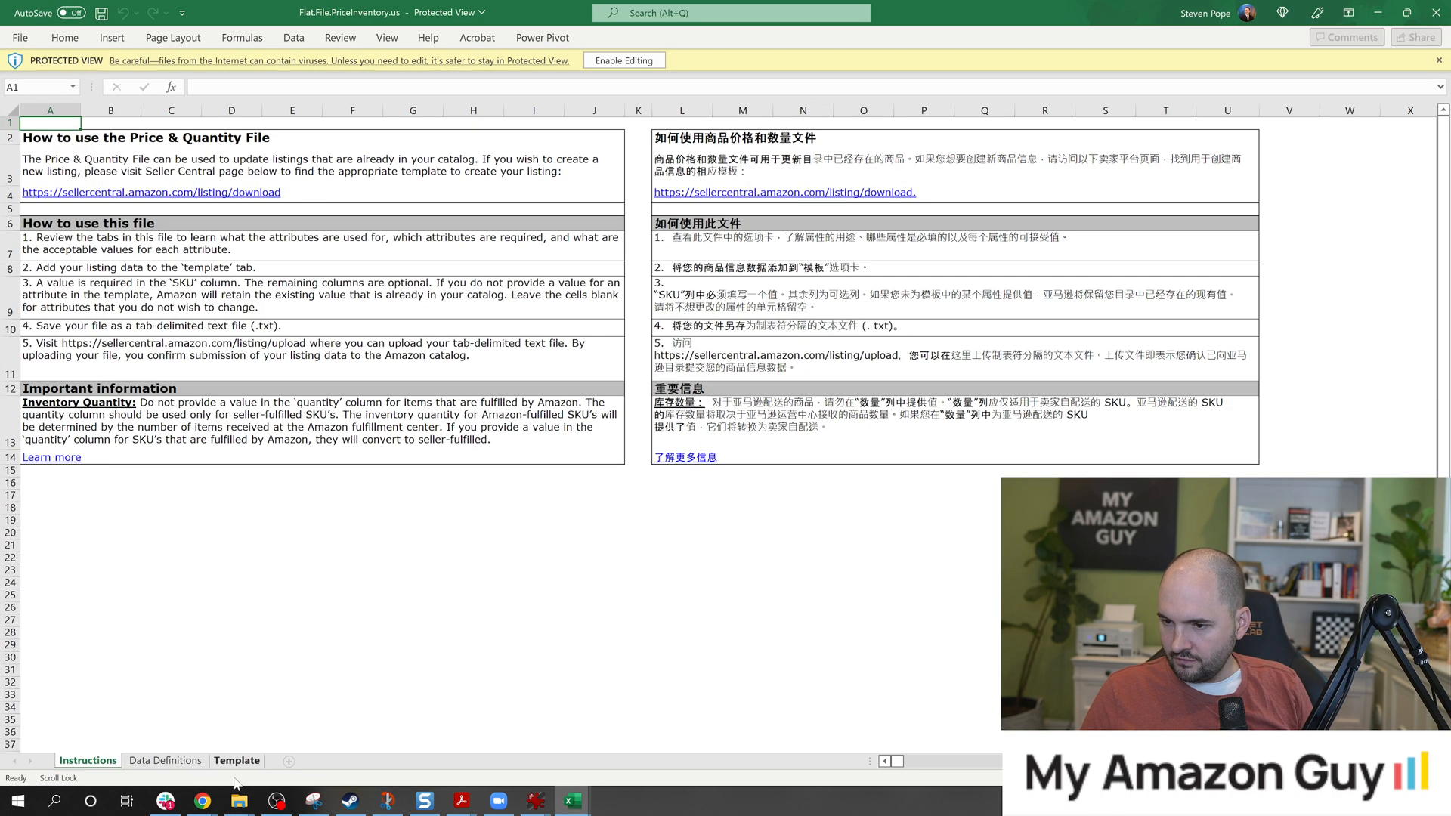
left_click(236, 759)
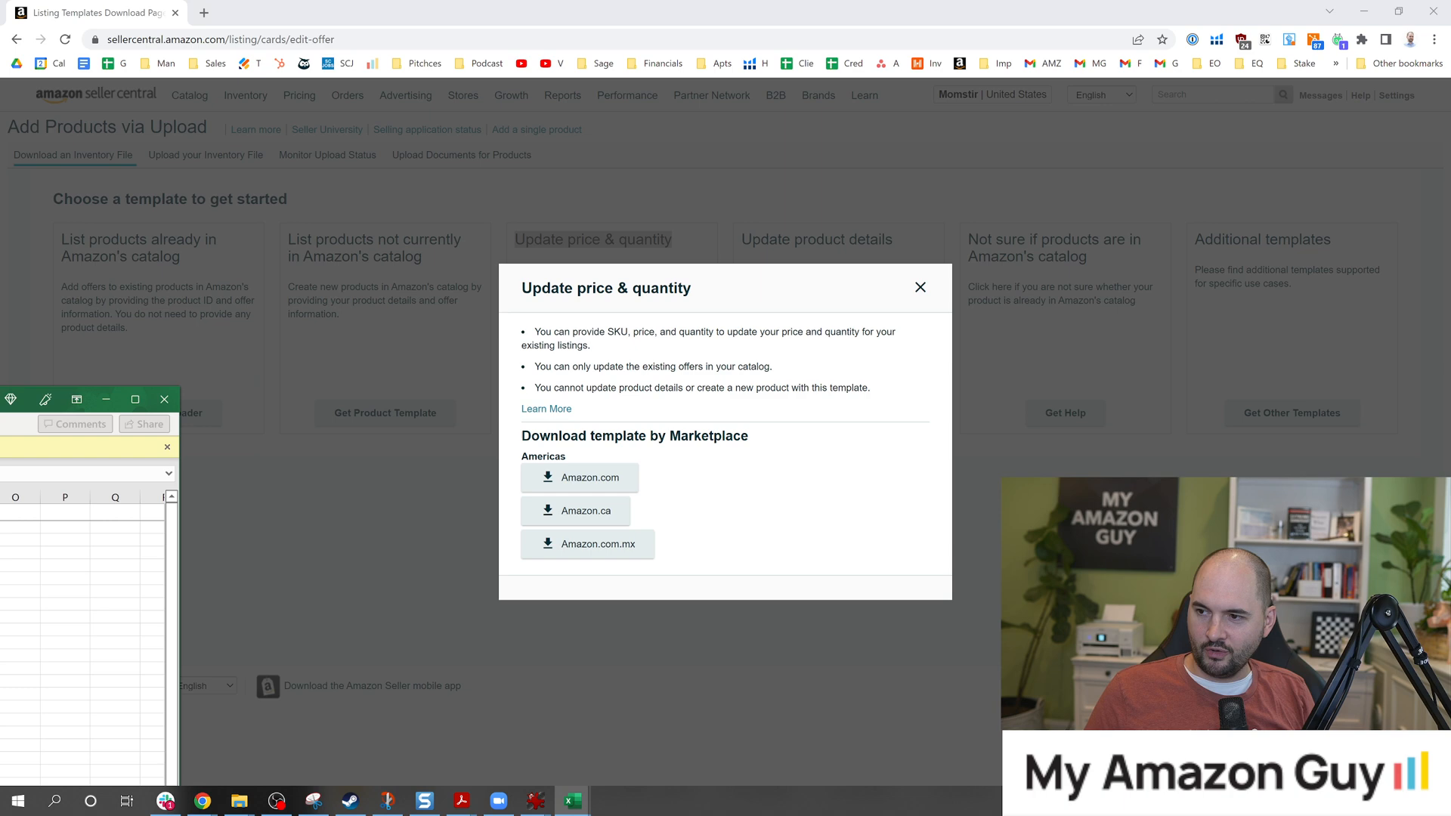
left_click(919, 288)
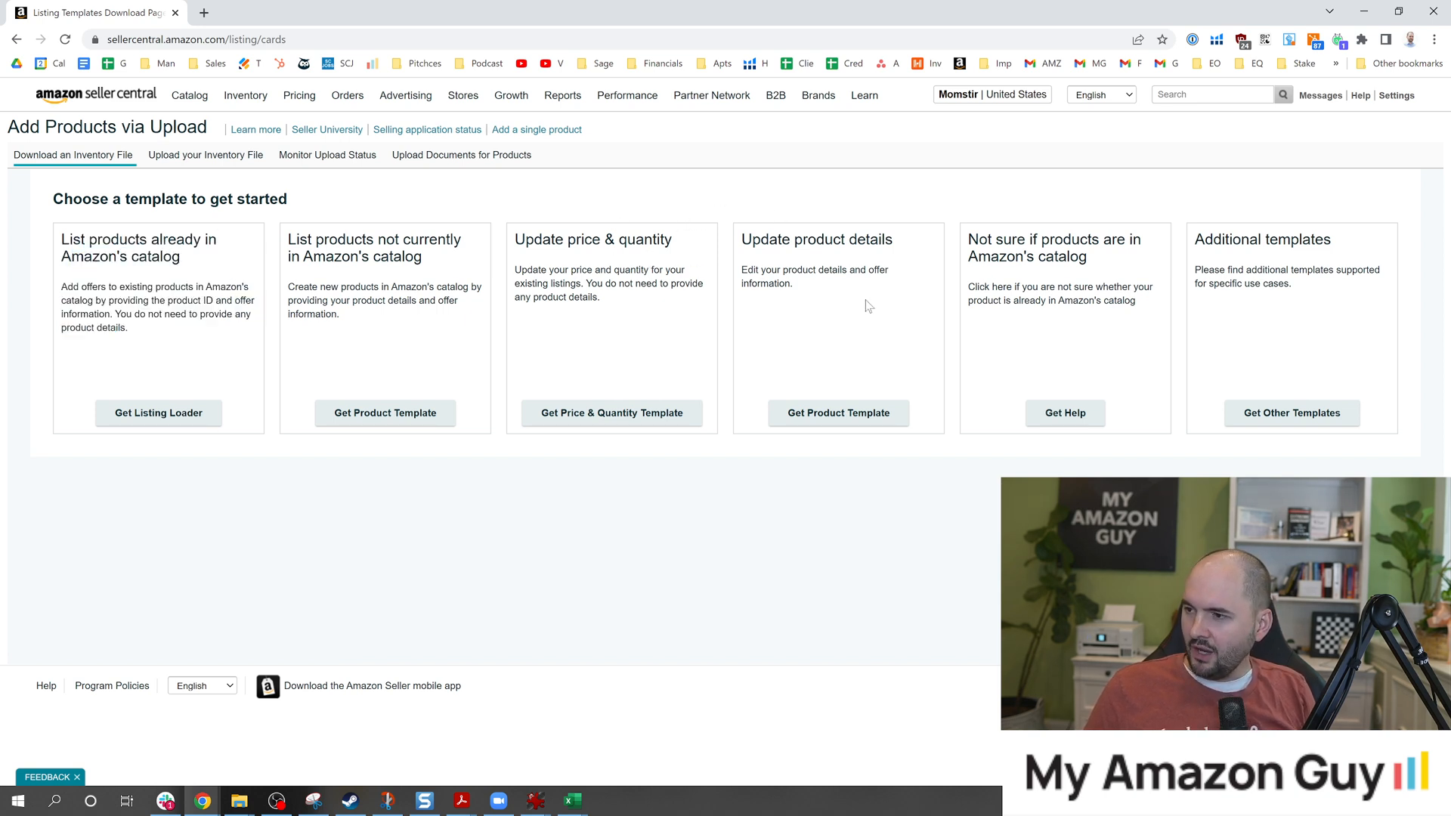
mouse_move(828, 298)
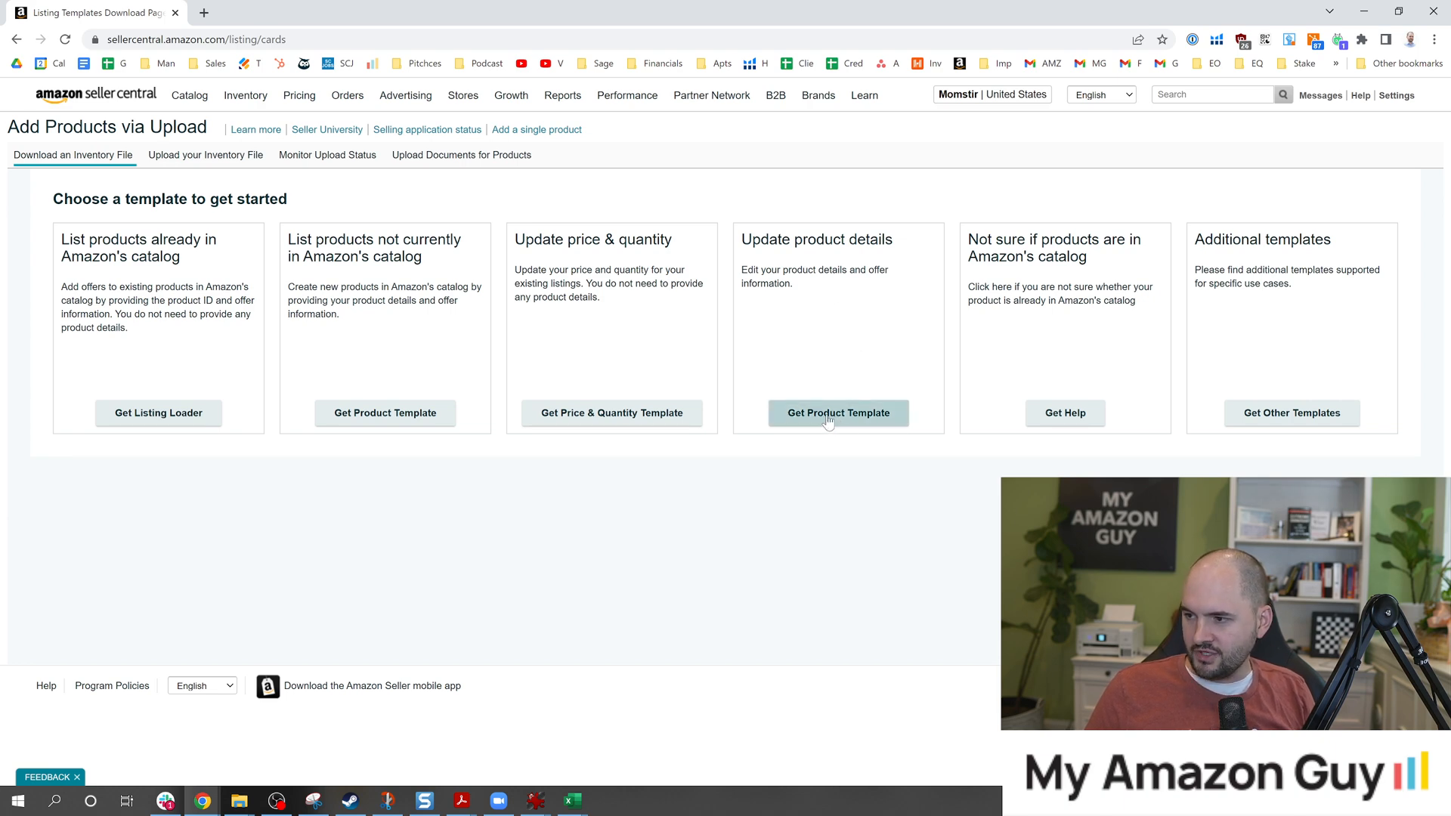
Open the Get Product Template explanation under Update product details.
left_click(837, 413)
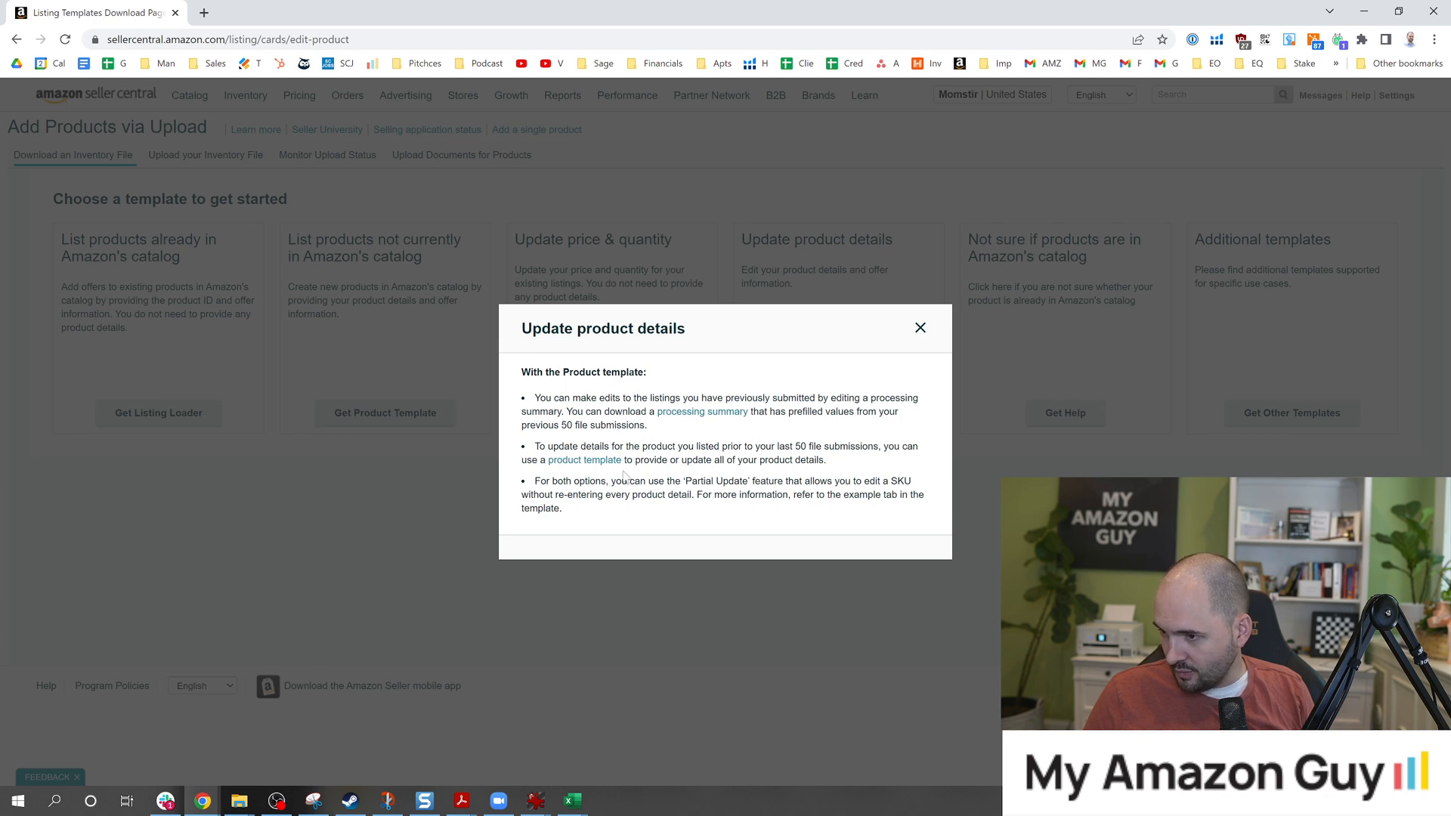
mouse_move(377, 246)
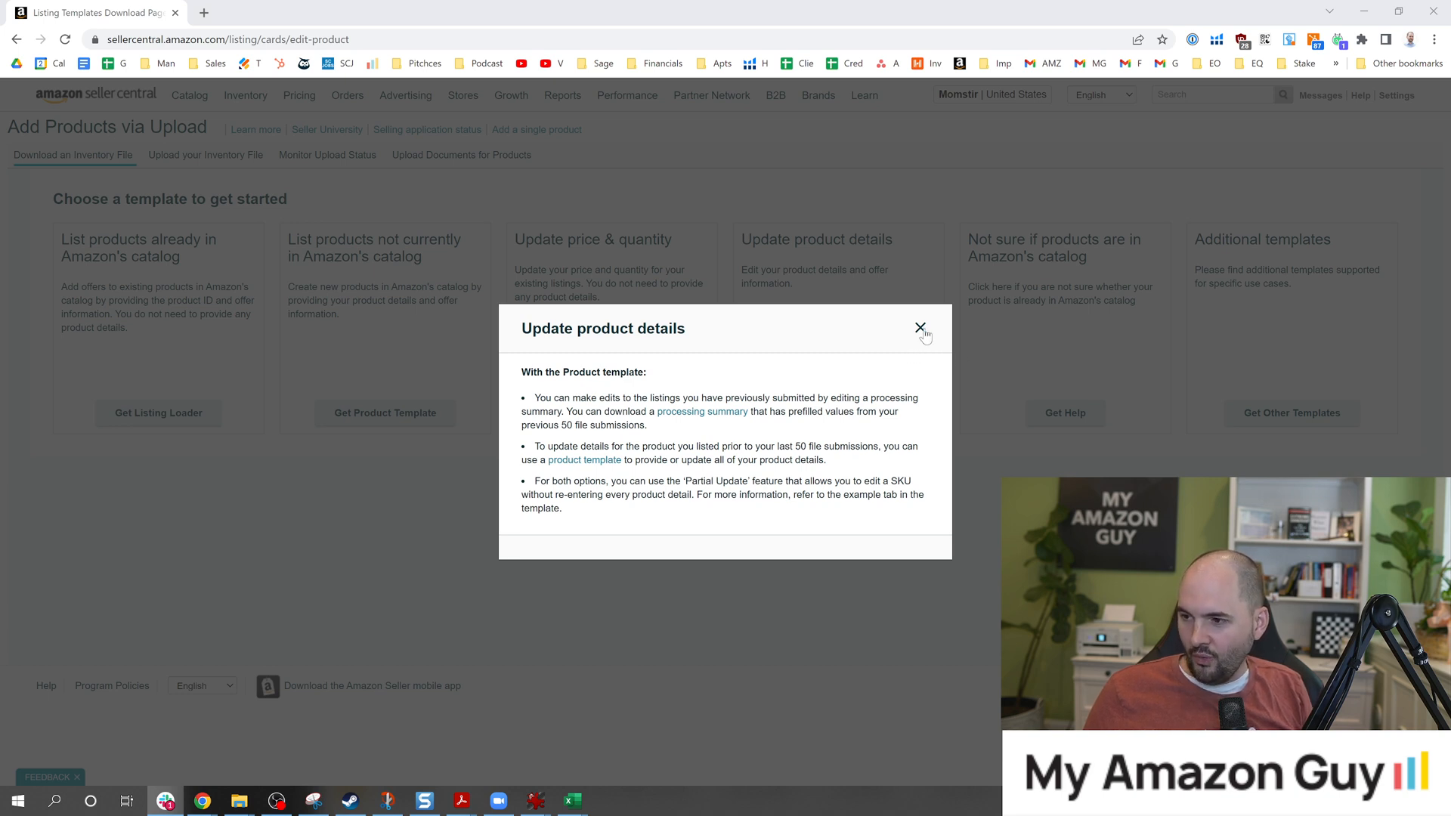
mouse_move(698, 372)
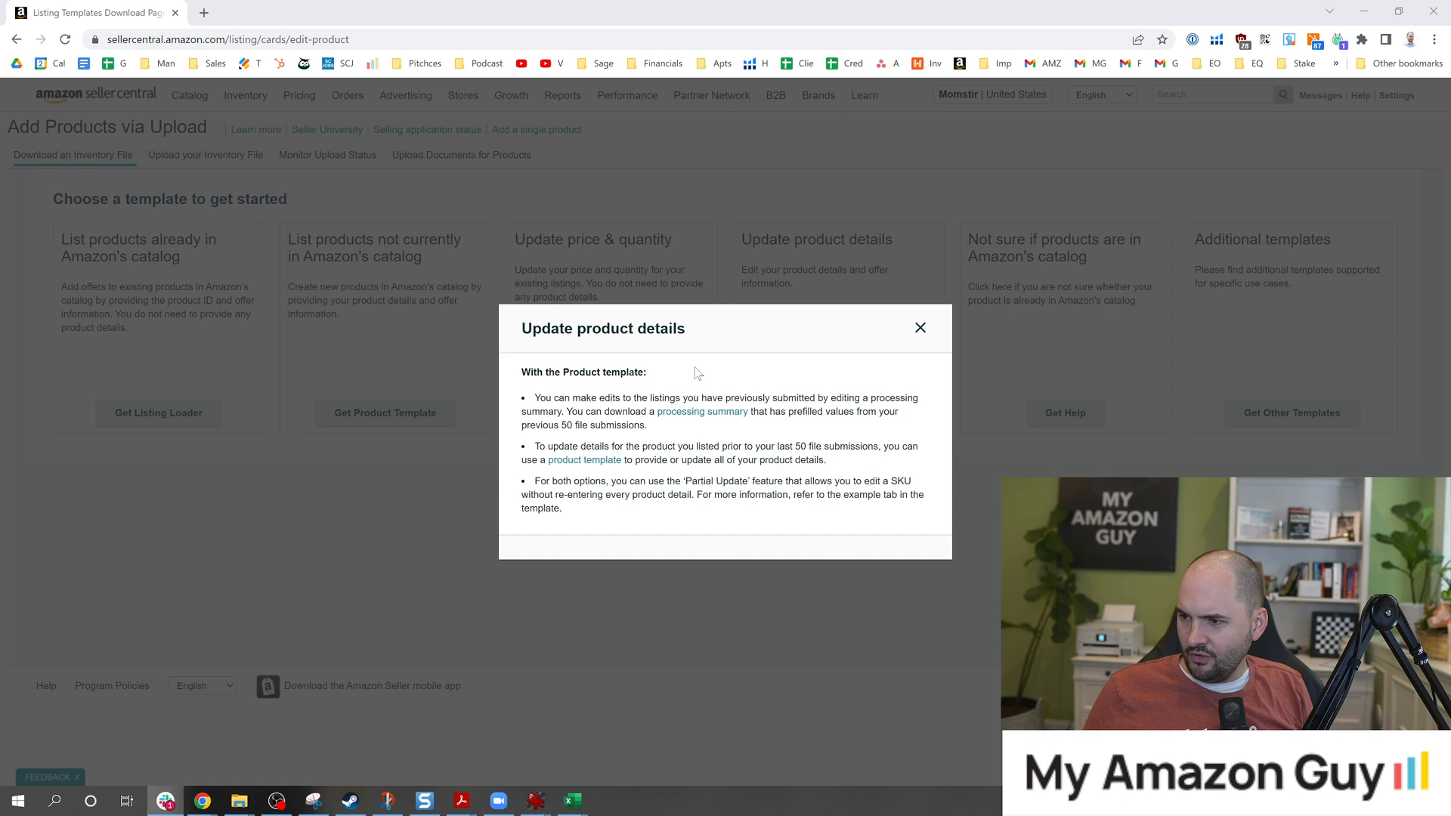
mouse_move(701, 412)
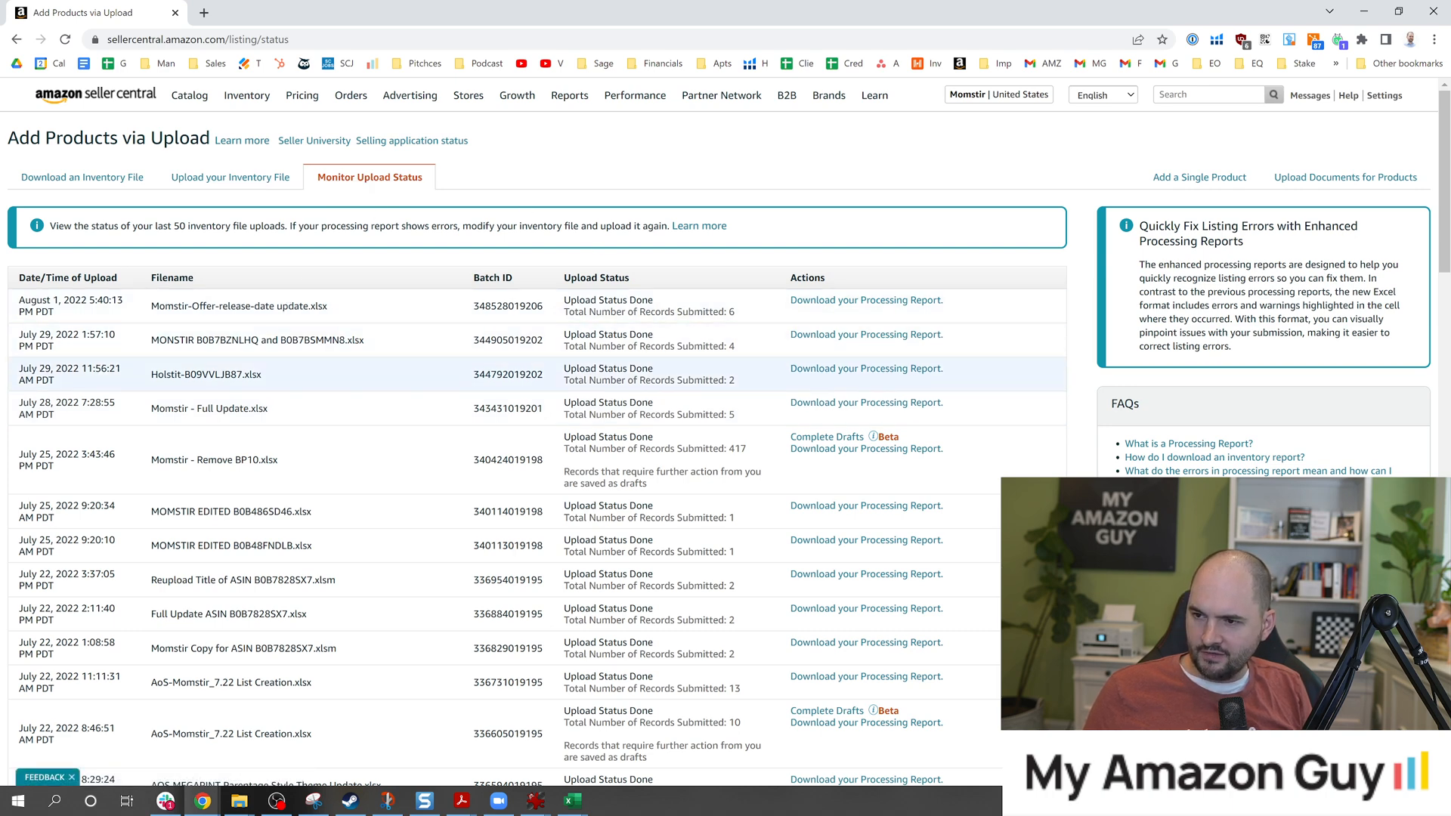
mouse_move(578, 161)
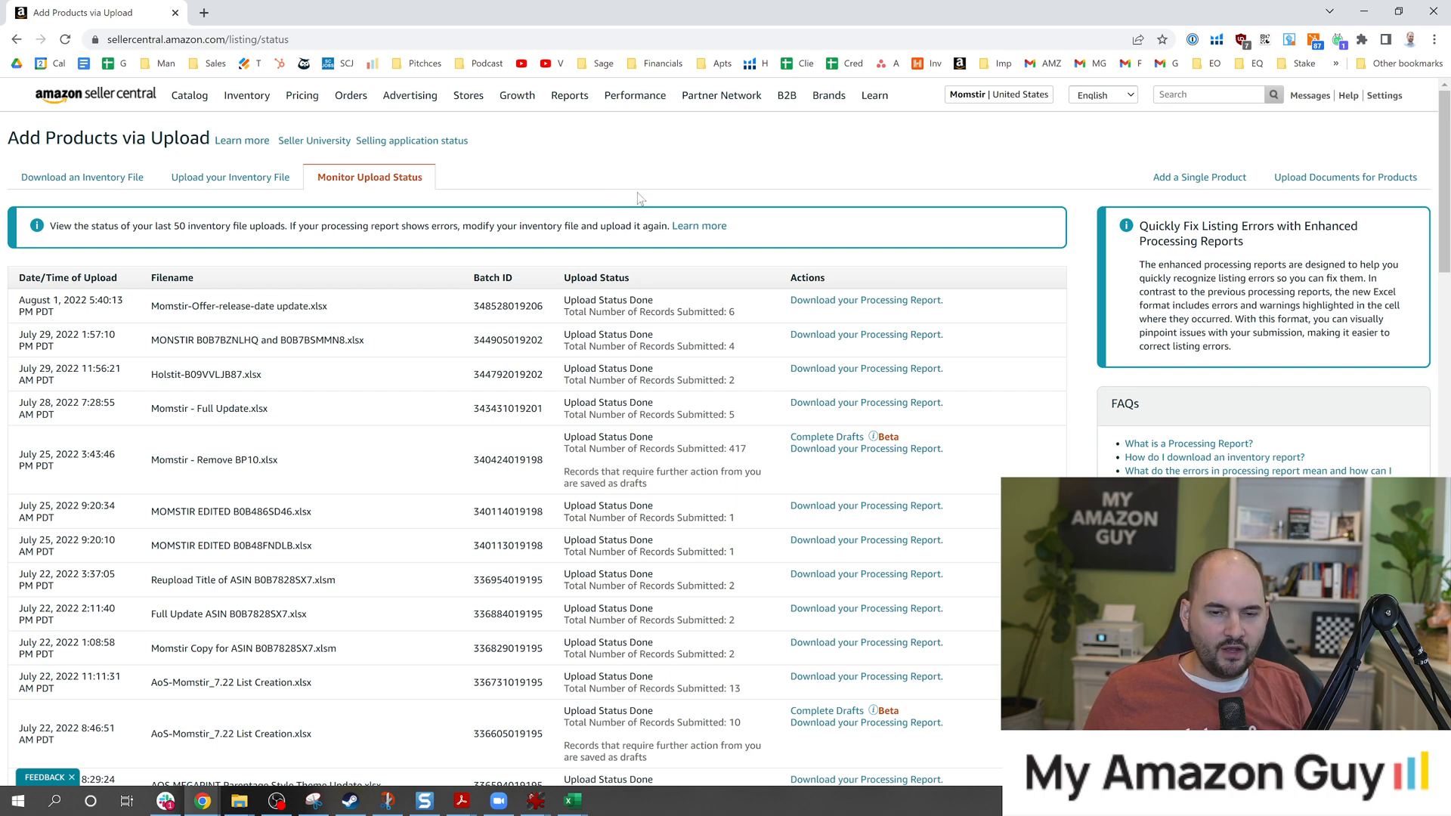
mouse_move(230, 177)
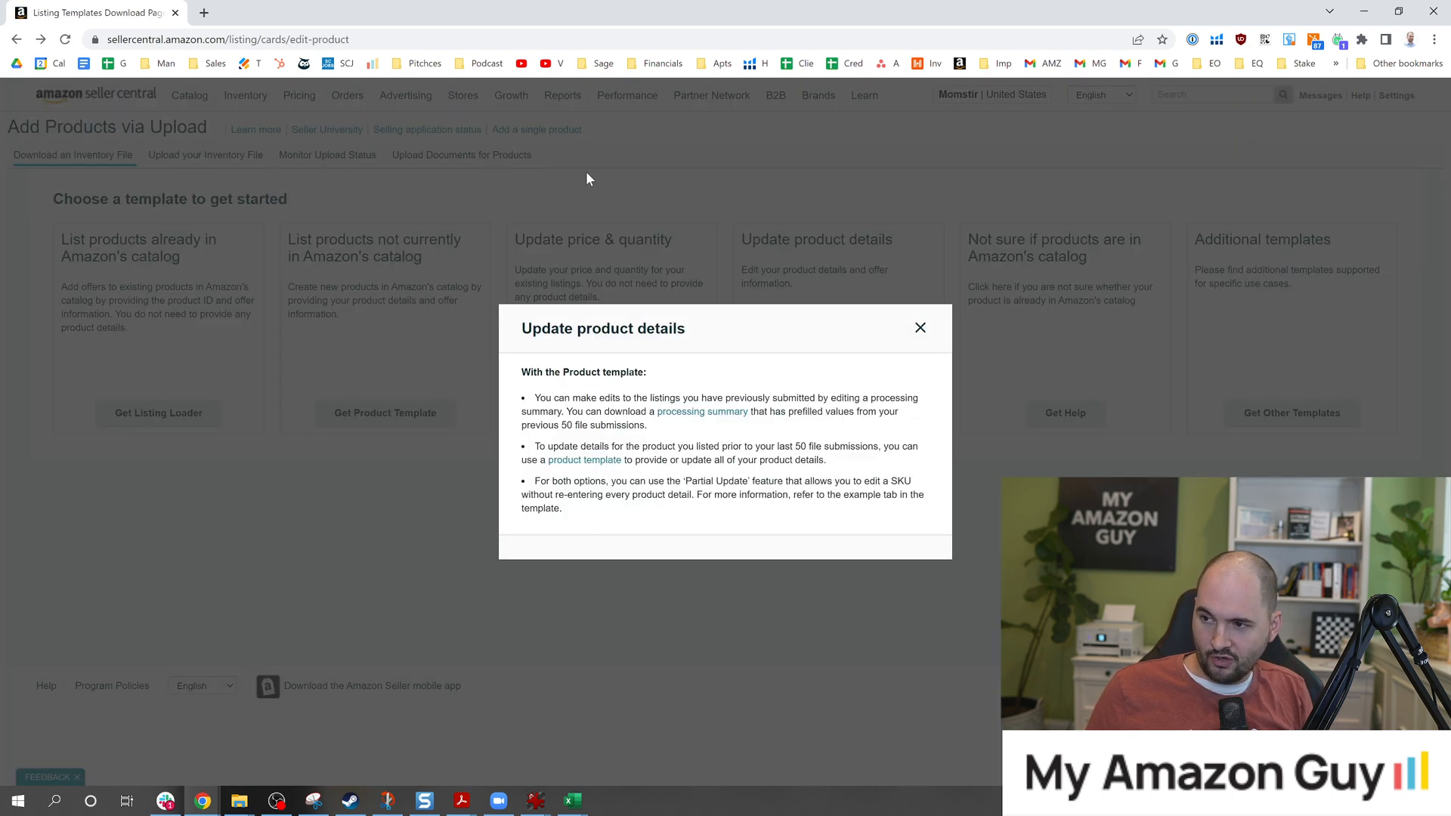
Close the Update product details explanation dialog.
left_click(919, 327)
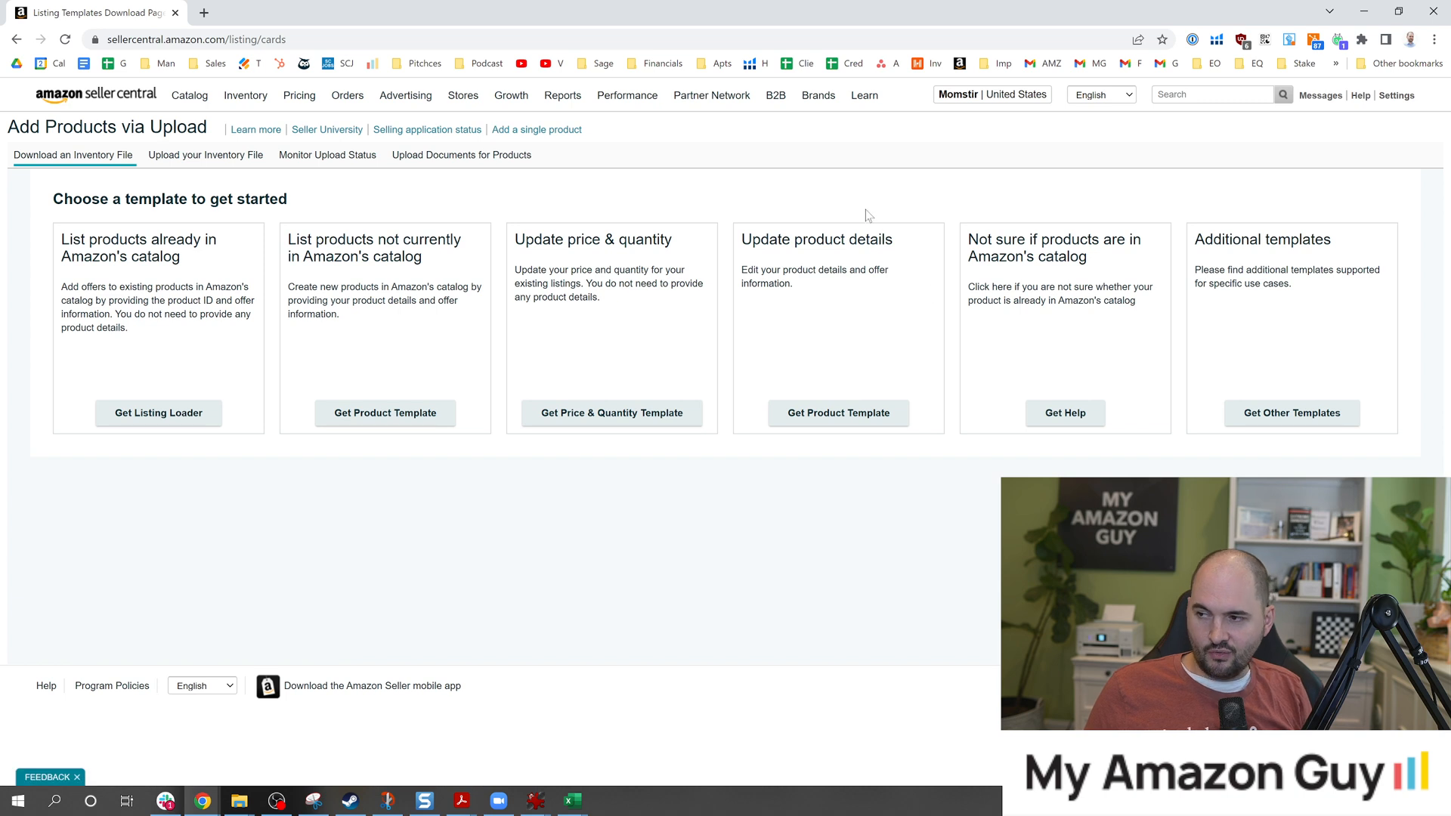
mouse_move(1033, 276)
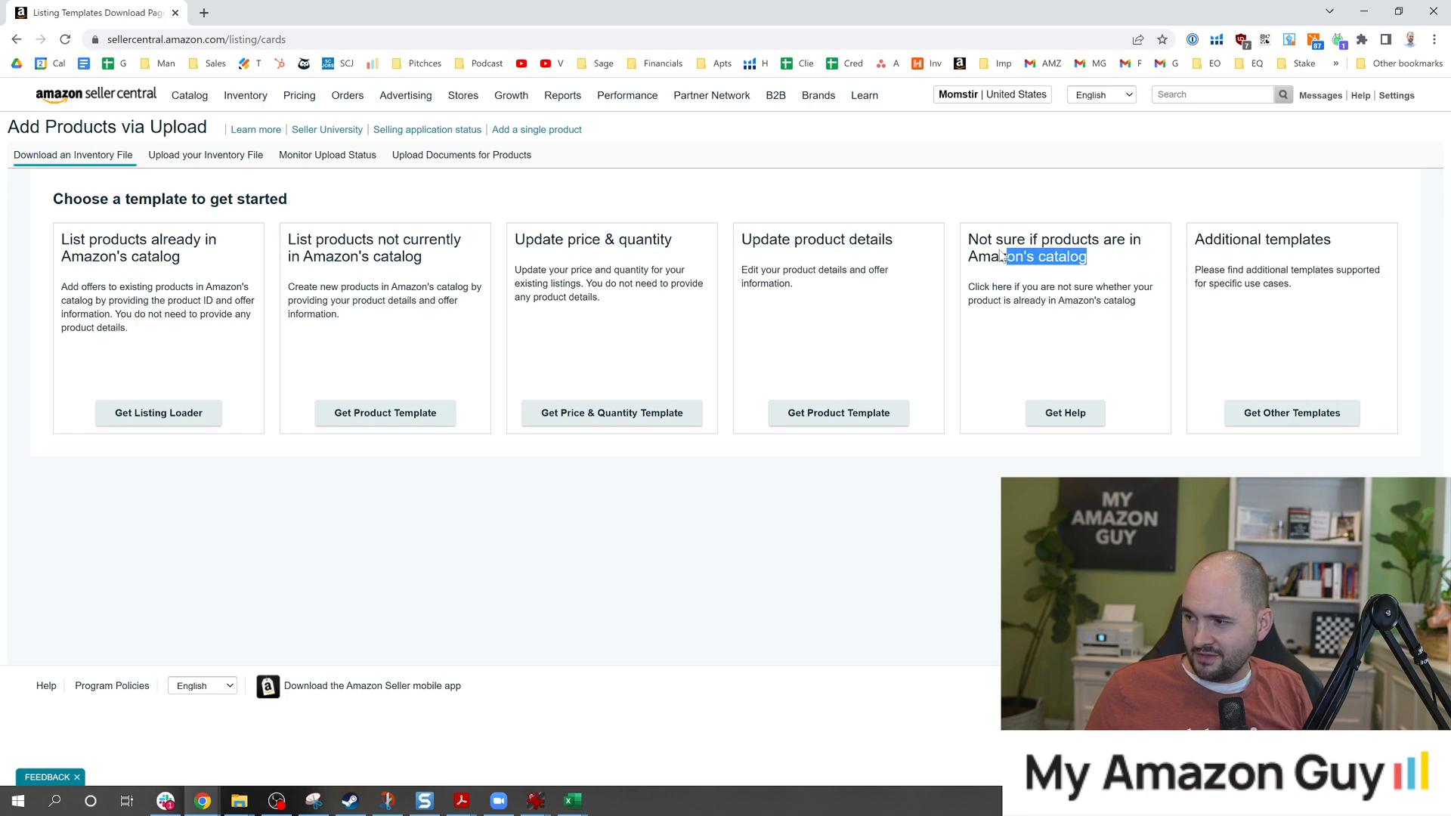
left_click(1064, 413)
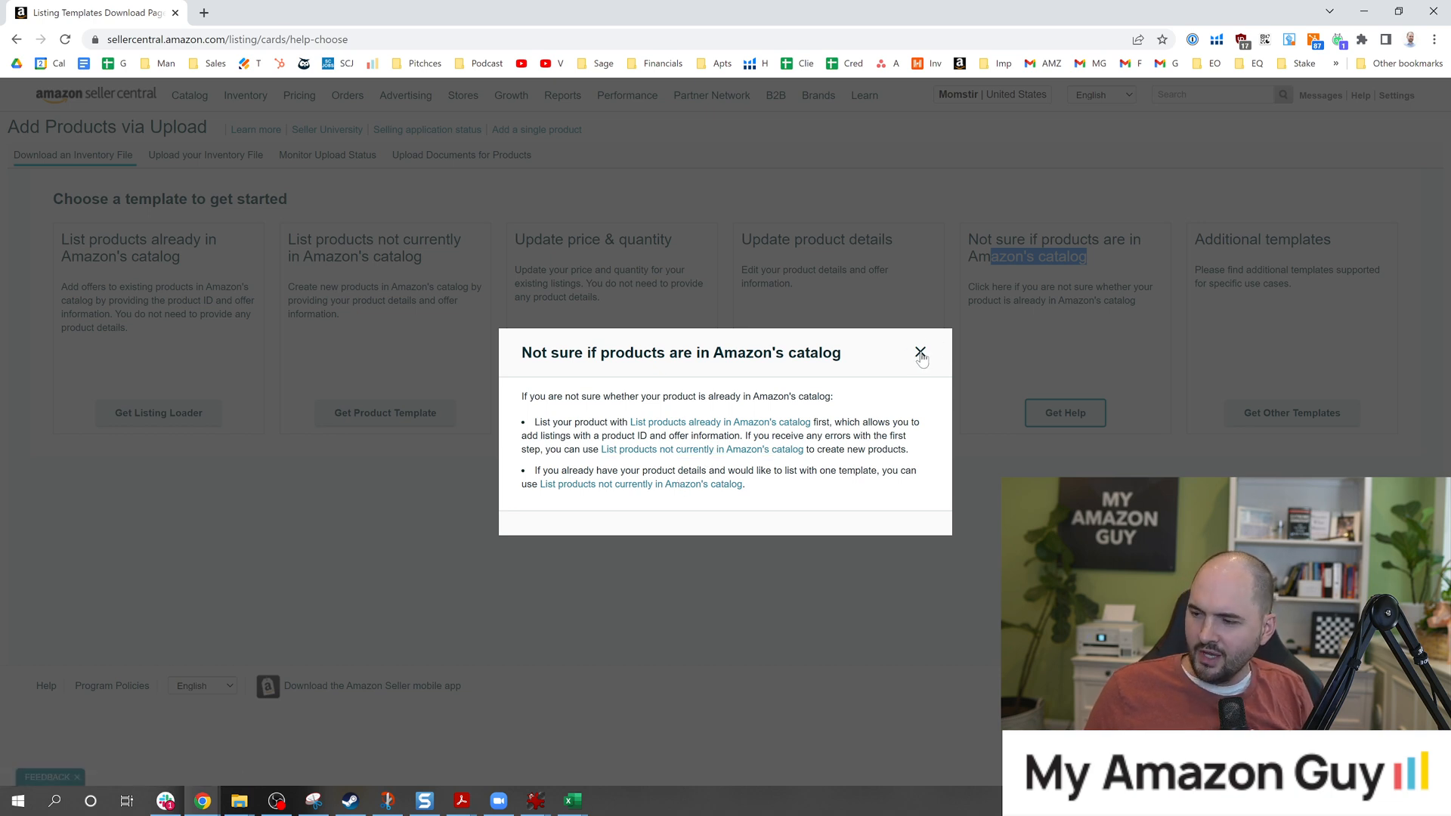
left_click(920, 354)
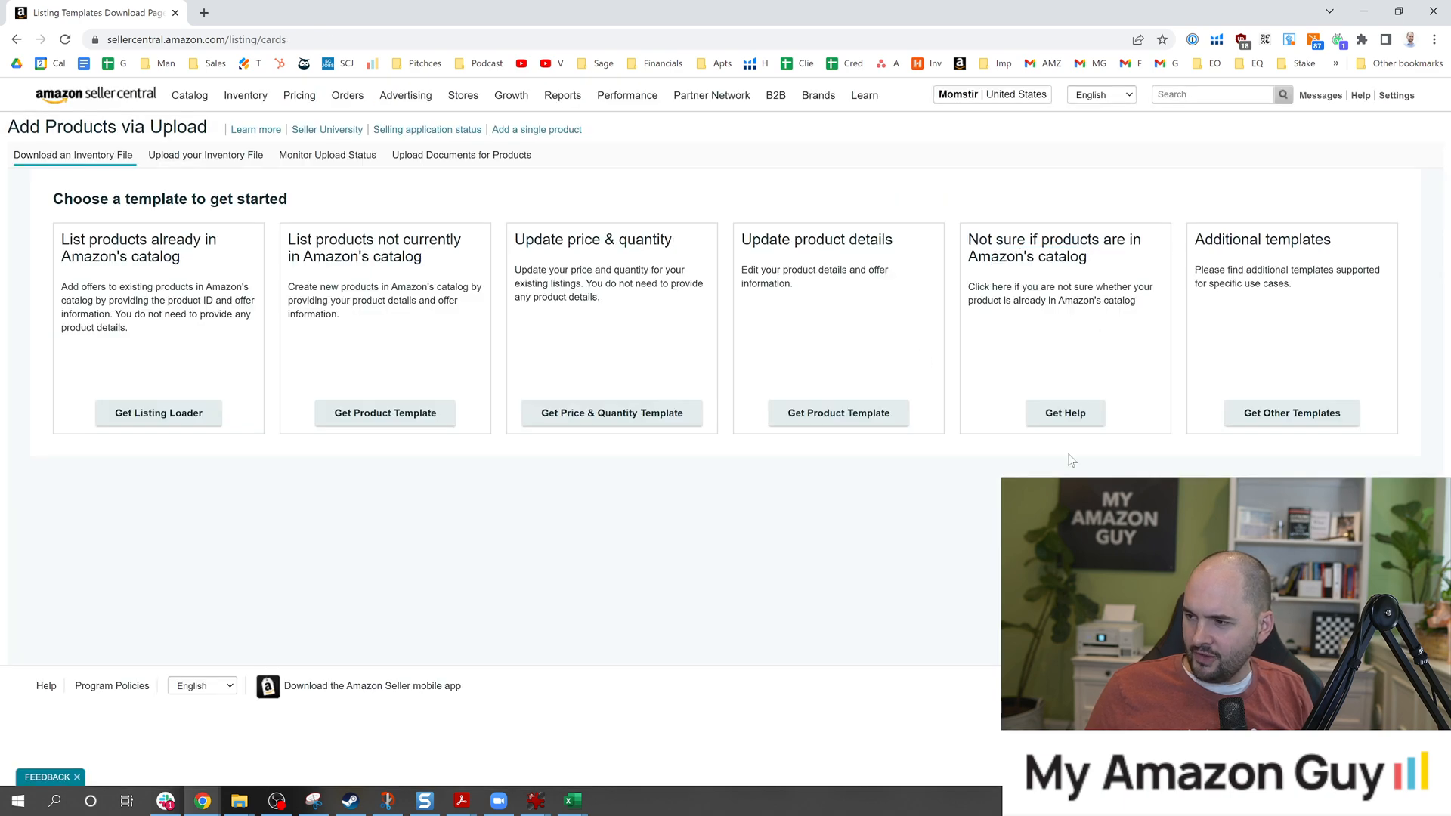
left_click(1064, 413)
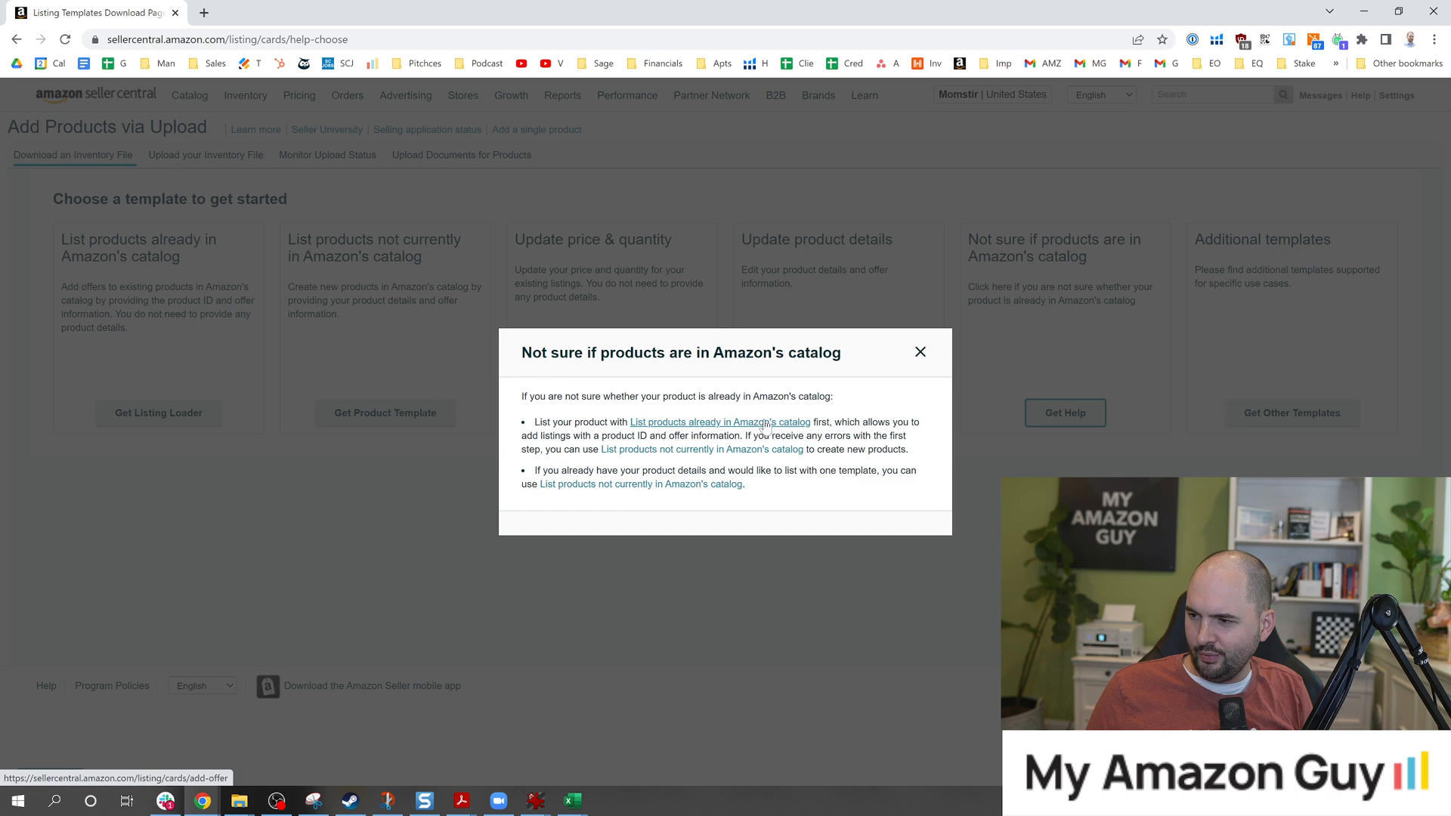
left_click(720, 422)
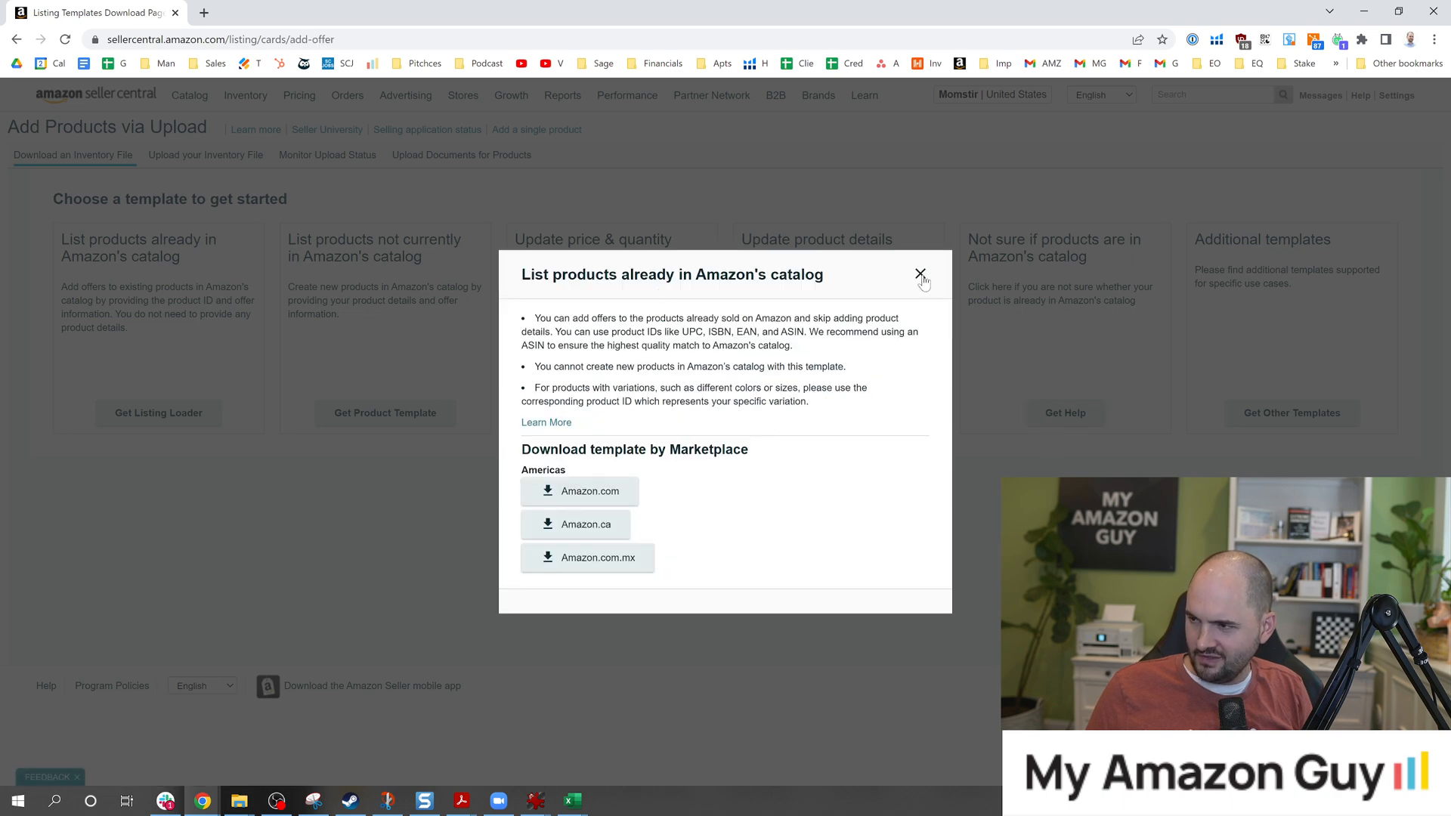
left_click(920, 275)
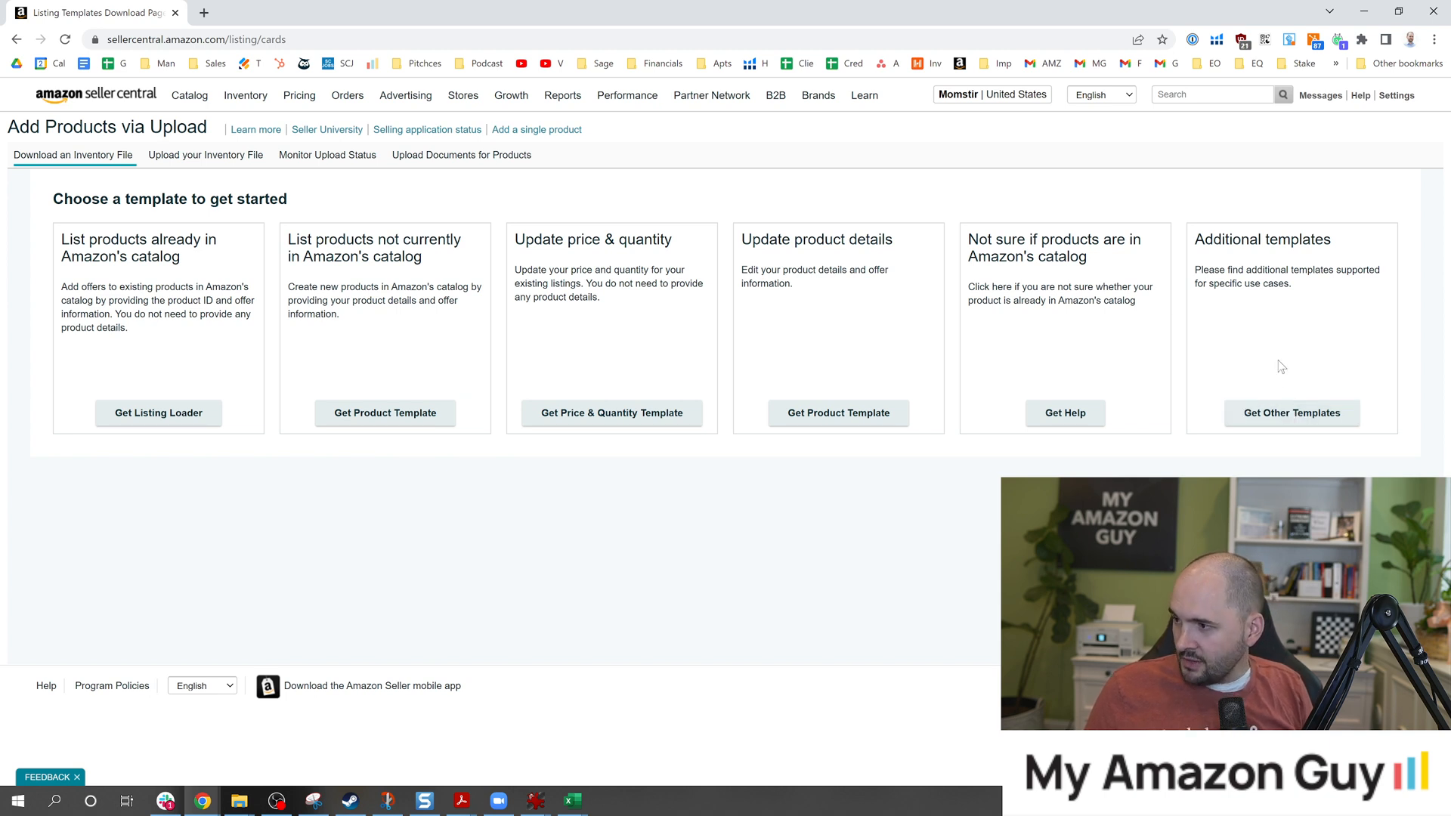
mouse_move(1311, 298)
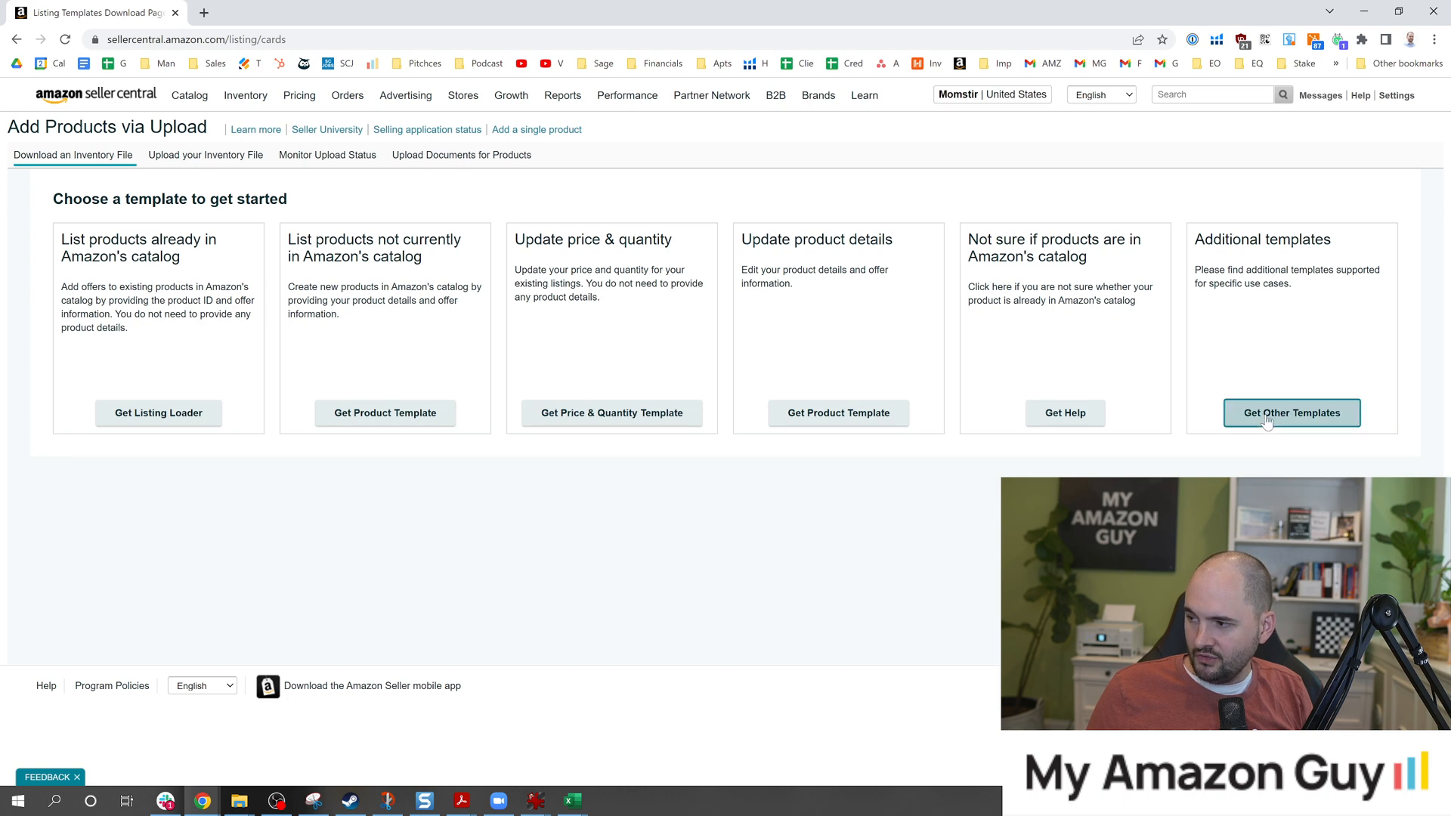
Open Get Other Templates and highlight 'Category-specific Inventory Files'.
left_click(1292, 413)
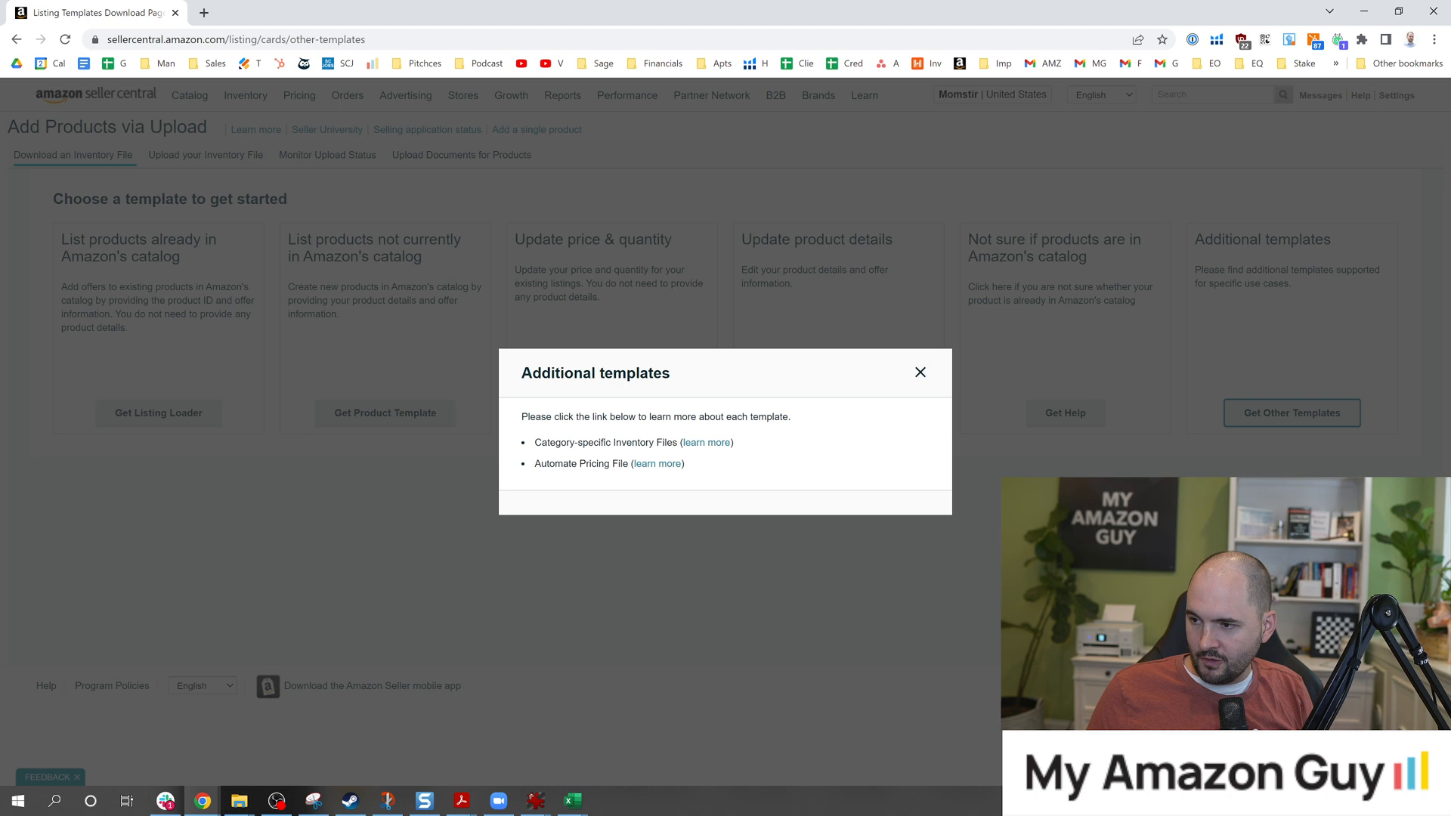
double_click(556, 442)
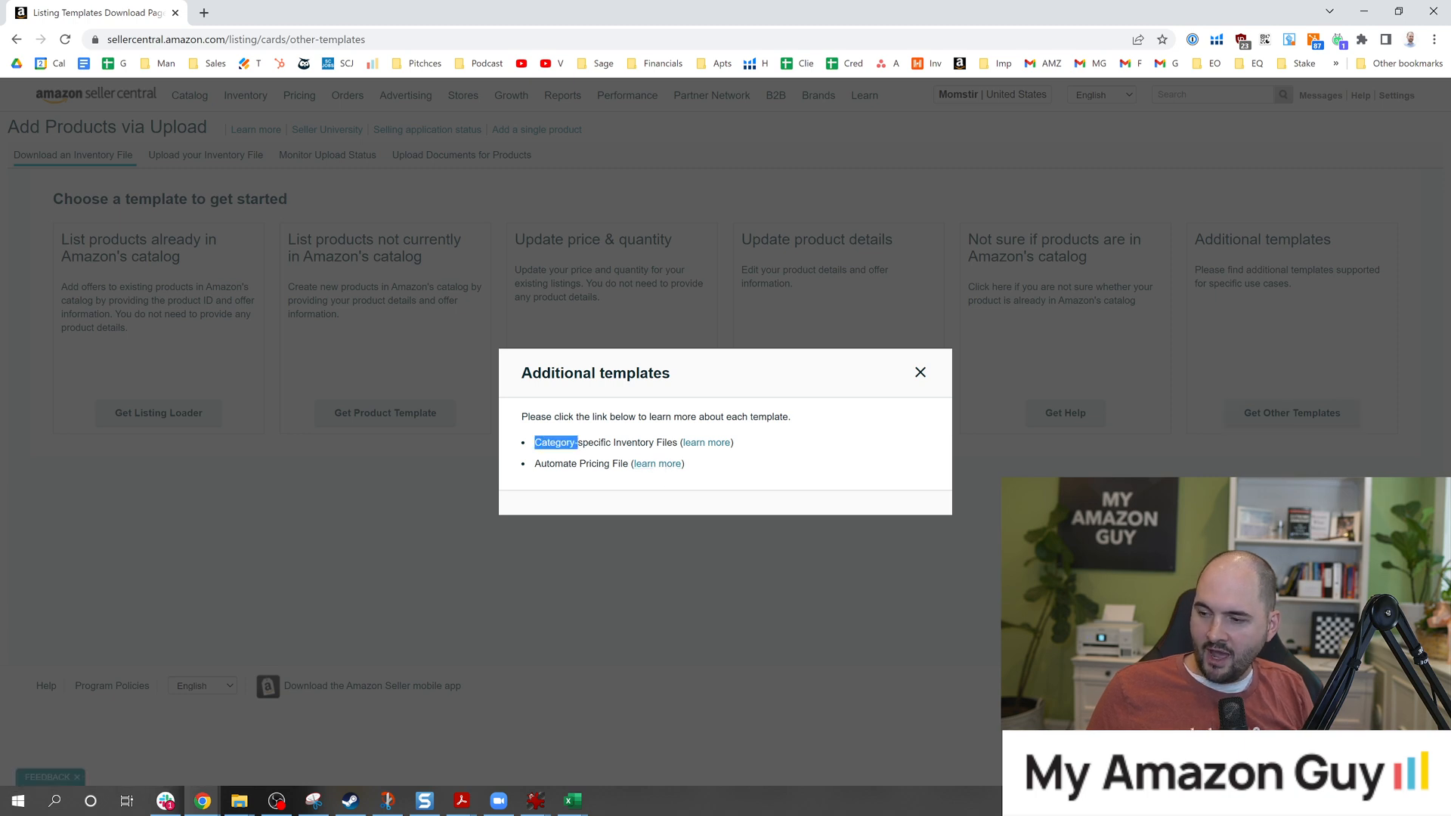
left_click_drag(534, 442, 675, 442)
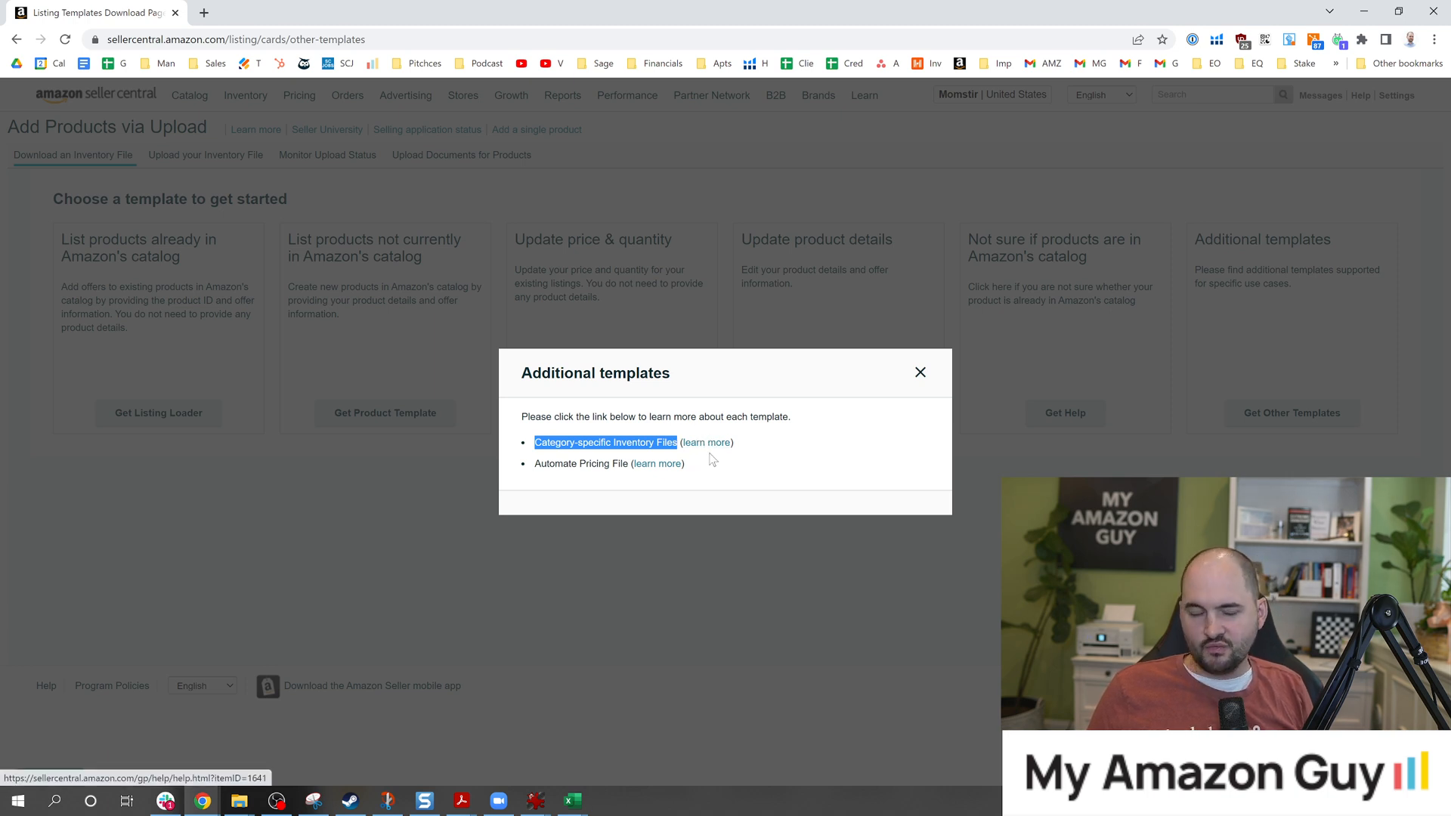
mouse_move(729, 498)
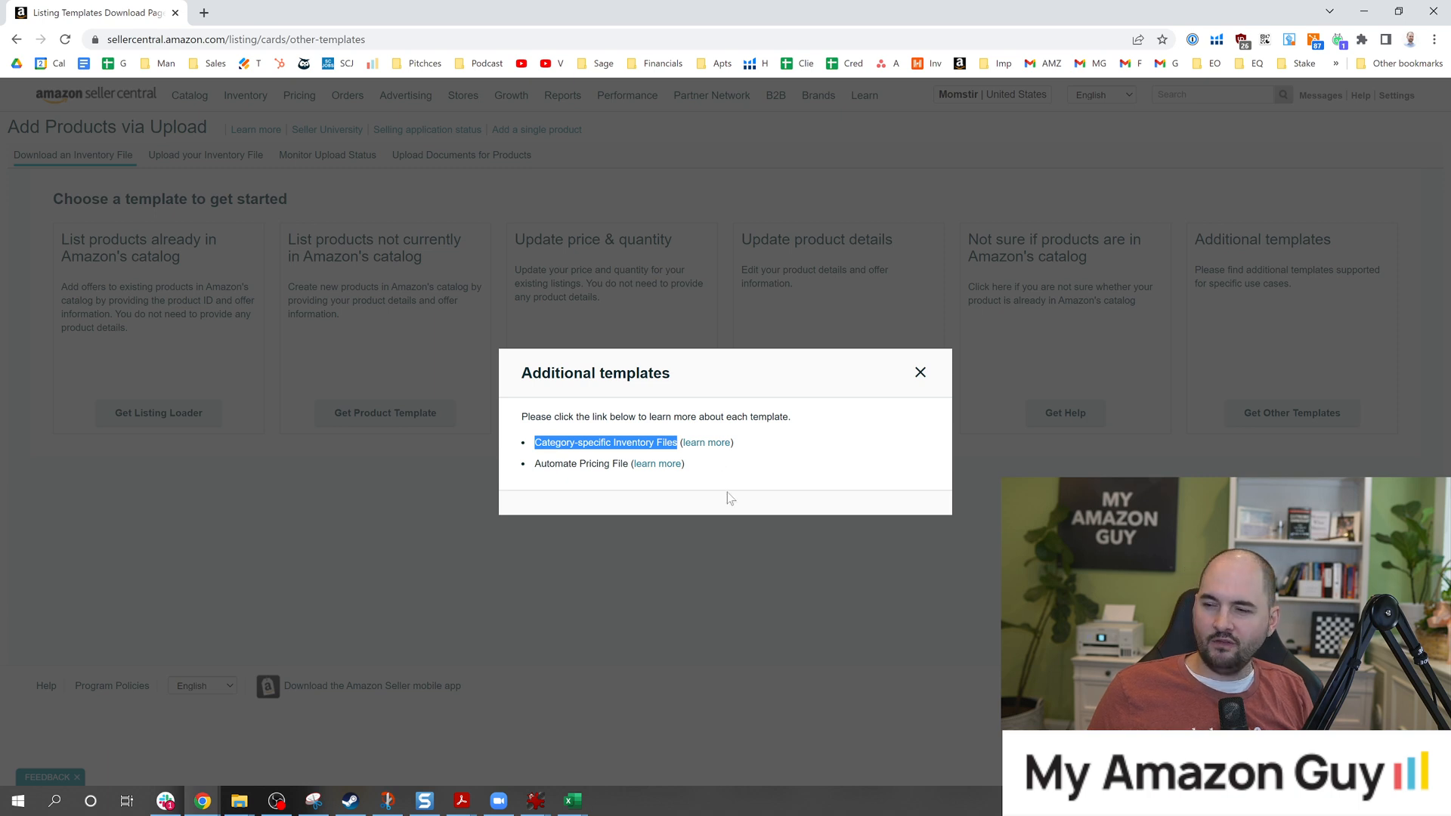
mouse_move(774, 438)
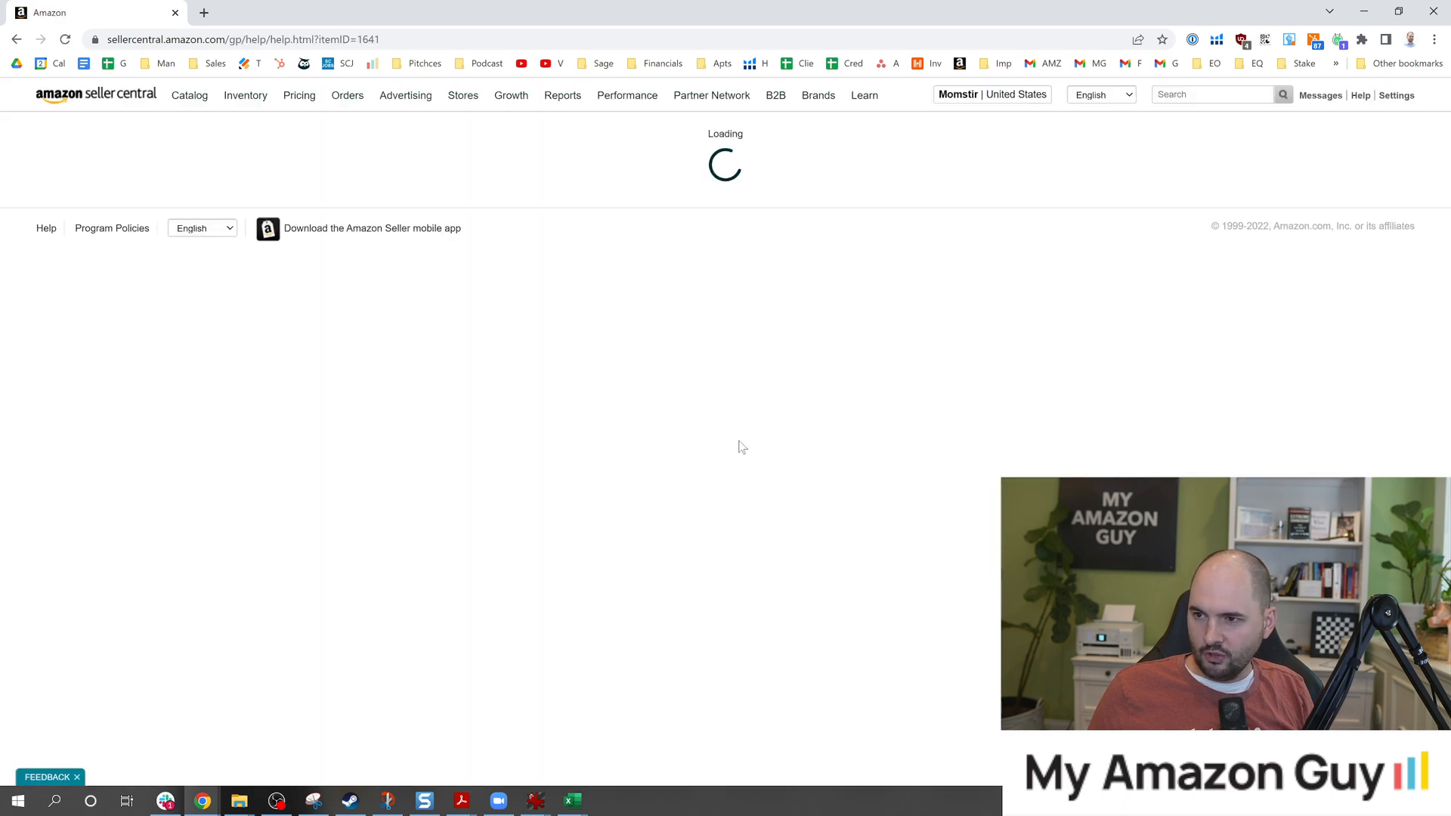
mouse_move(704, 399)
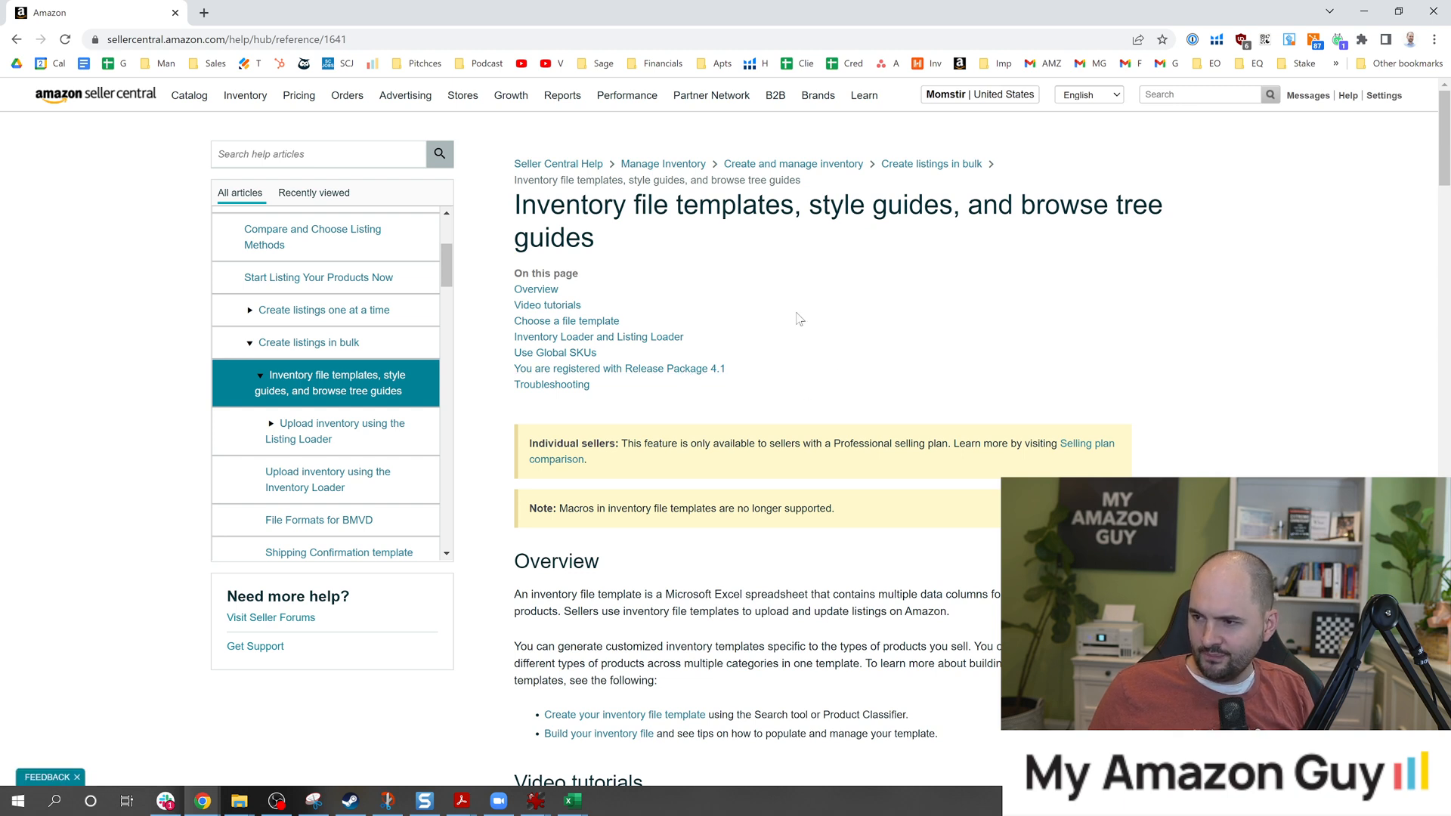
mouse_move(598, 337)
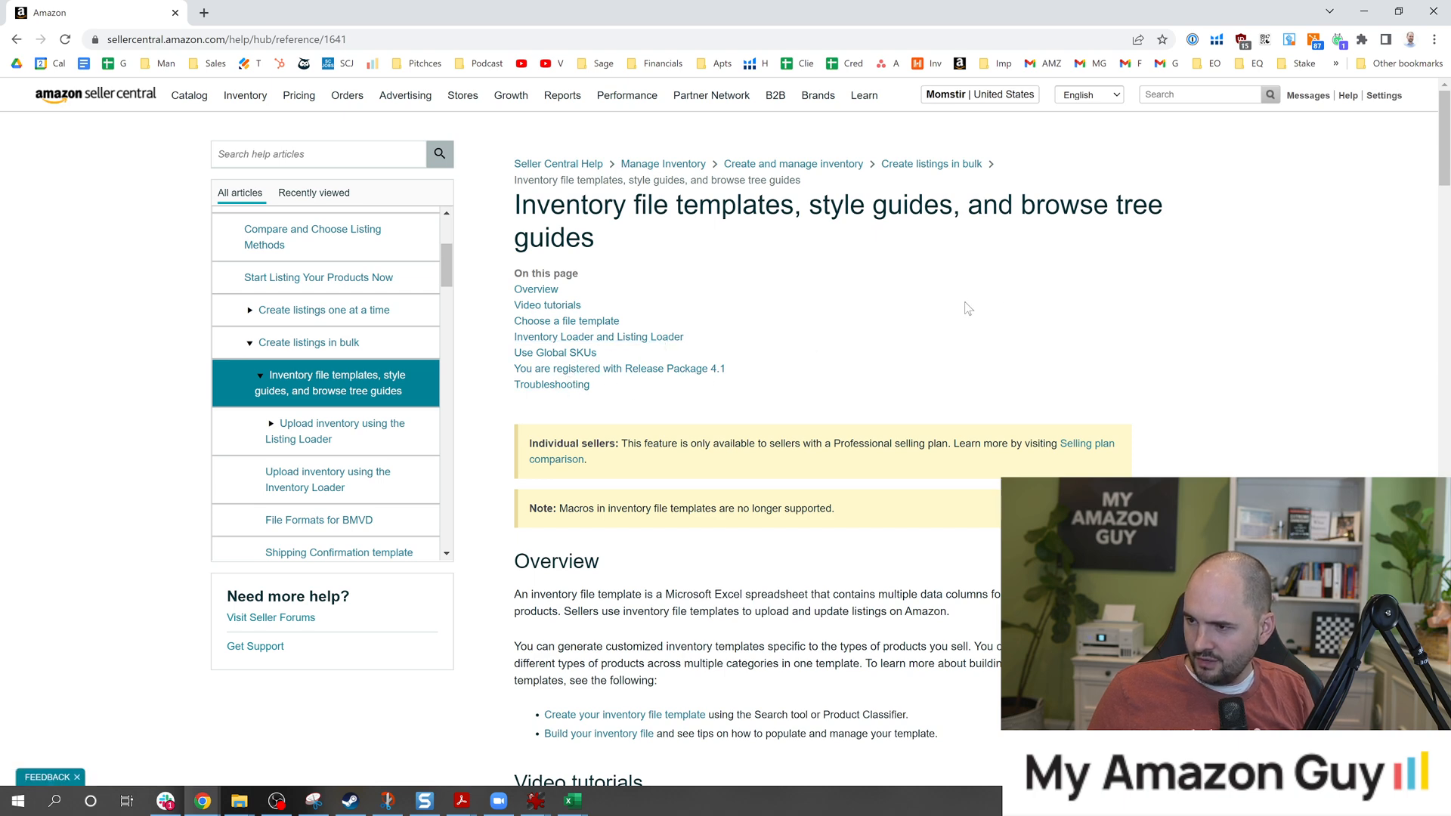
Scroll the inventory file templates article and open 'Templates for specific categories'.
scroll("down", 3)
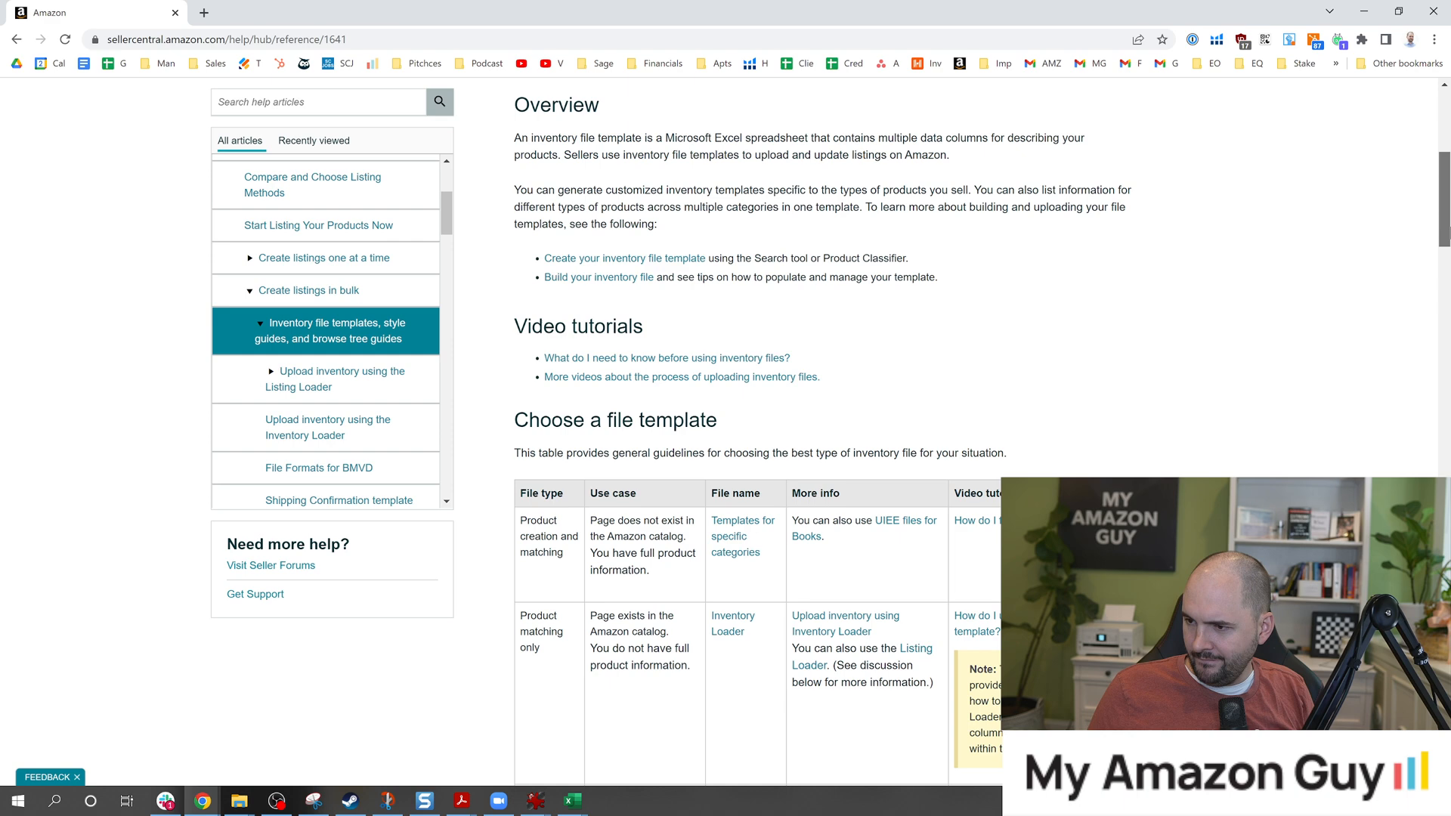
scroll("down", 3)
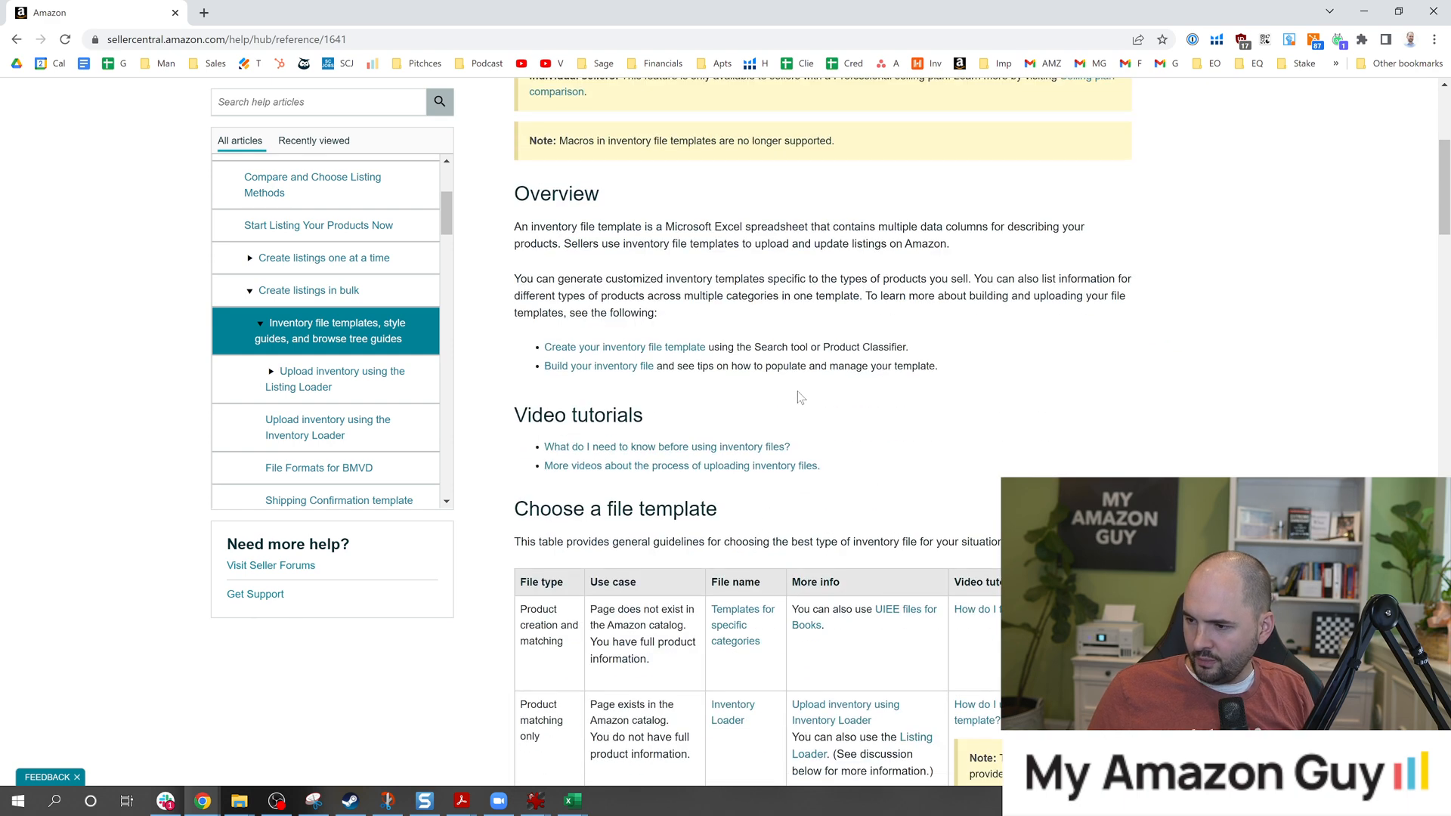
scroll("down", 3)
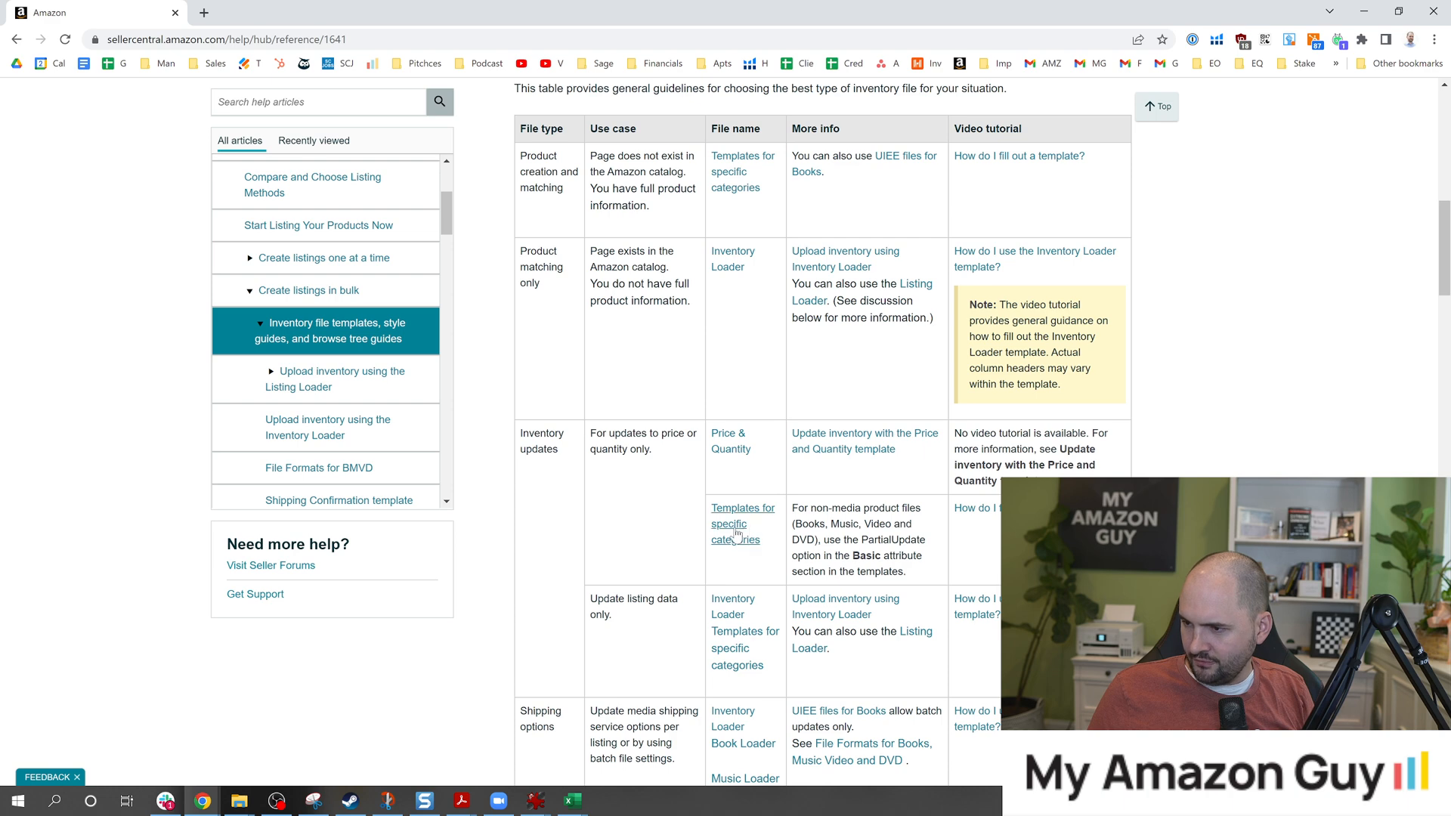
mouse_move(729, 524)
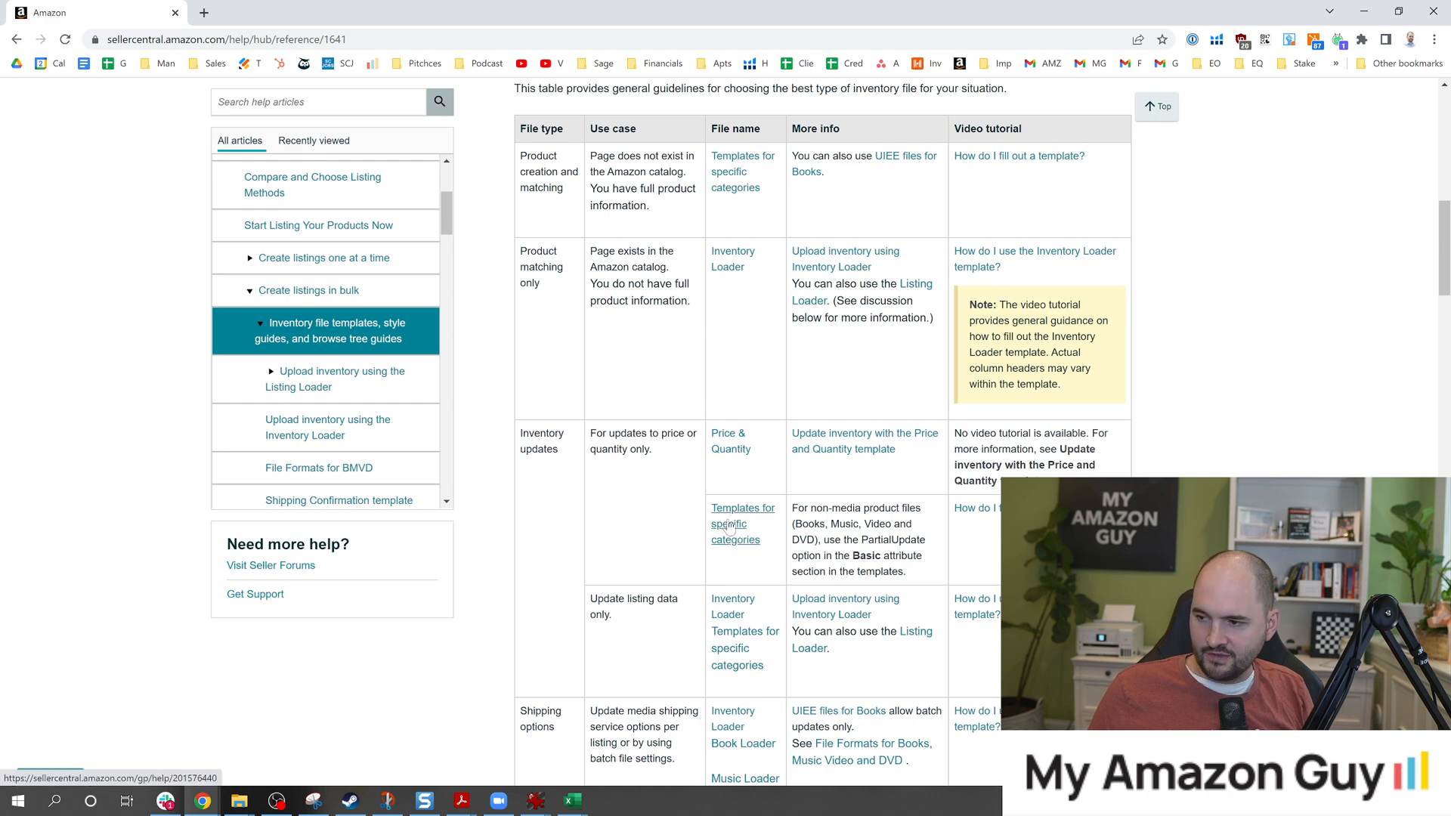
left_click(742, 523)
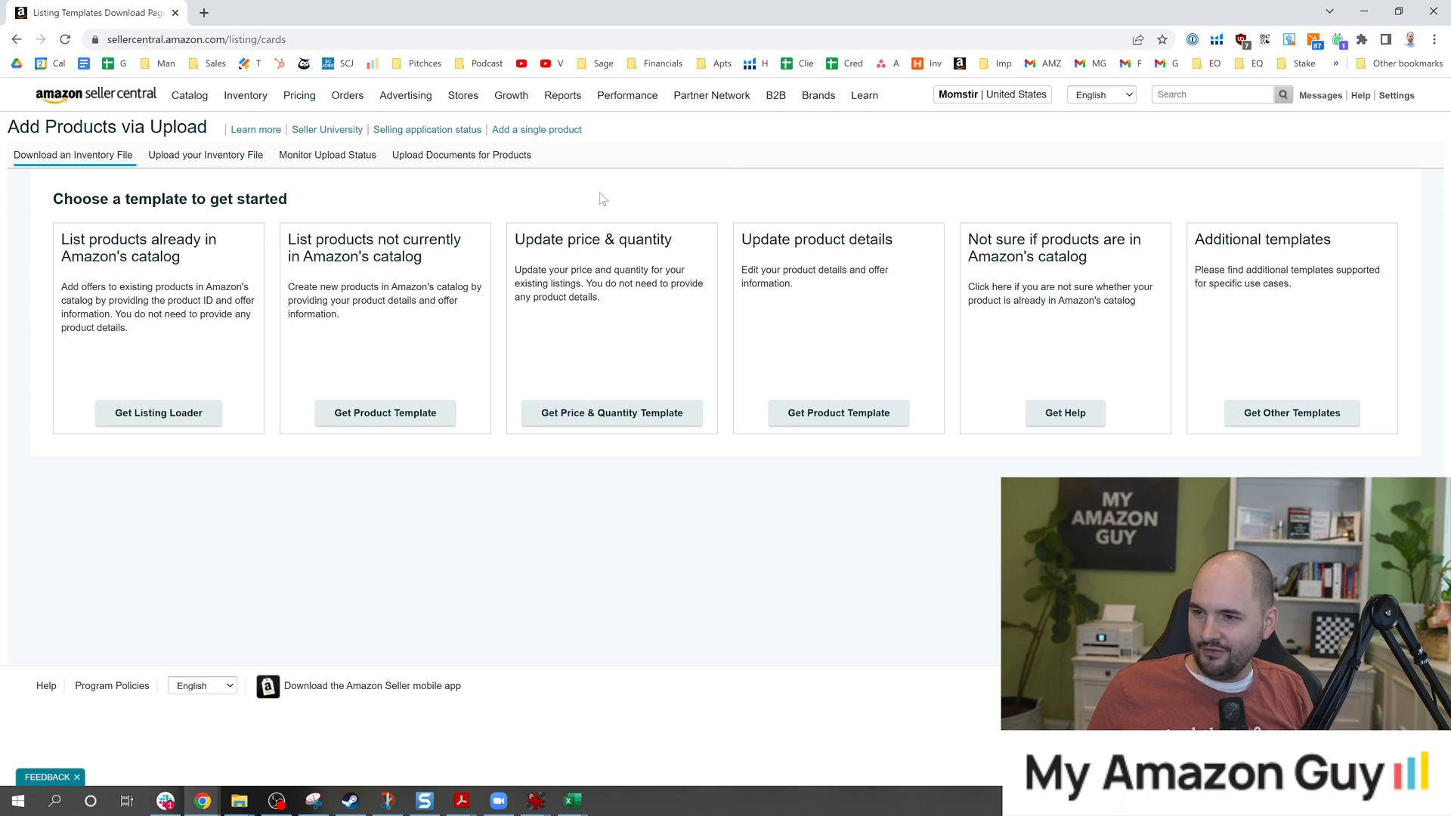
Dismiss the price and quantity details and open the Get Product Template page.
left_click(205, 154)
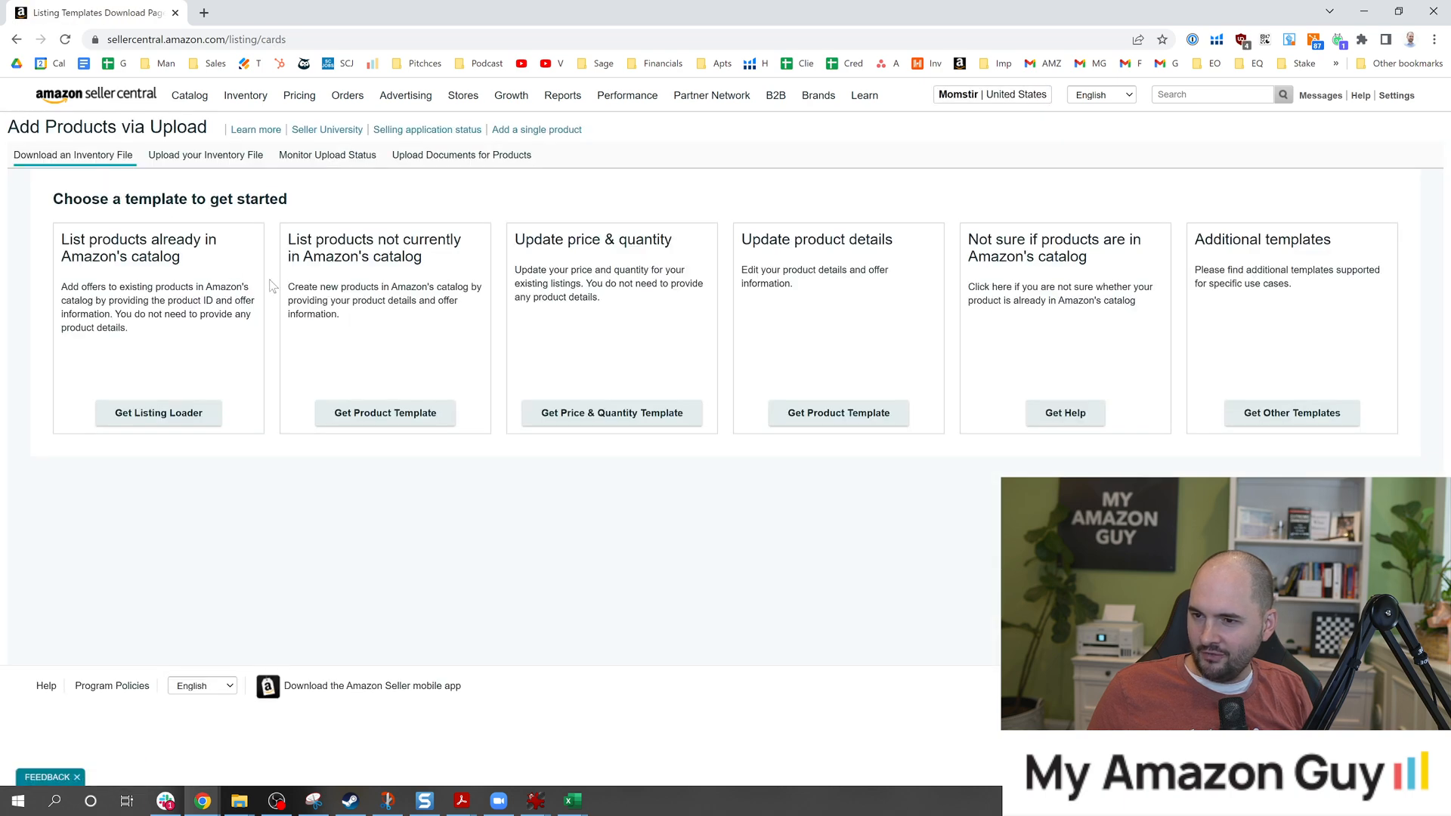
mouse_move(158, 412)
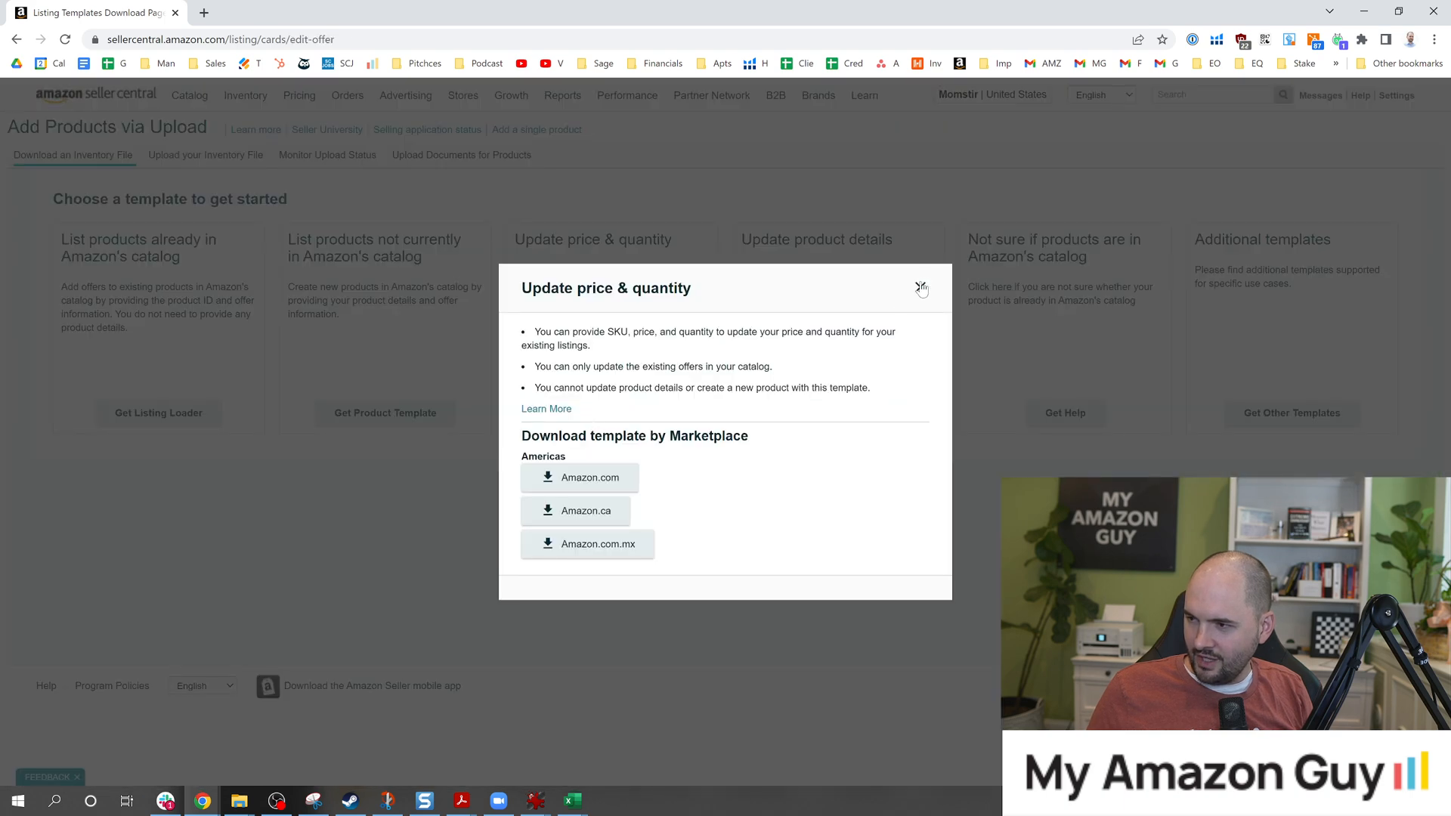
left_click(384, 412)
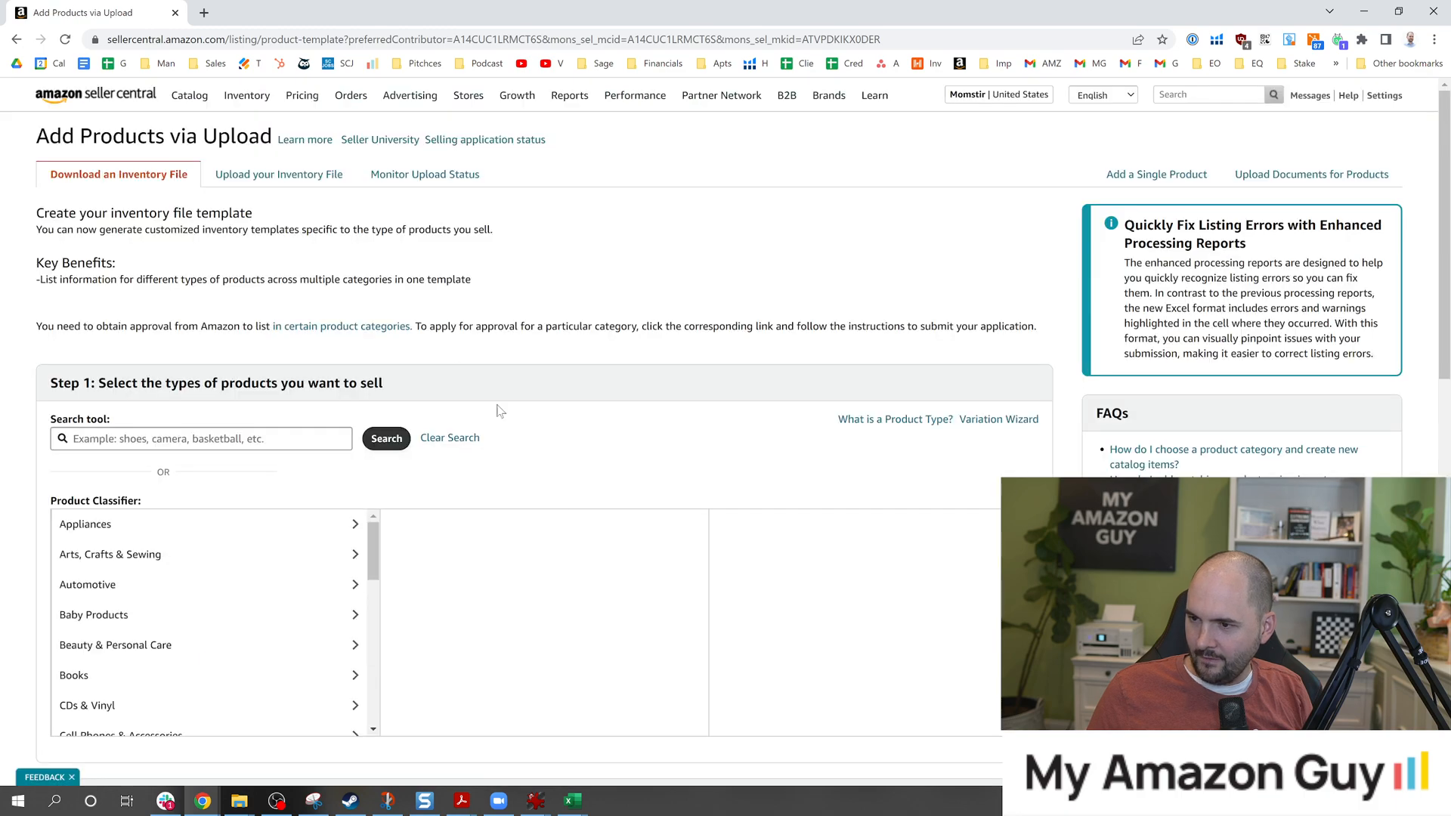
Scroll to the Inventory Files table and open help on category-specific inventory files.
scroll("down", 3)
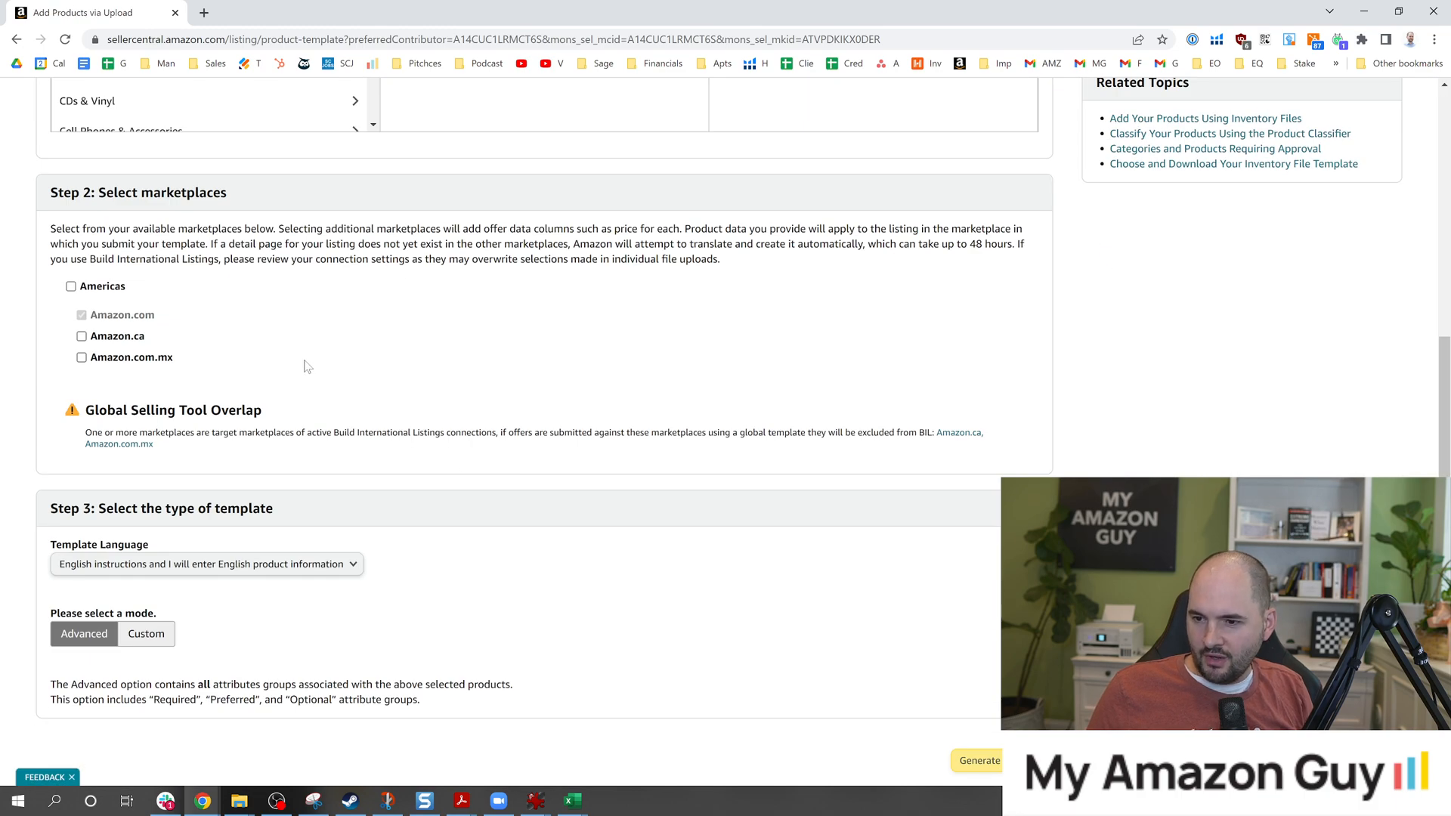
scroll("down", 3)
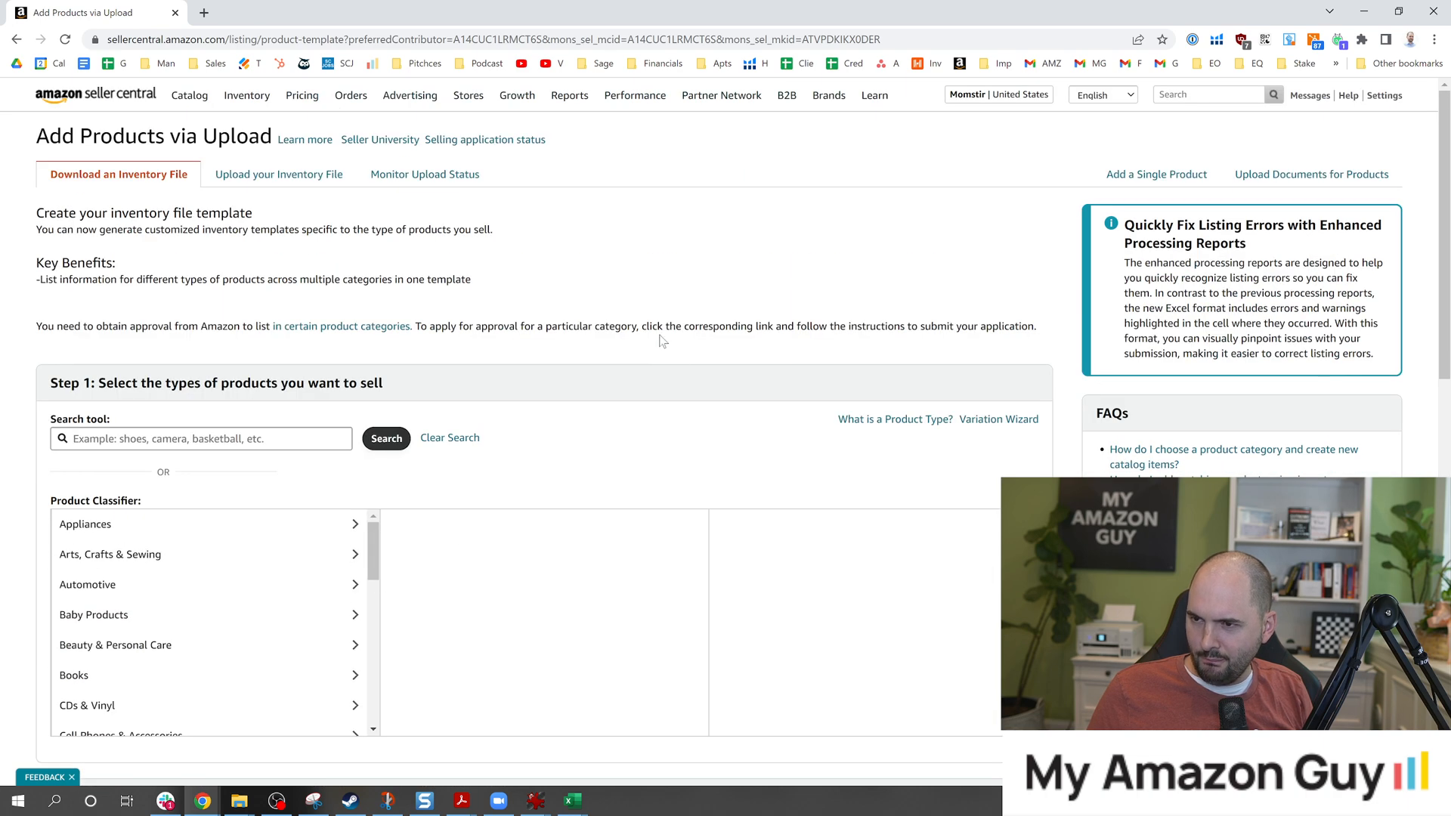
mouse_move(634, 276)
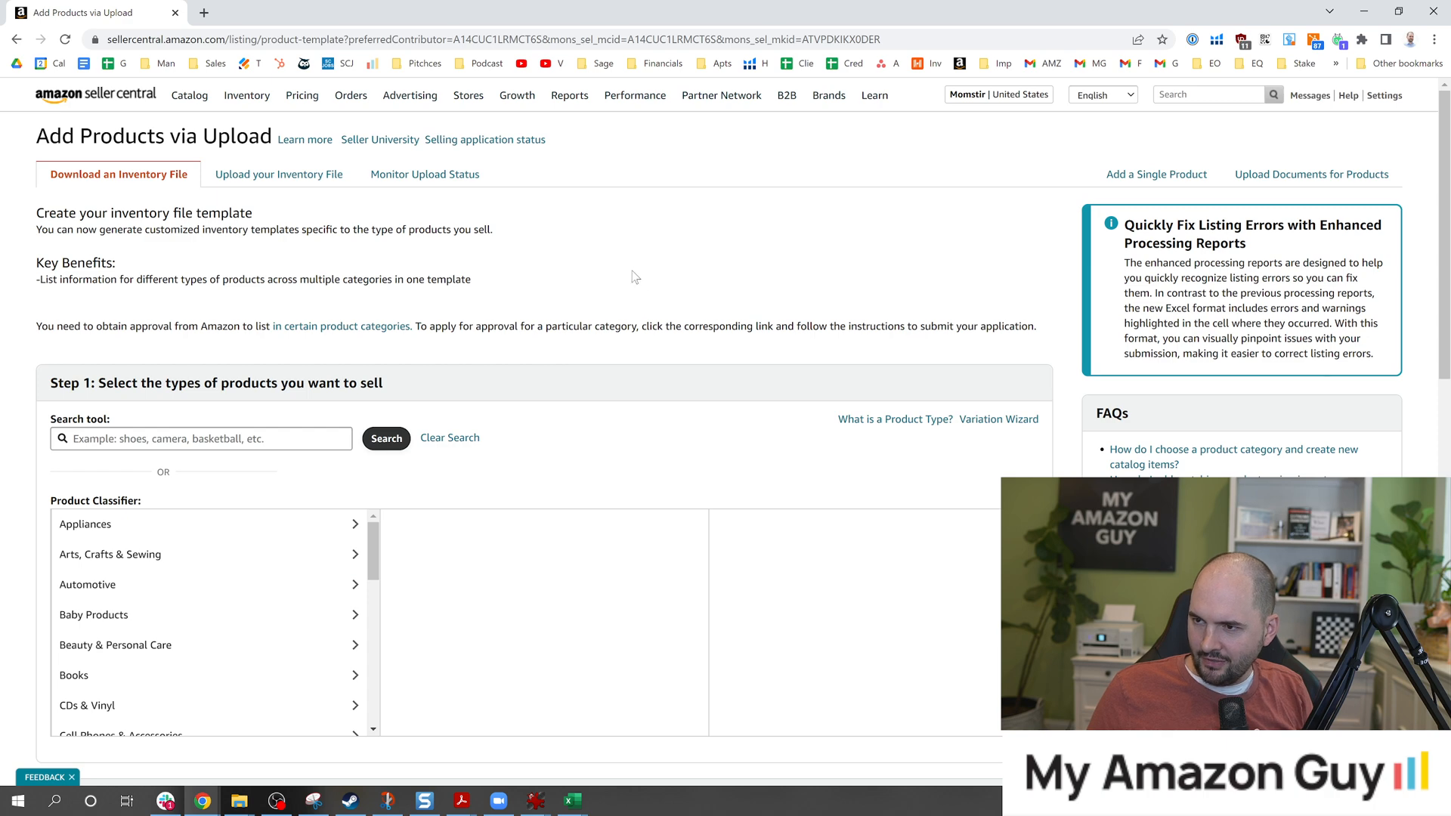
scroll("down", 3)
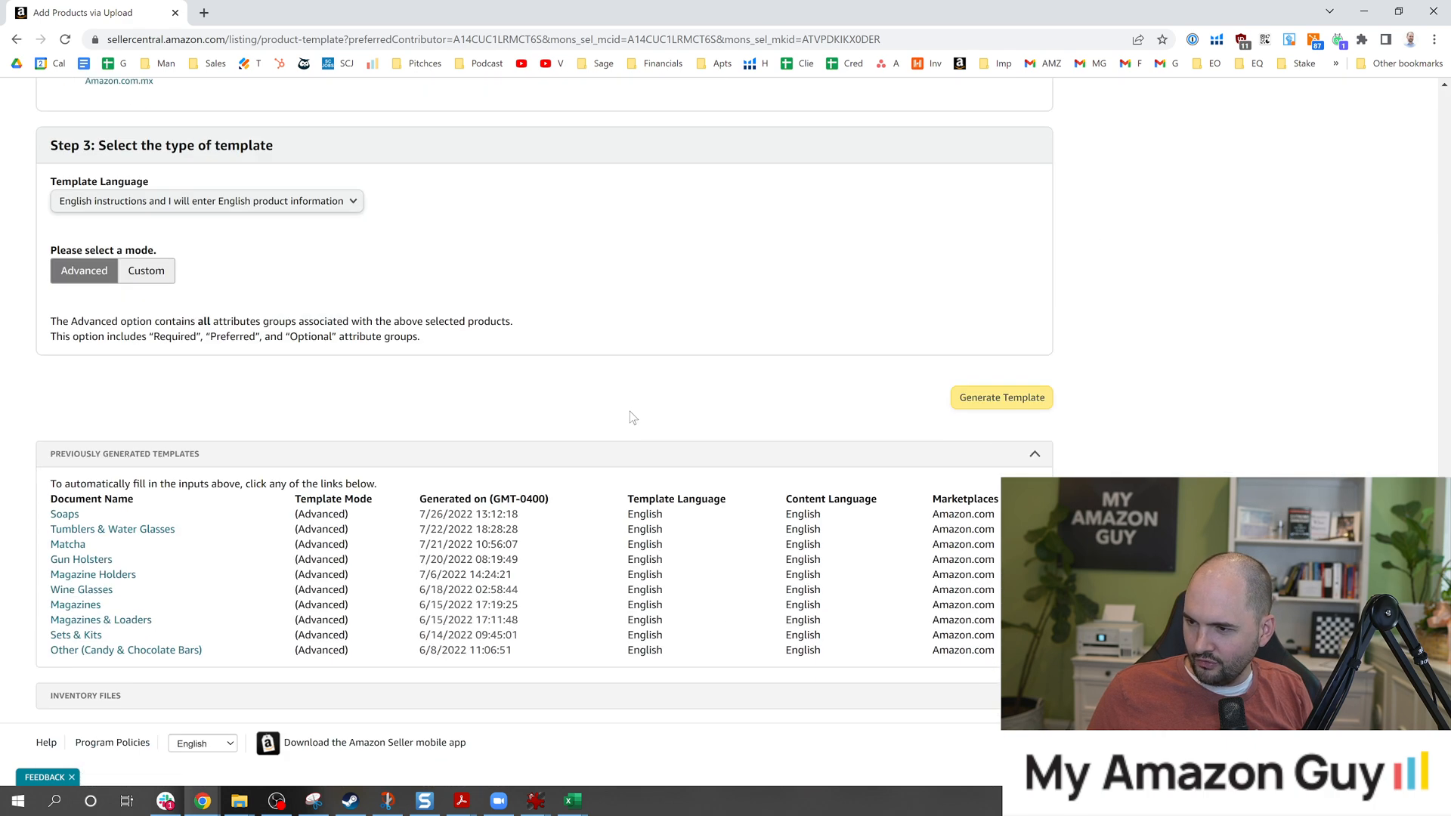
mouse_move(583, 426)
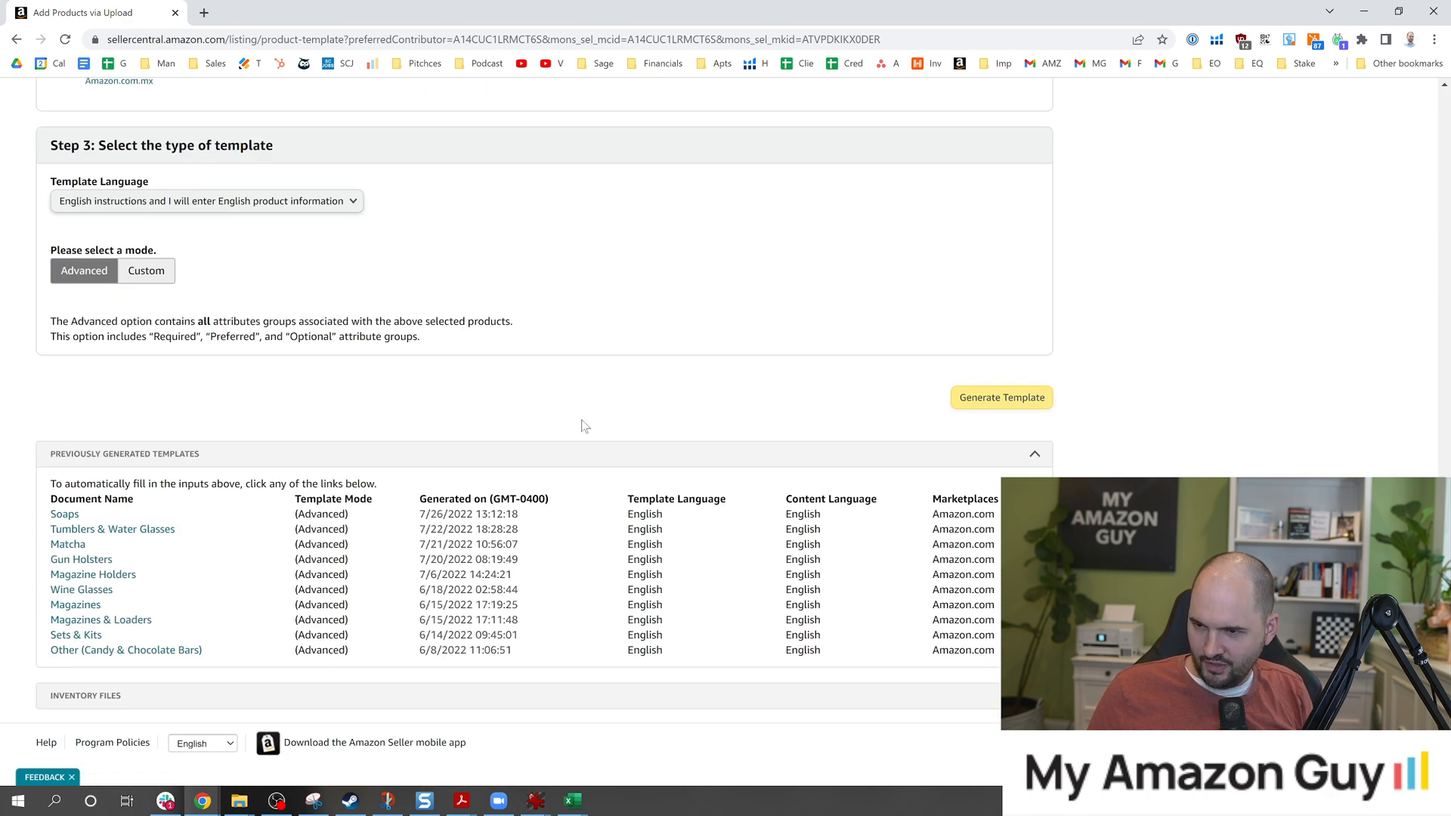
scroll("down", 3)
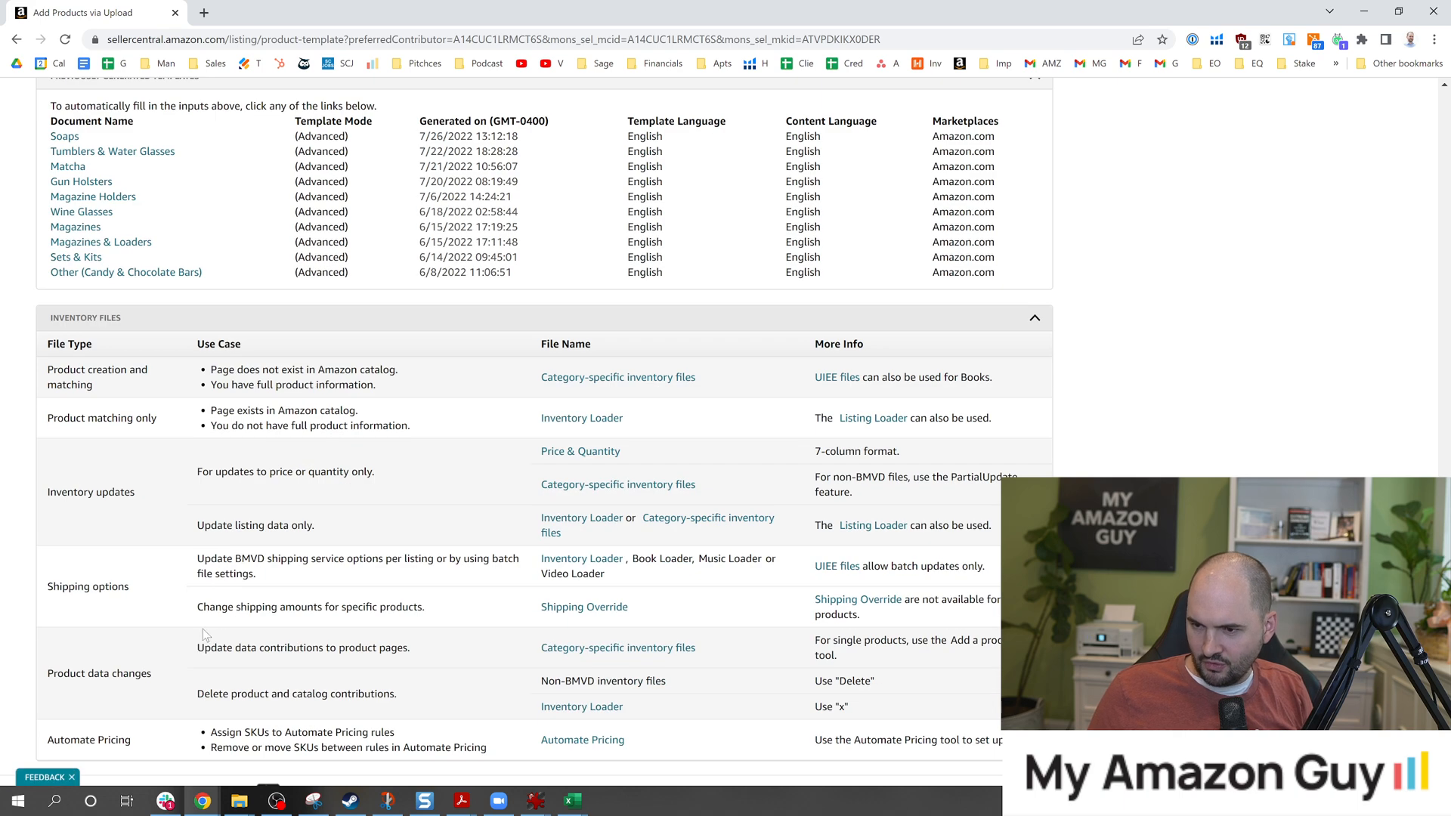
scroll("down", 3)
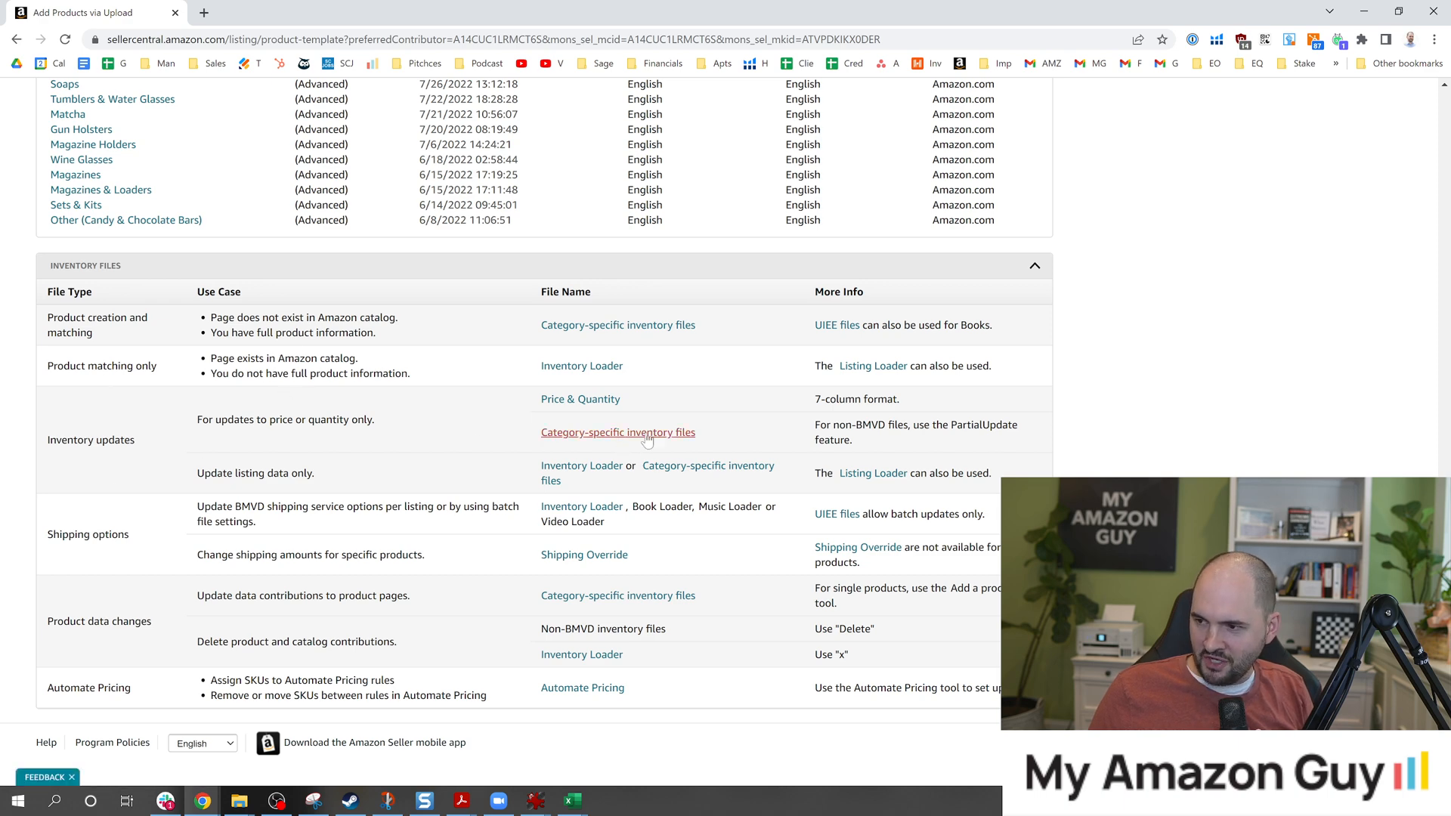
left_click(618, 433)
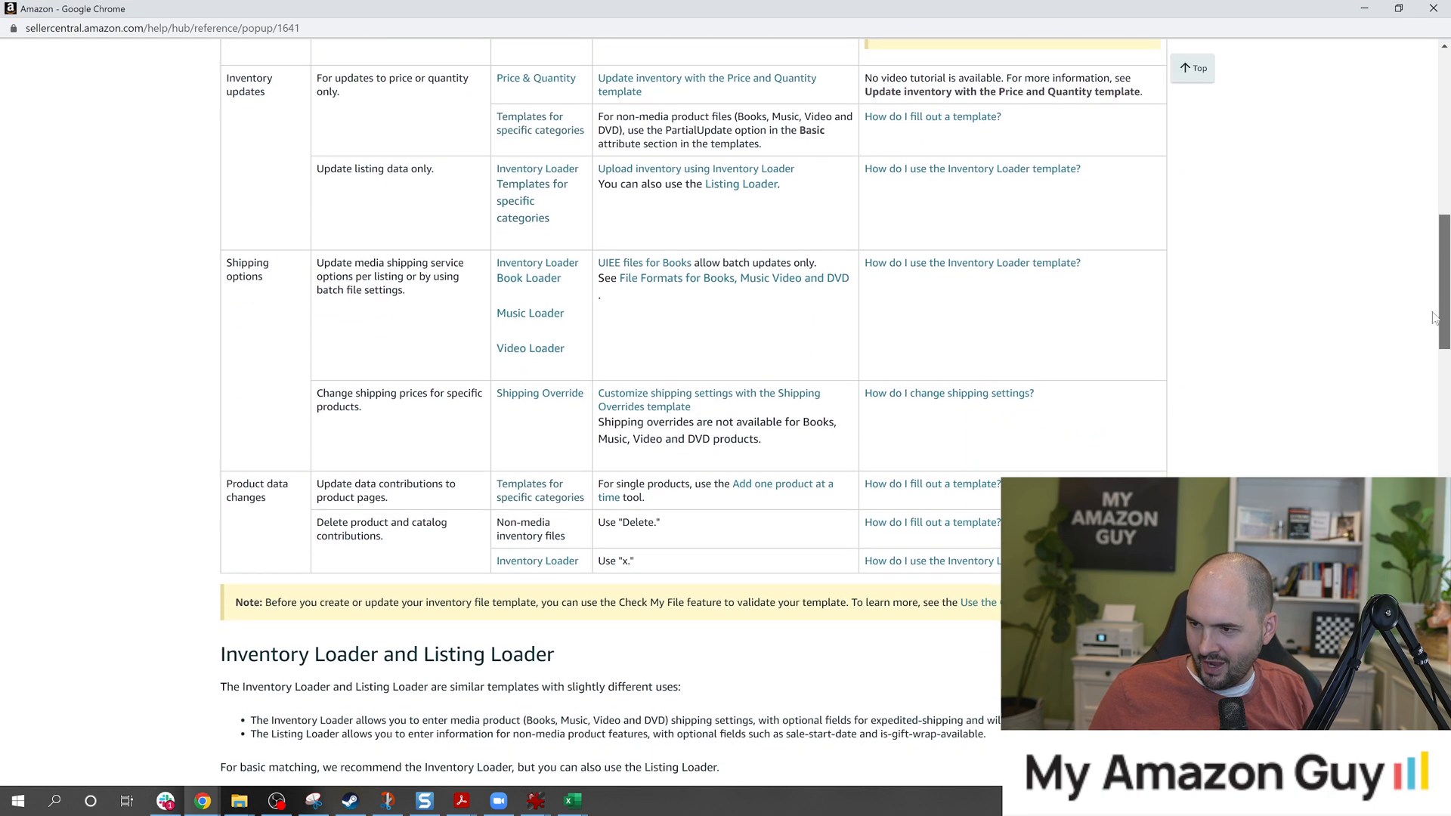
Scroll through the Choose a file template help popup.
scroll("up", 3)
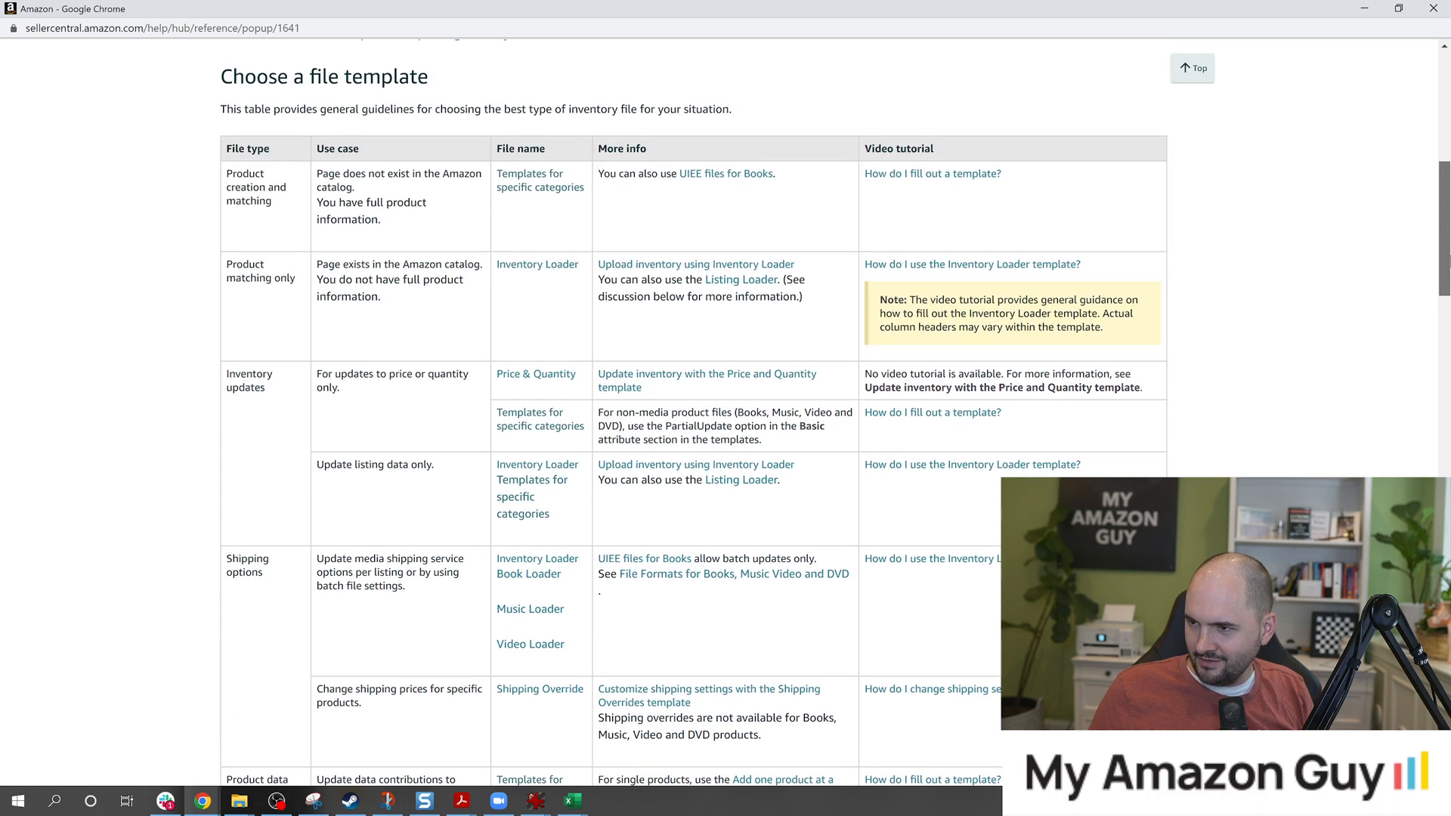
scroll("down", 3)
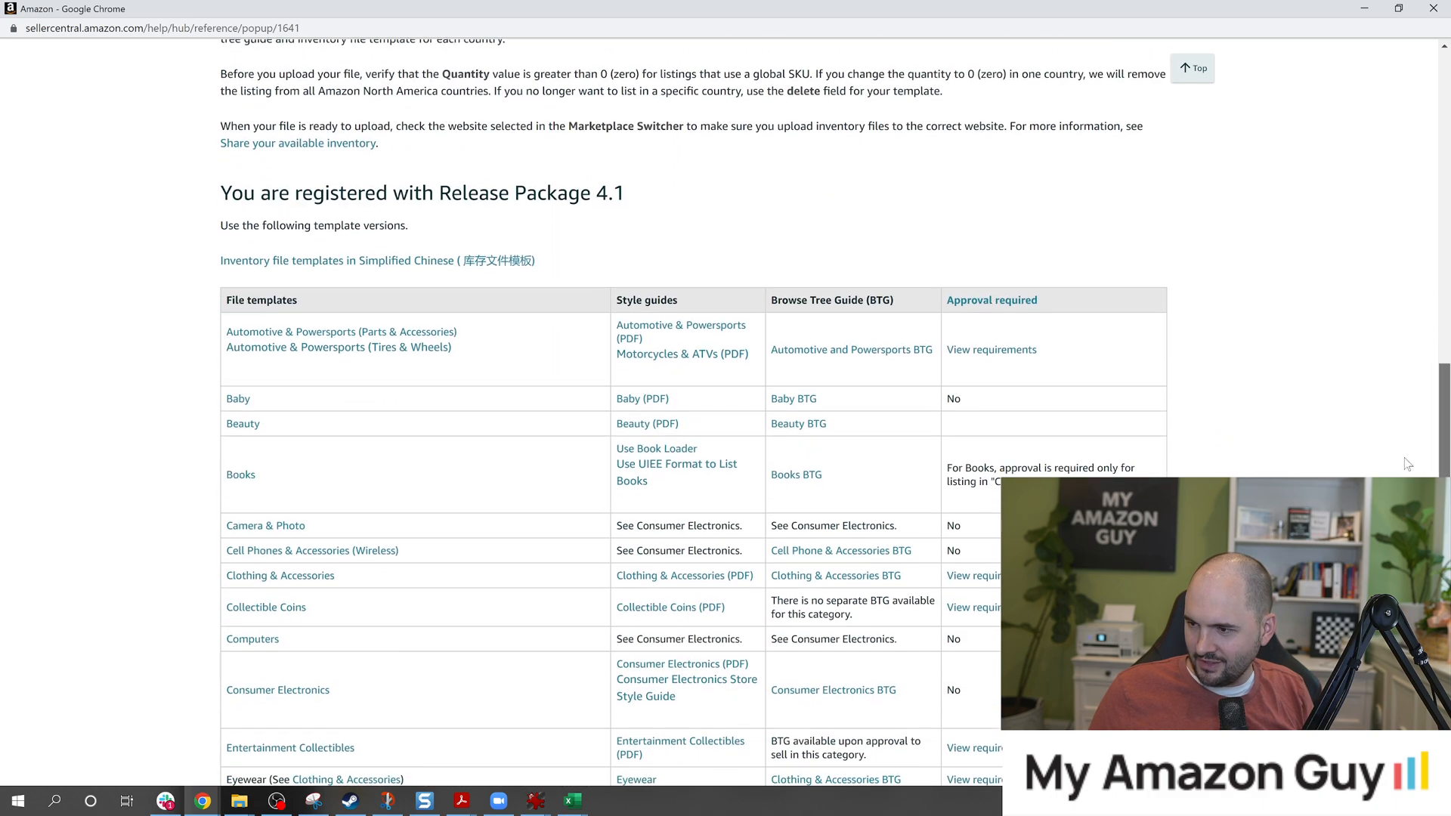
scroll("down", 3)
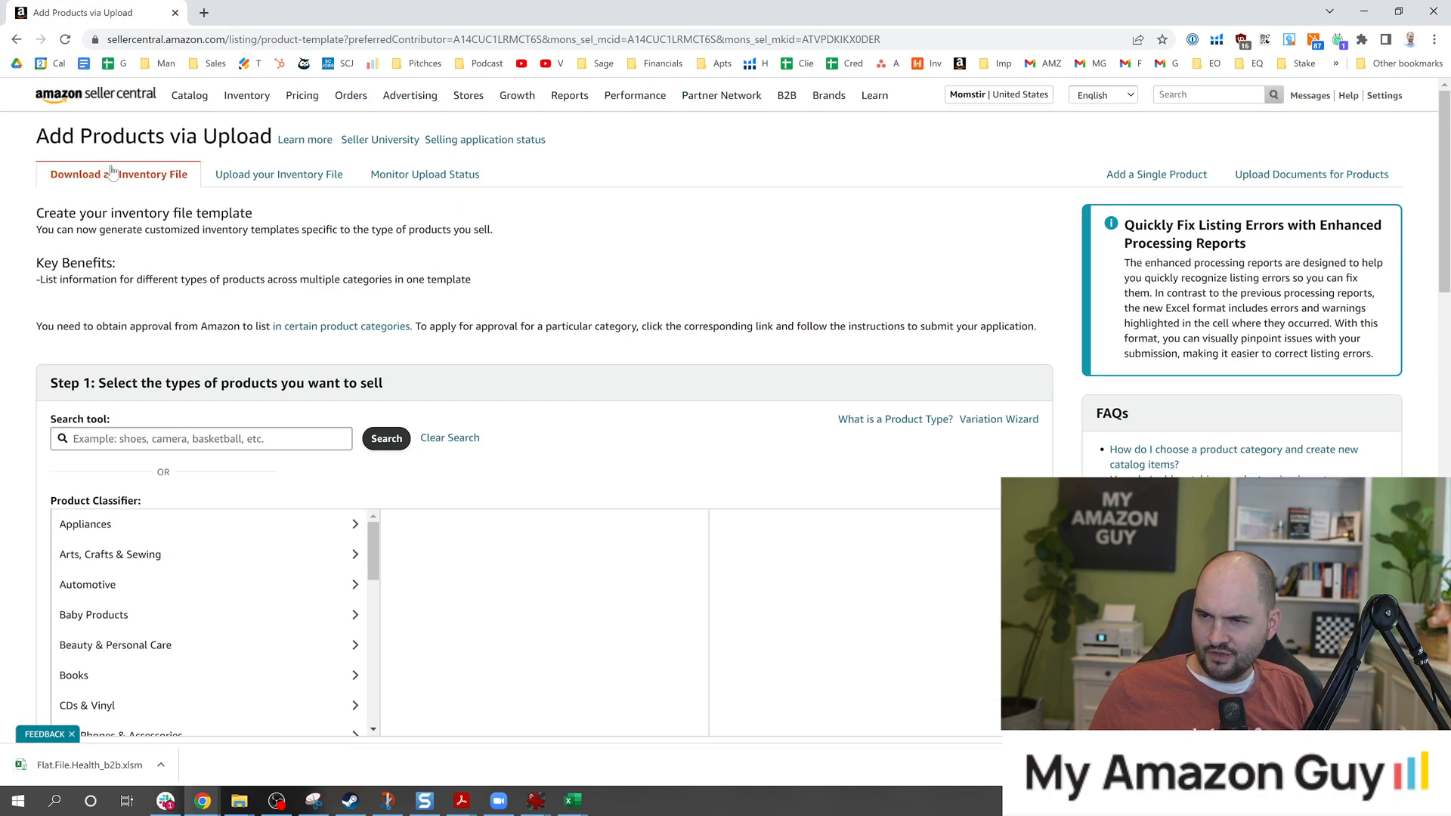
Scroll to the Inventory Files table and bring Flat.File.Health_b2b.xlsm up in Excel.
scroll("down", 3)
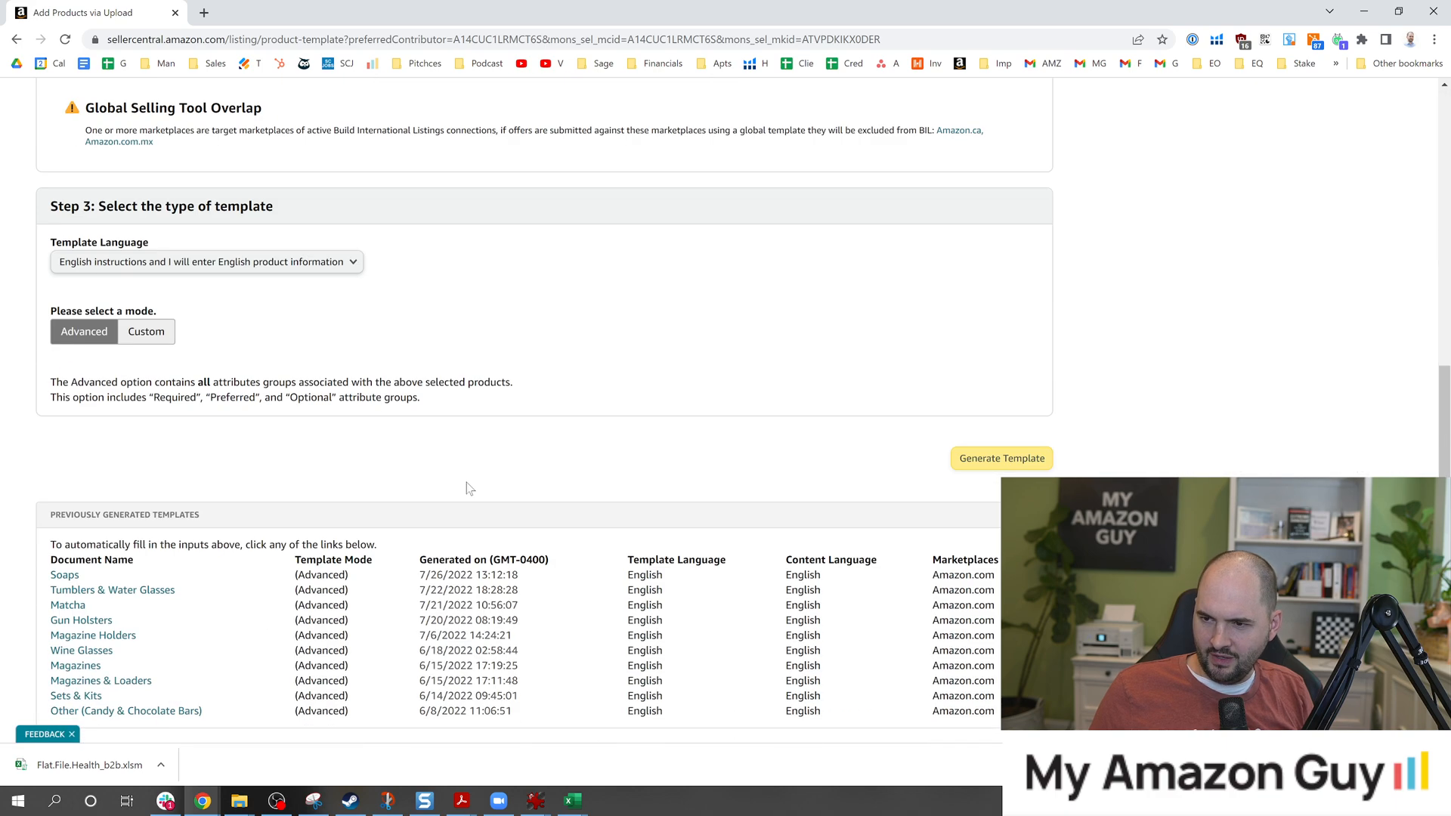
scroll("down", 3)
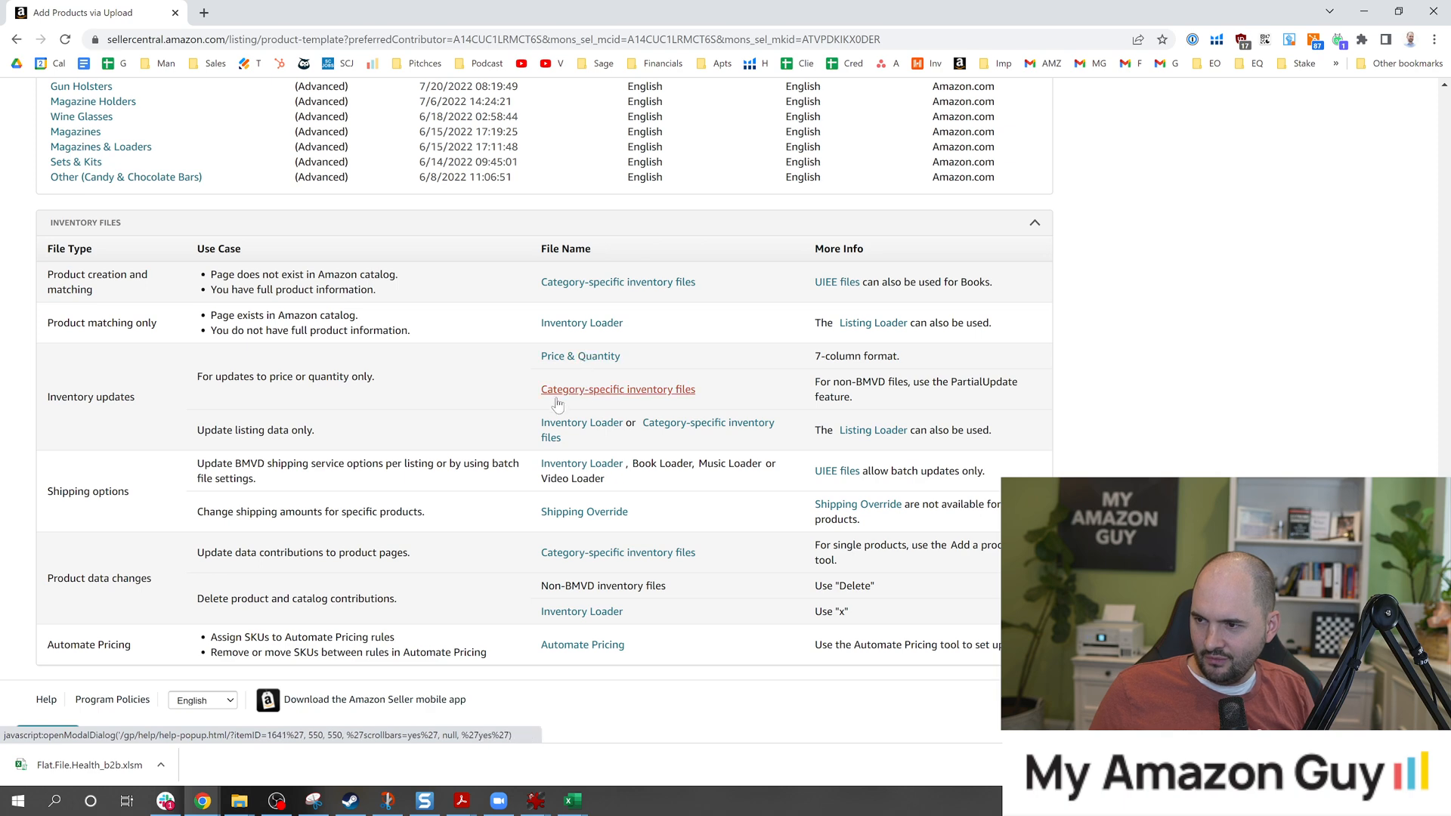
left_click(618, 388)
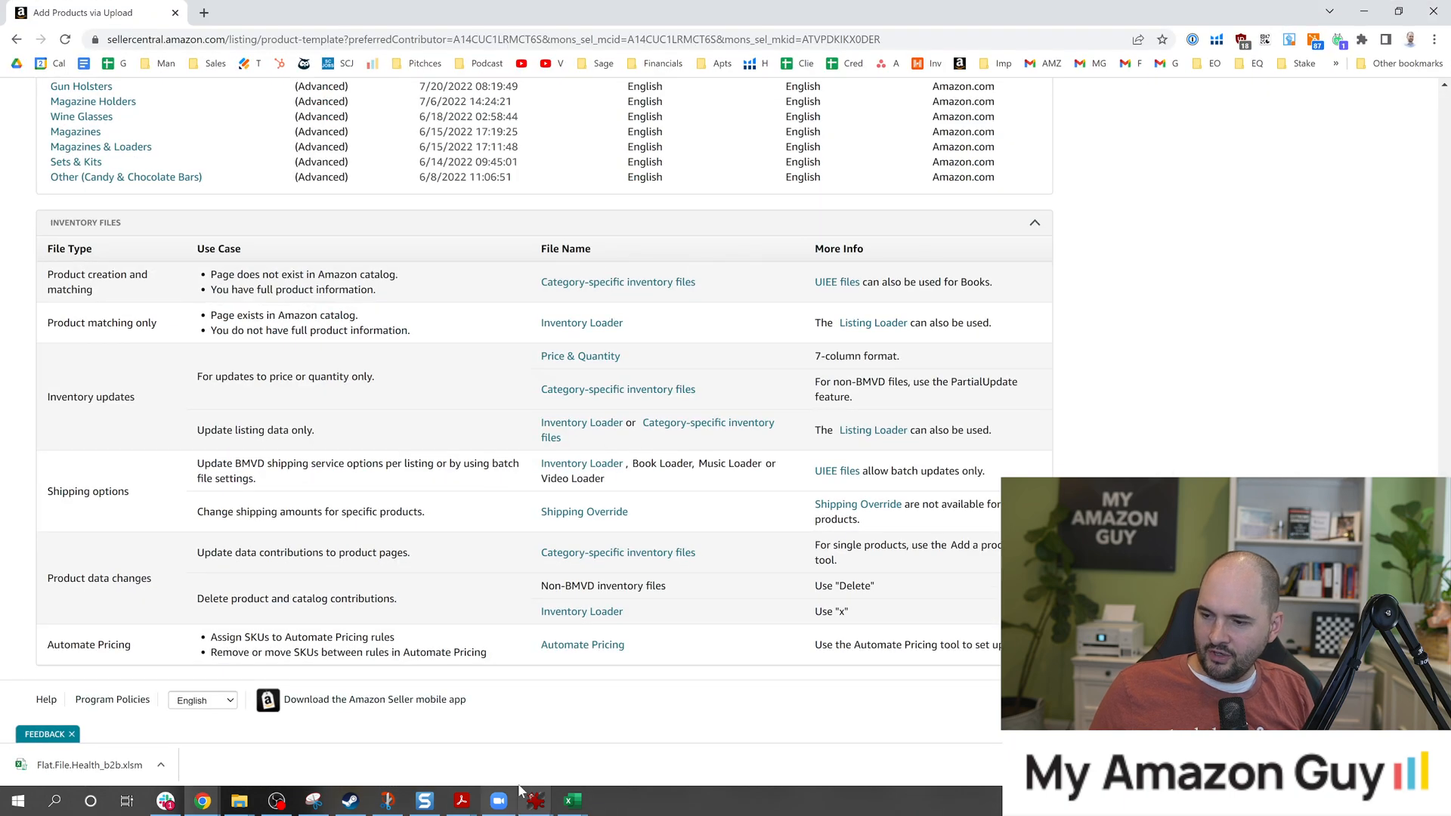
left_click(570, 800)
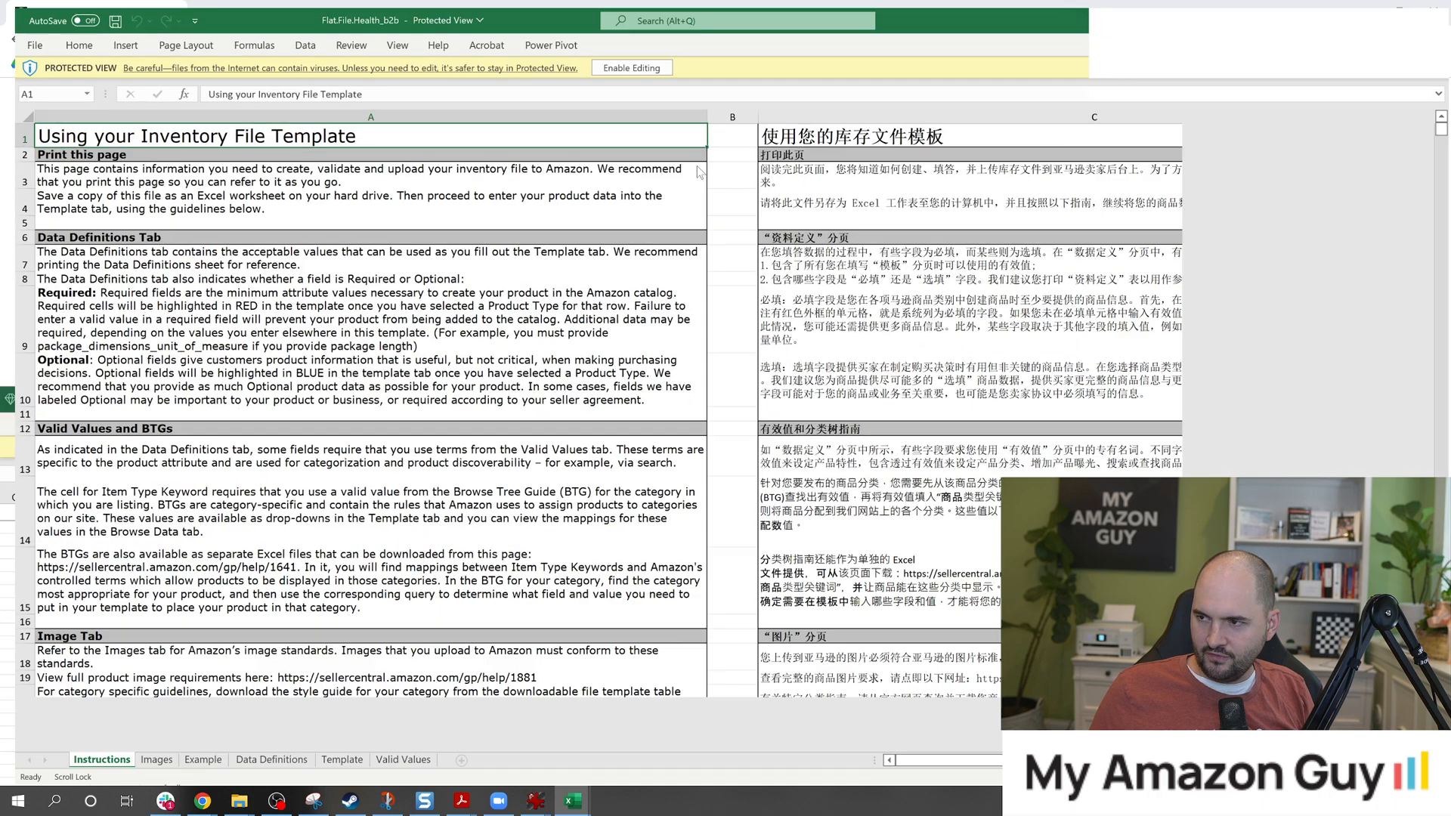
Move from the Data Definitions sheet to the Template sheet, scroll toward Update Delete, and search 'update'.
left_click(259, 761)
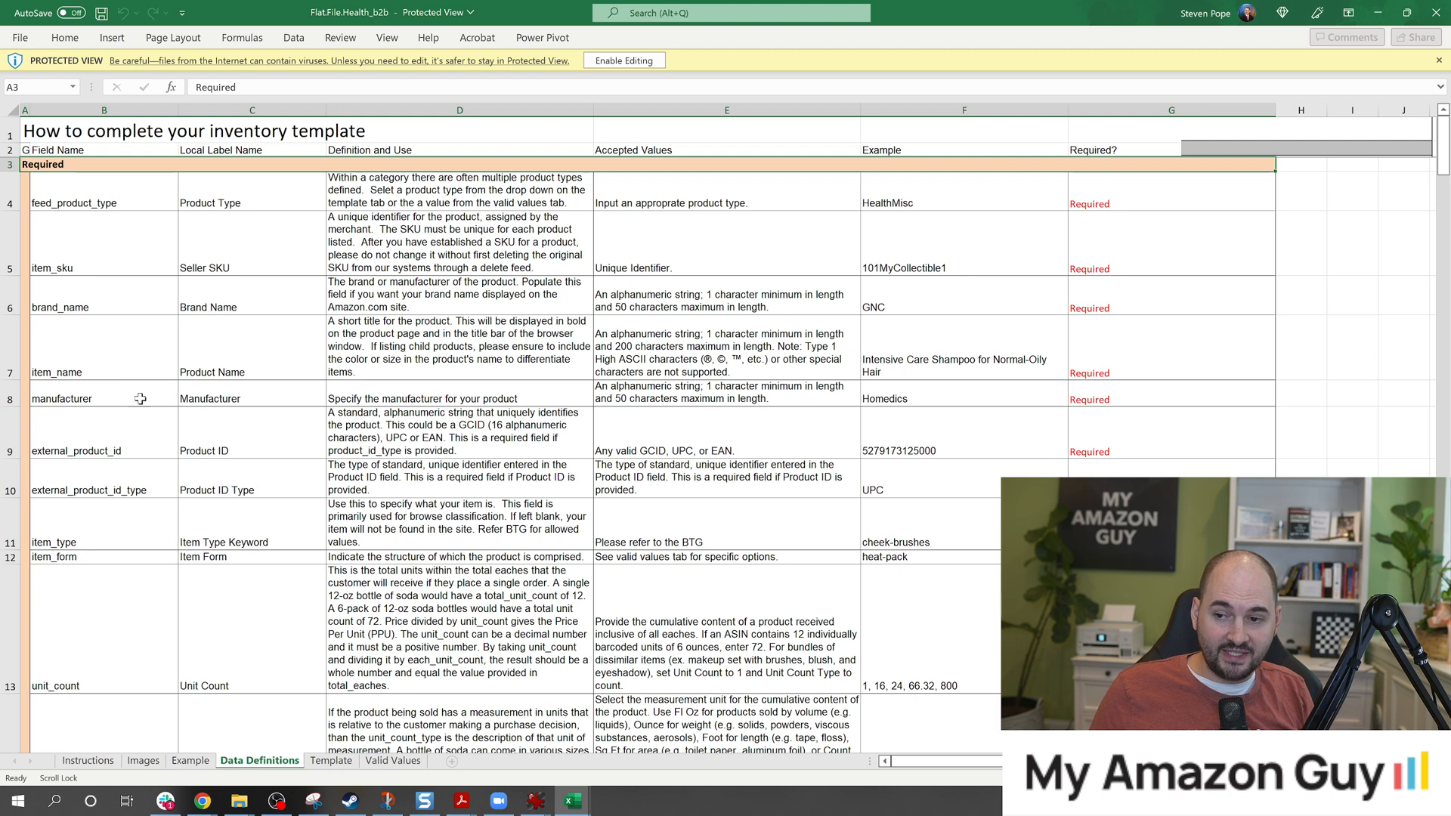
left_click(252, 371)
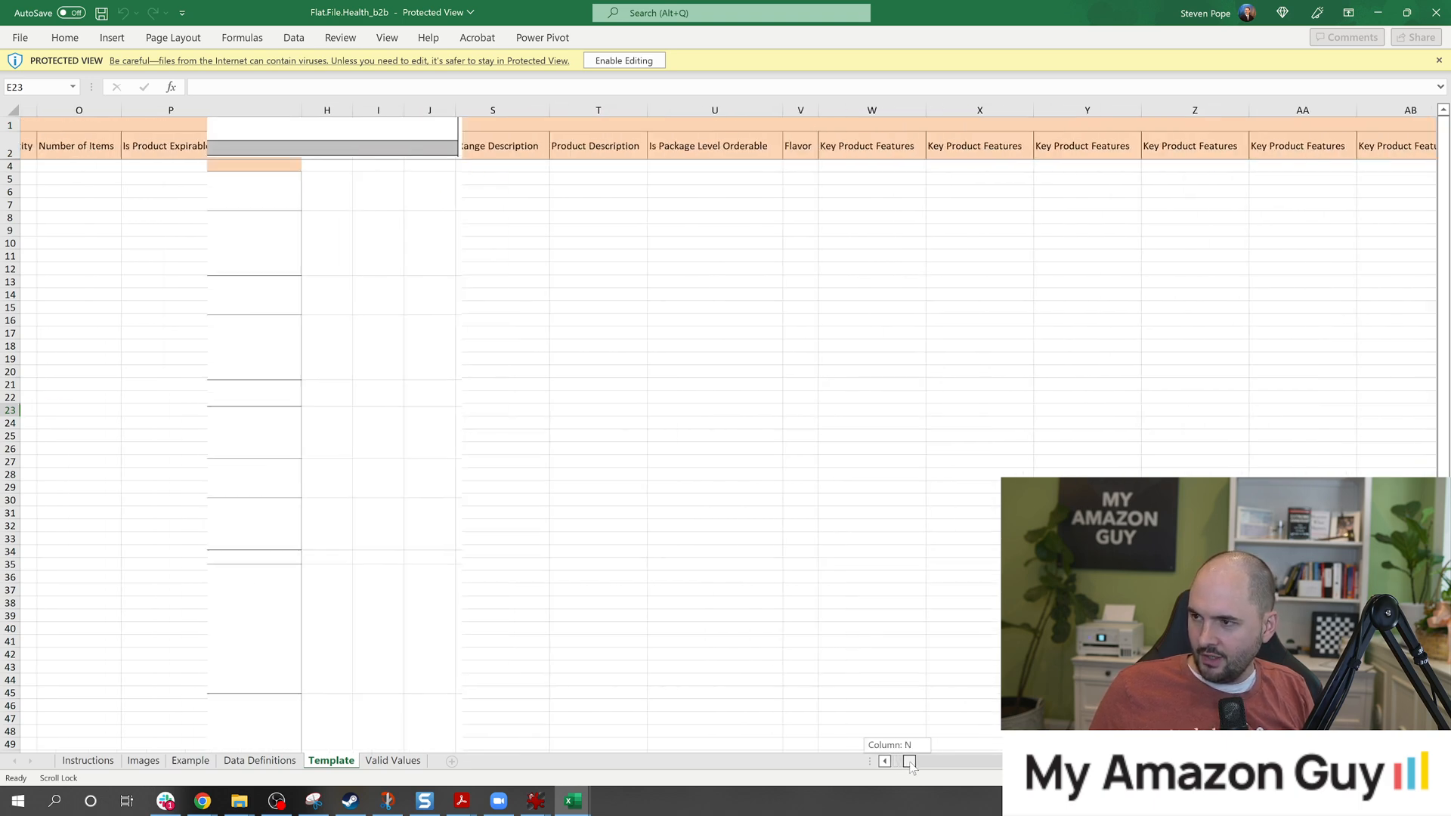
left_click(919, 761)
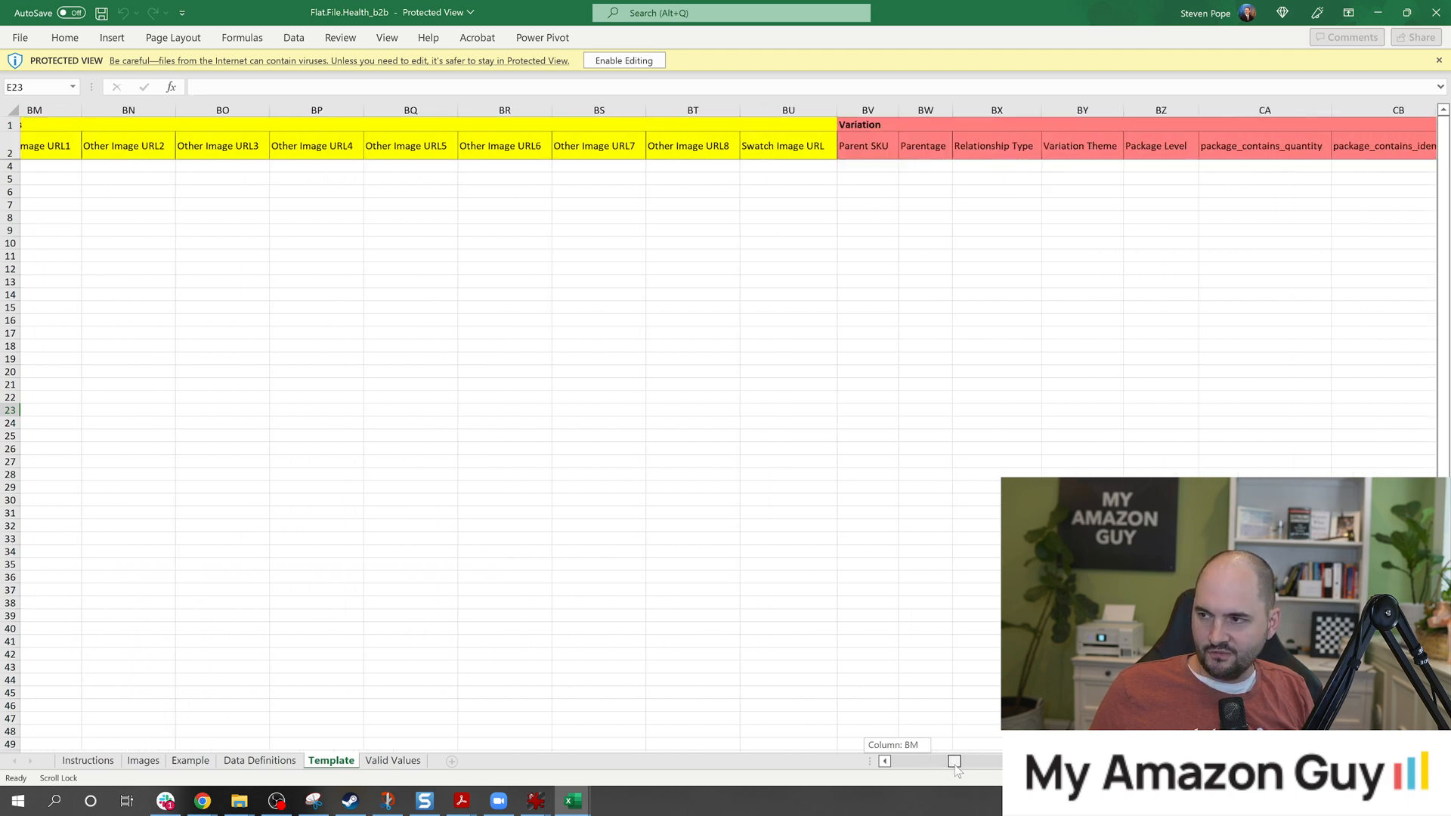
scroll("left", 3)
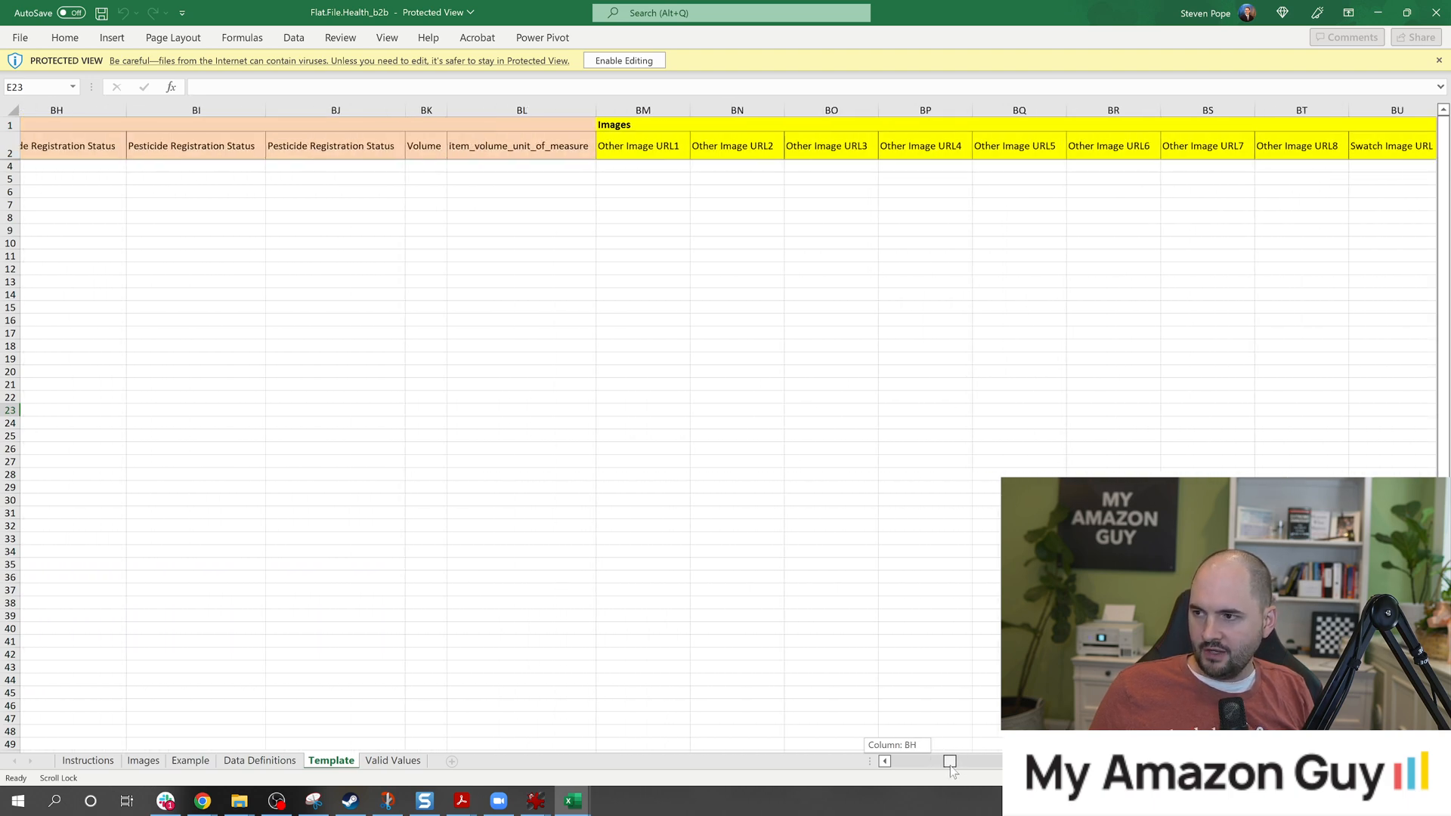
scroll("right", 3)
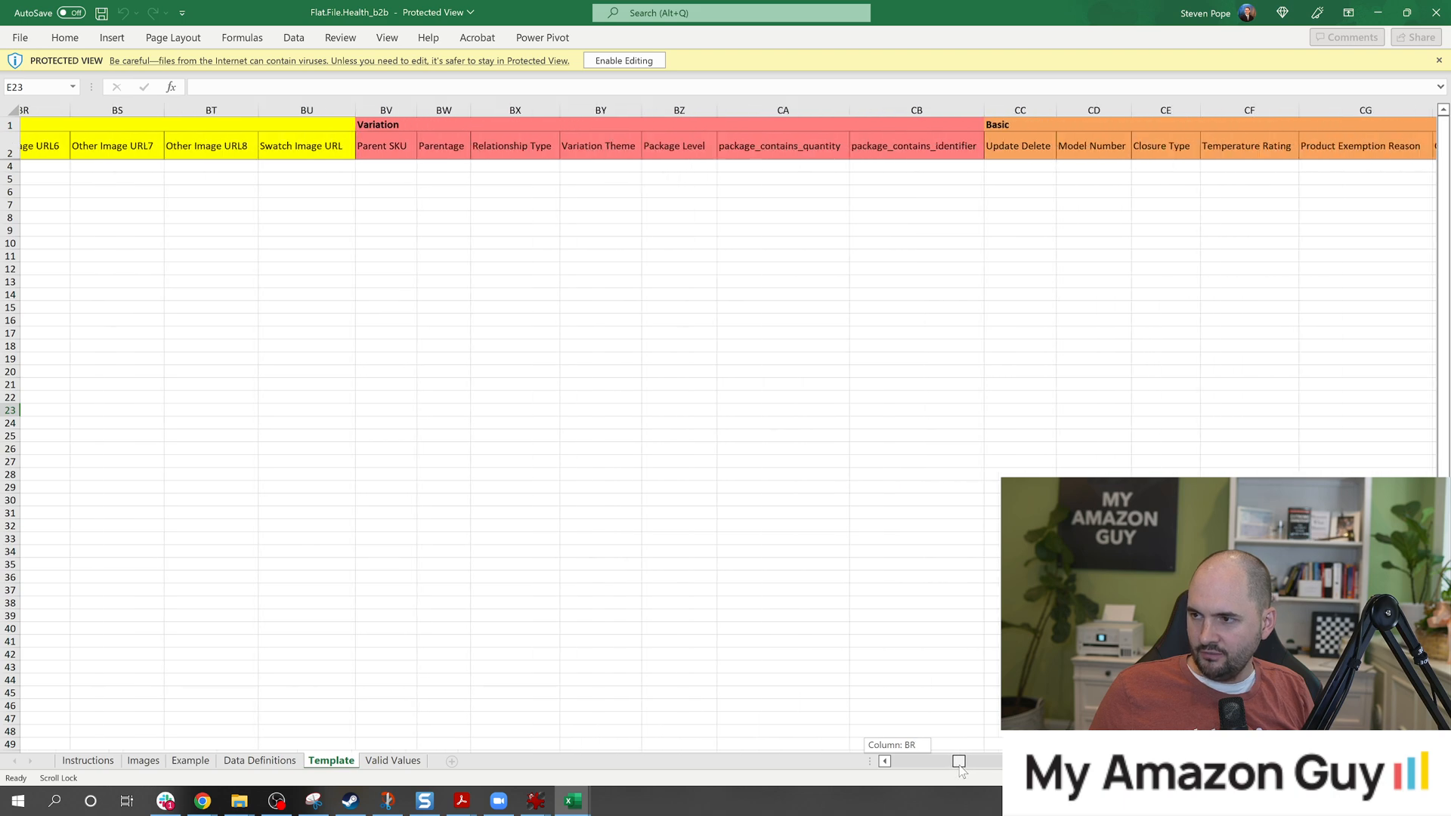
scroll("right", 3)
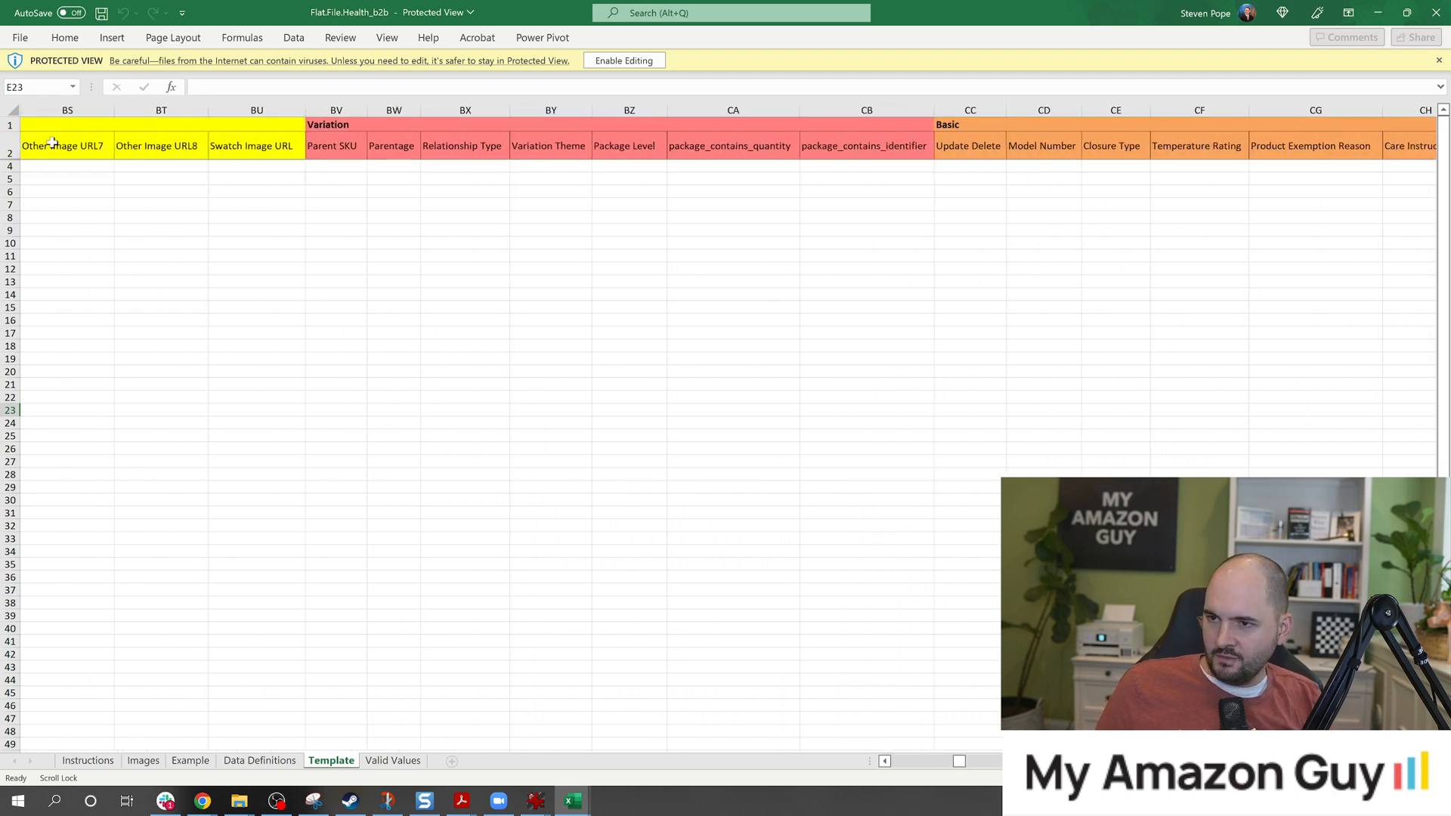
type("update")
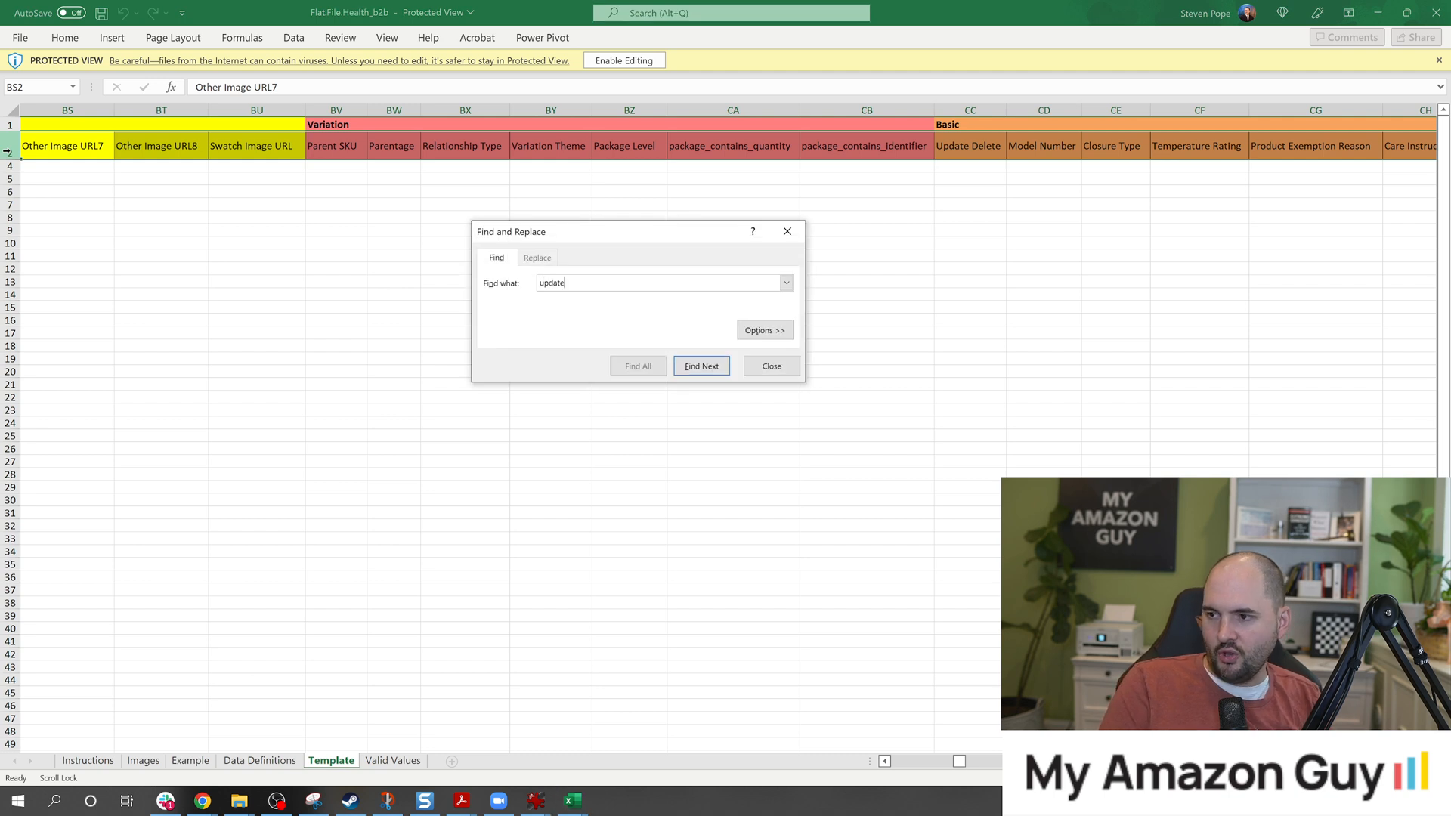
Jump to the Update Delete column, enable editing of the downloaded file, and close Find.
left_click(700, 366)
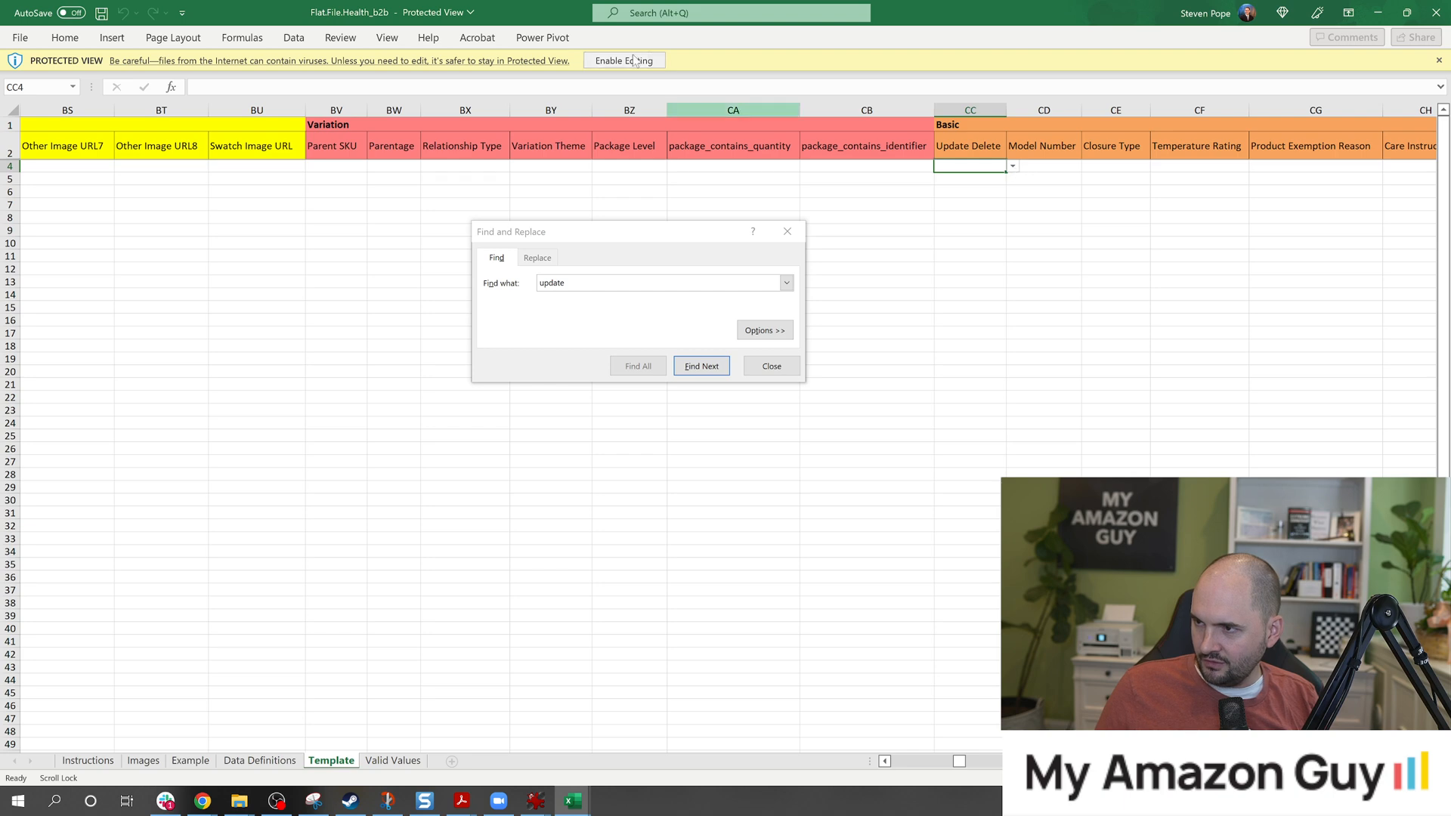
left_click(623, 60)
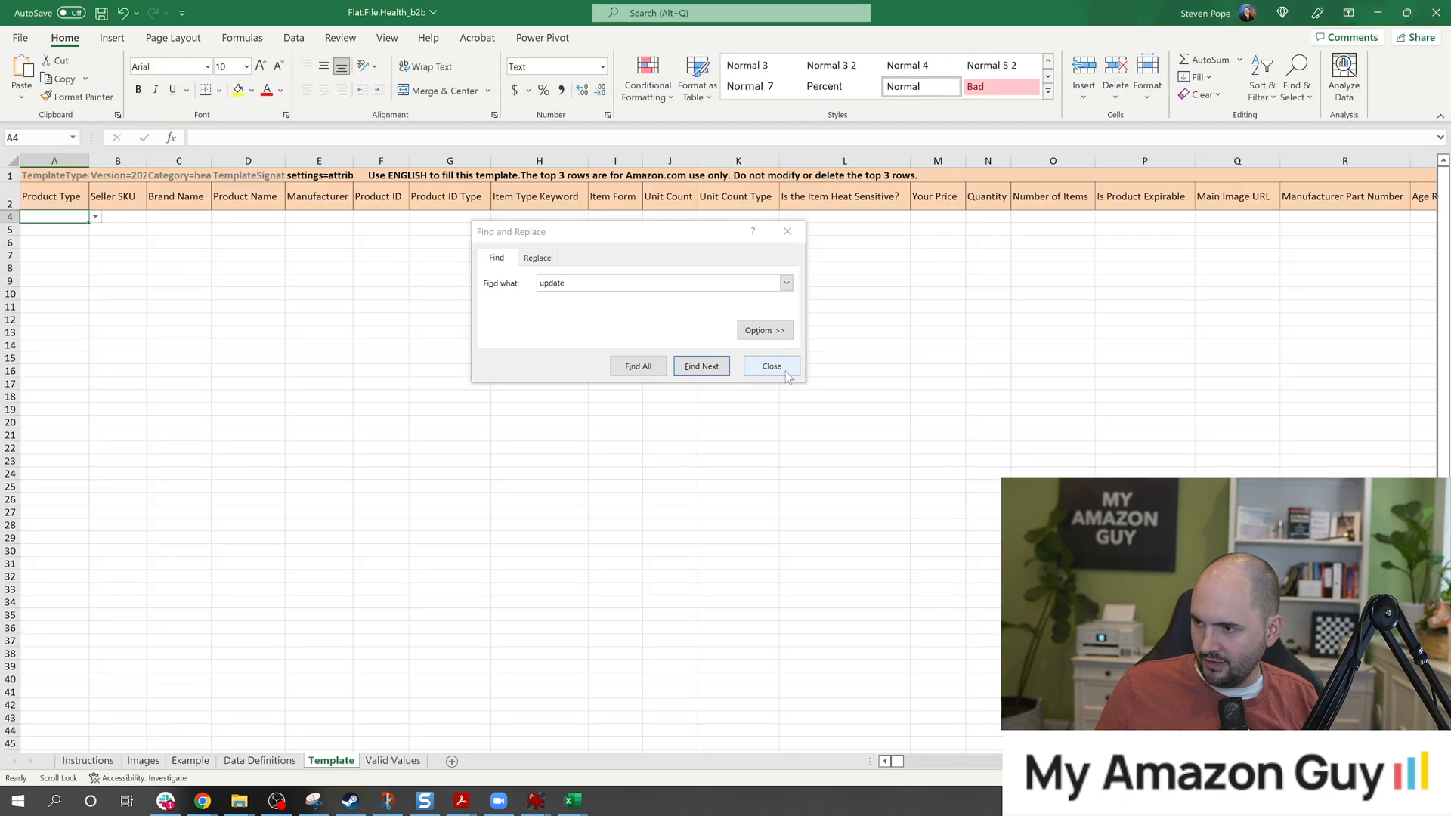
left_click(770, 366)
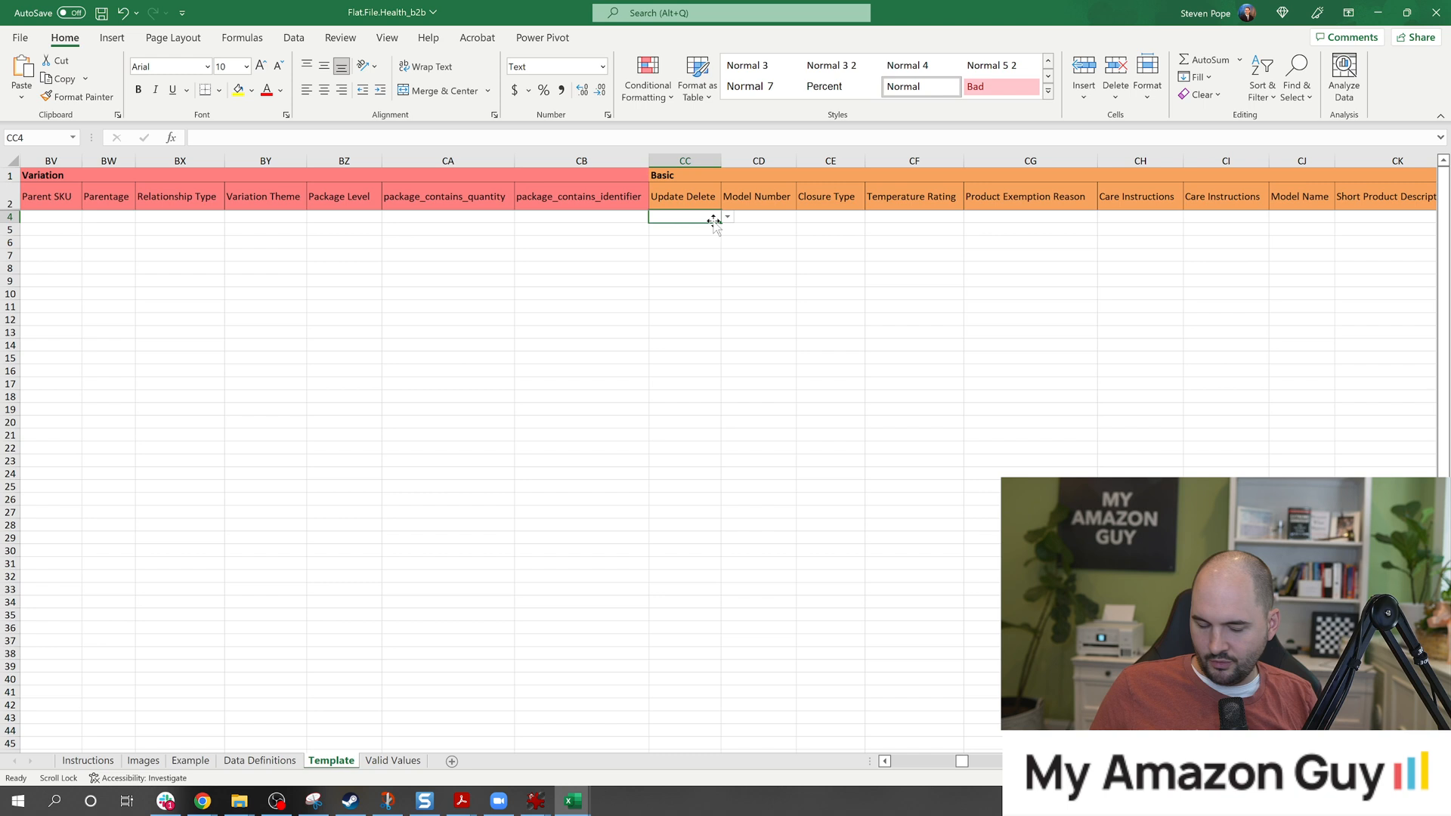
Try Update and PartialUpdate in CC4/CC5, cancelling both validation errors, then reselect the first entry cell.
type("Update")
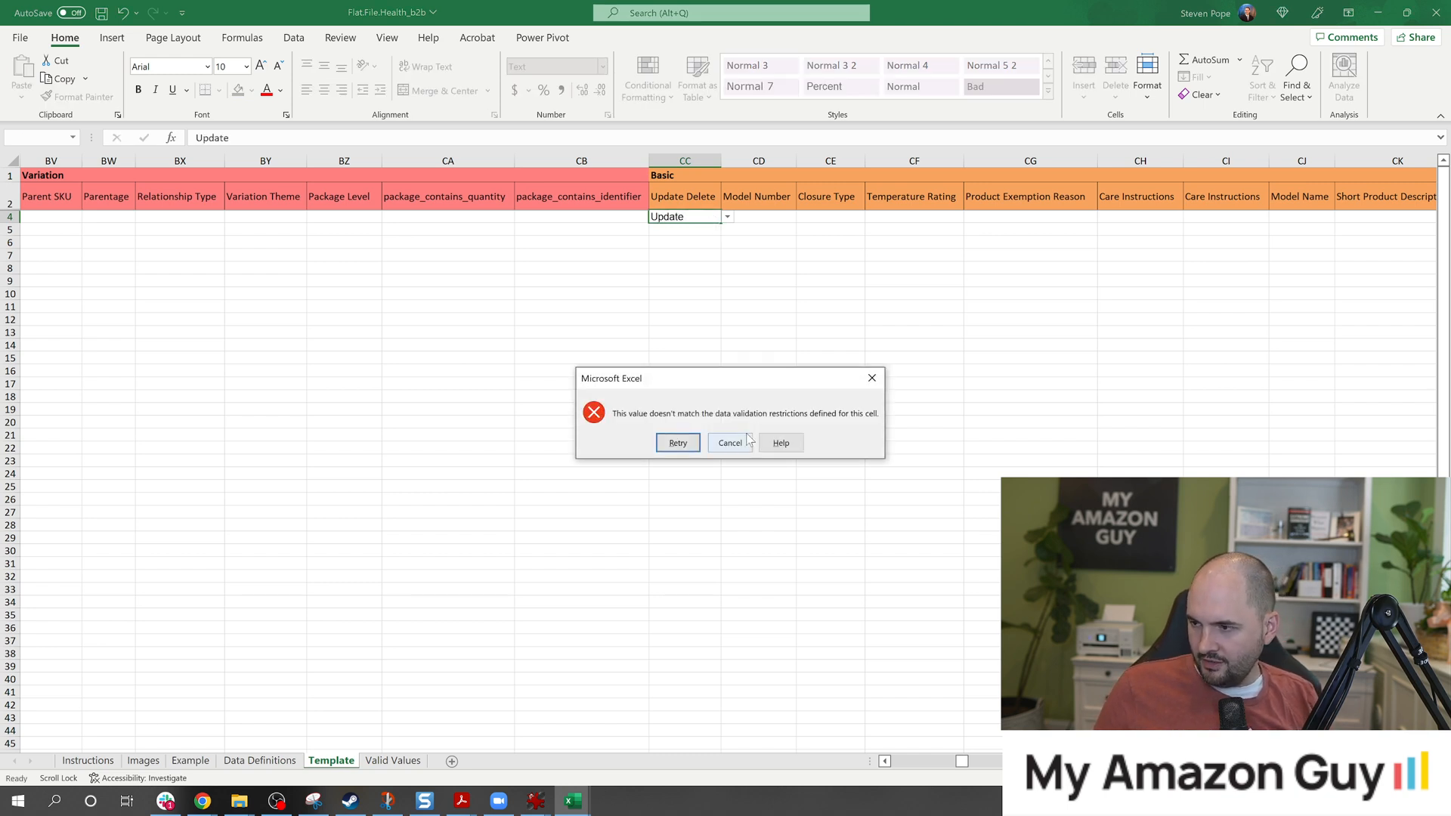
left_click(729, 442)
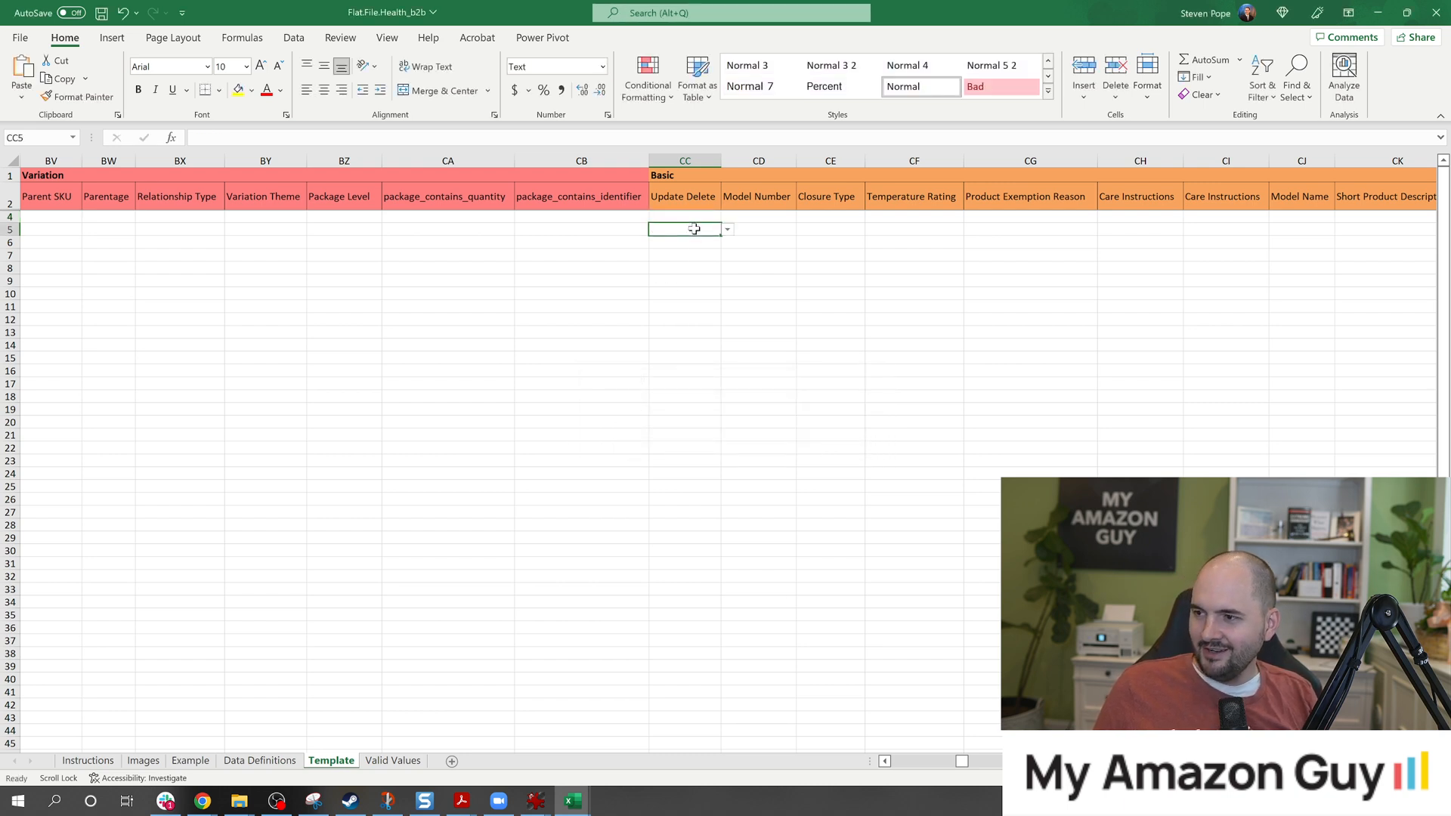
type("PartialUpdate")
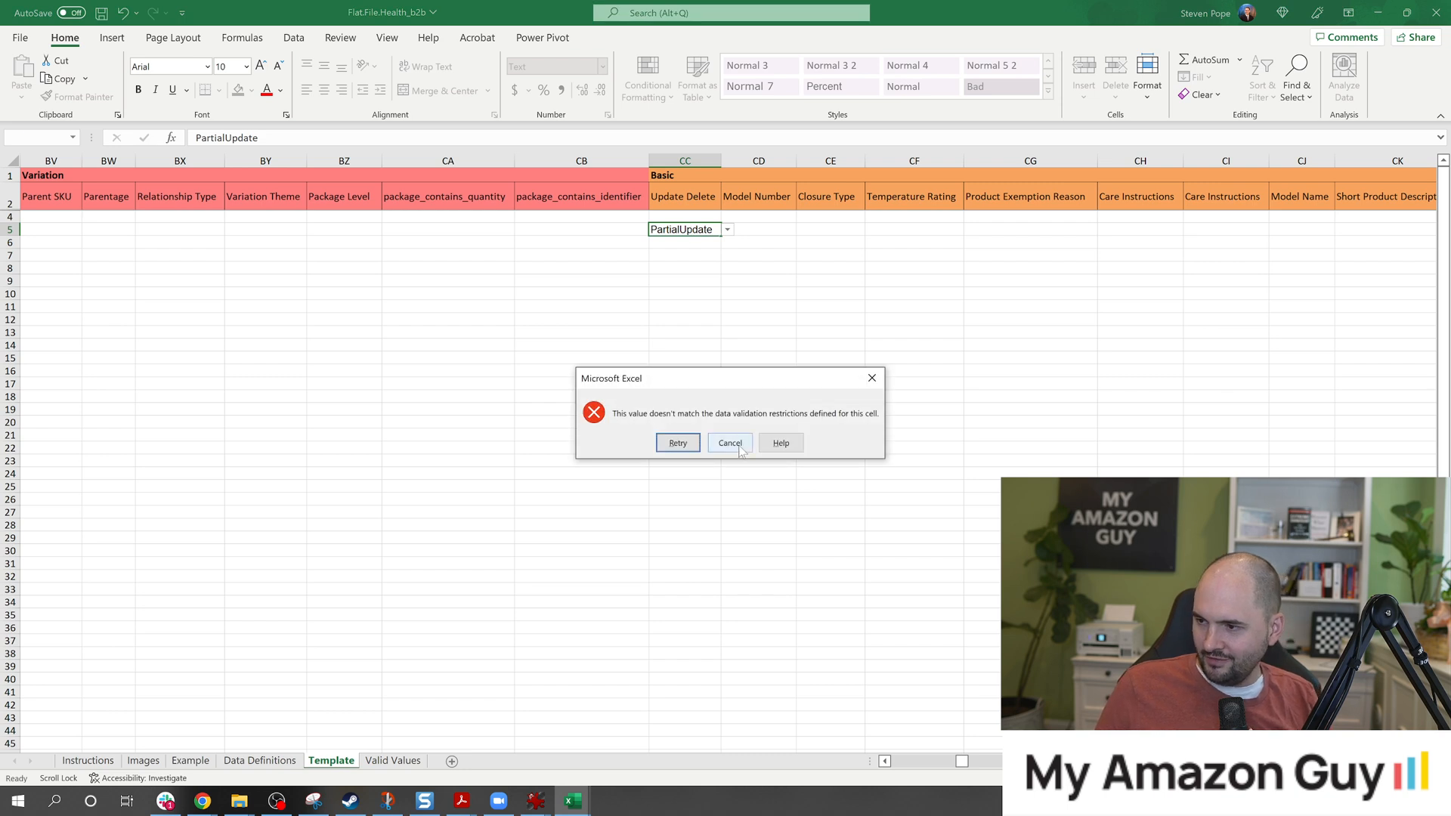
left_click(729, 442)
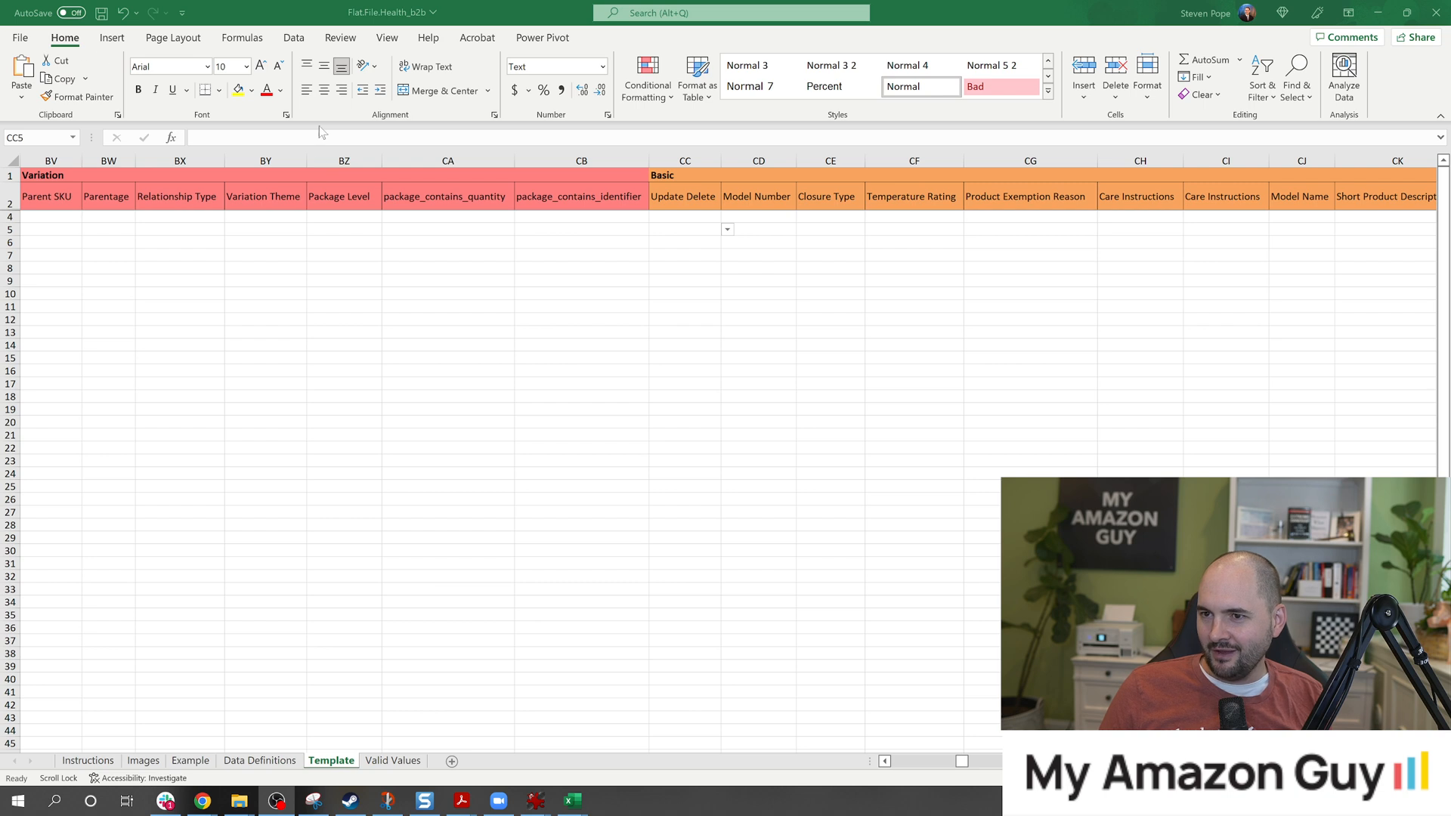
left_click(684, 217)
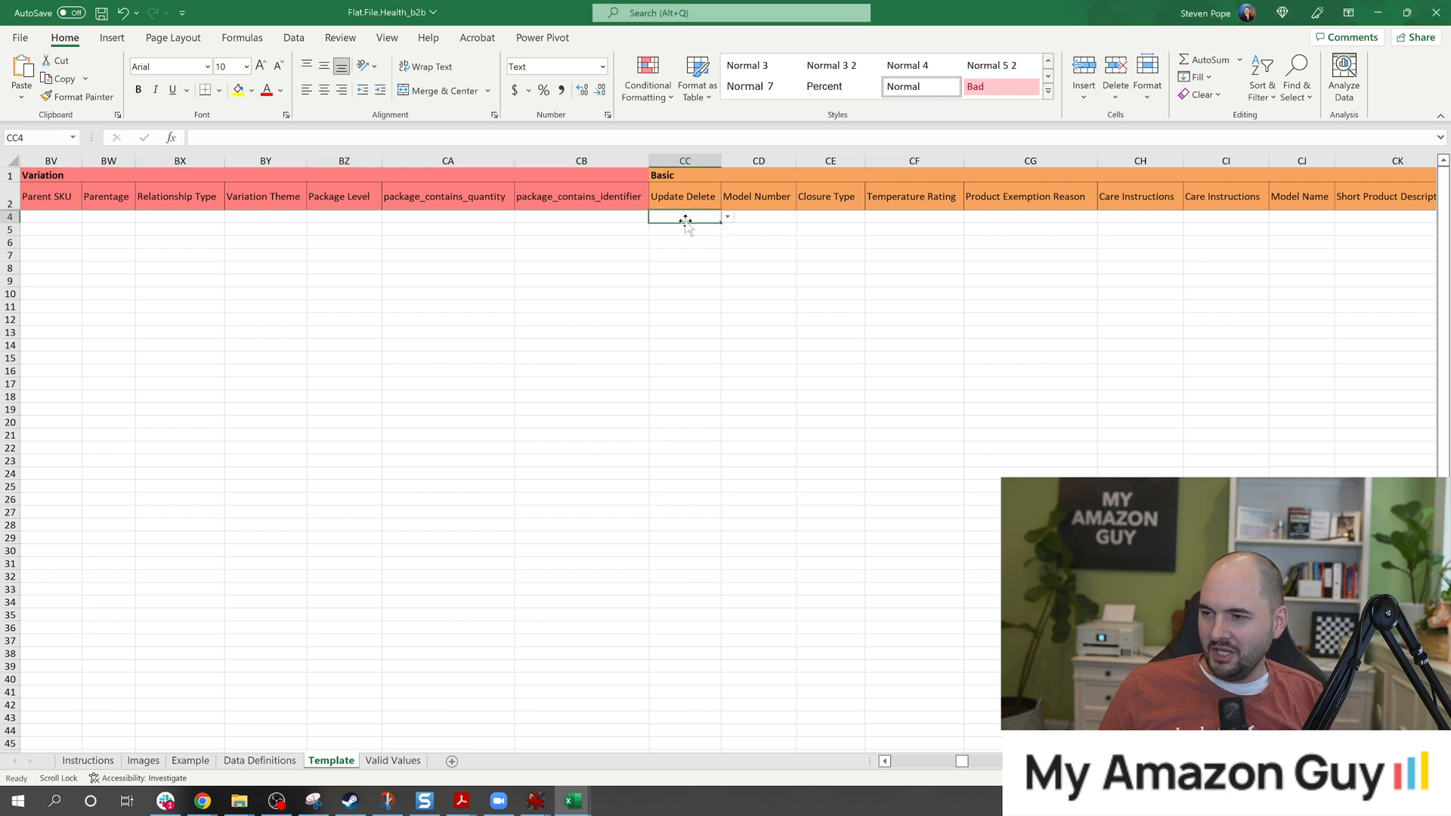
mouse_move(711, 220)
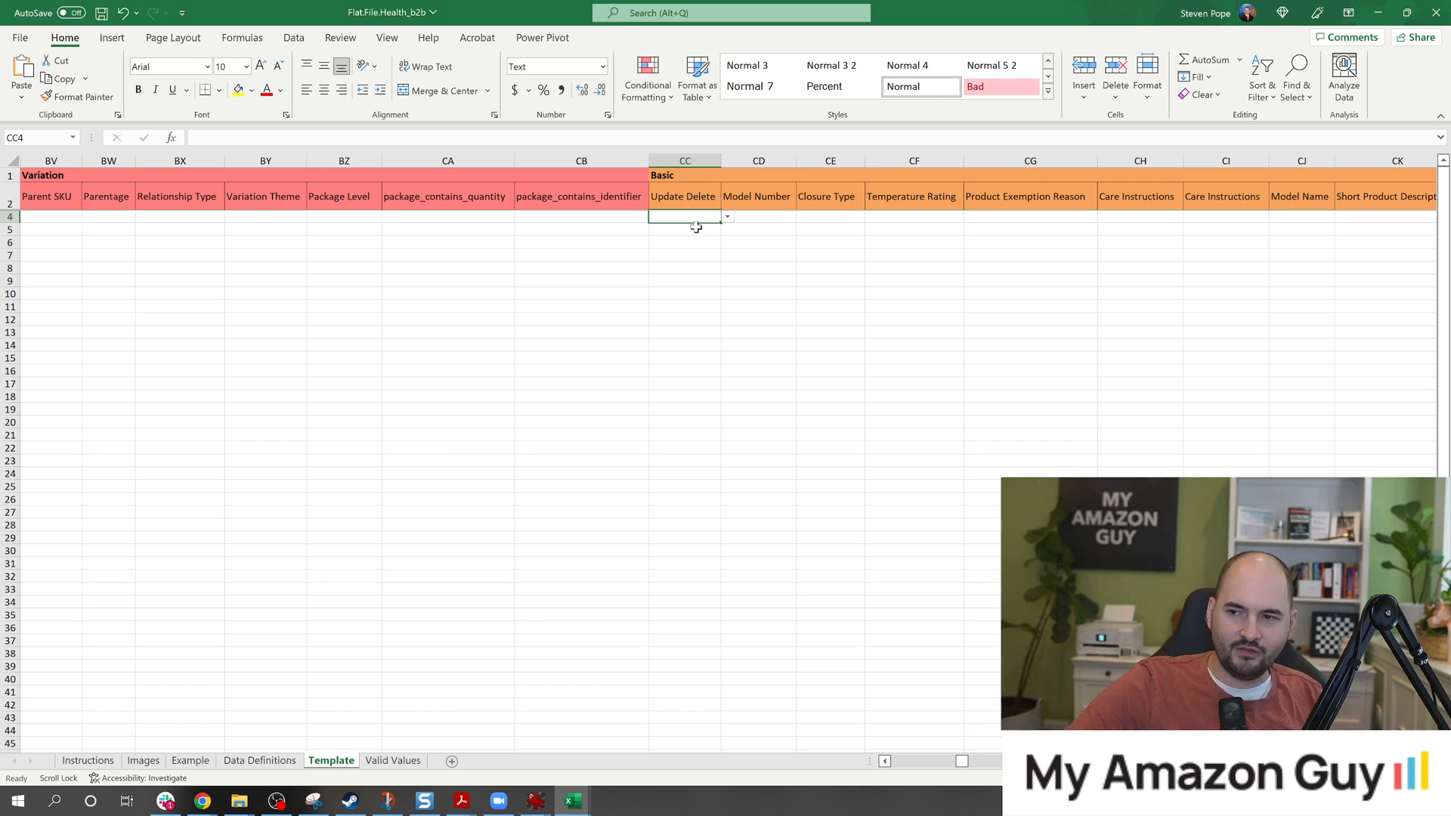
mouse_move(689, 225)
type("siz")
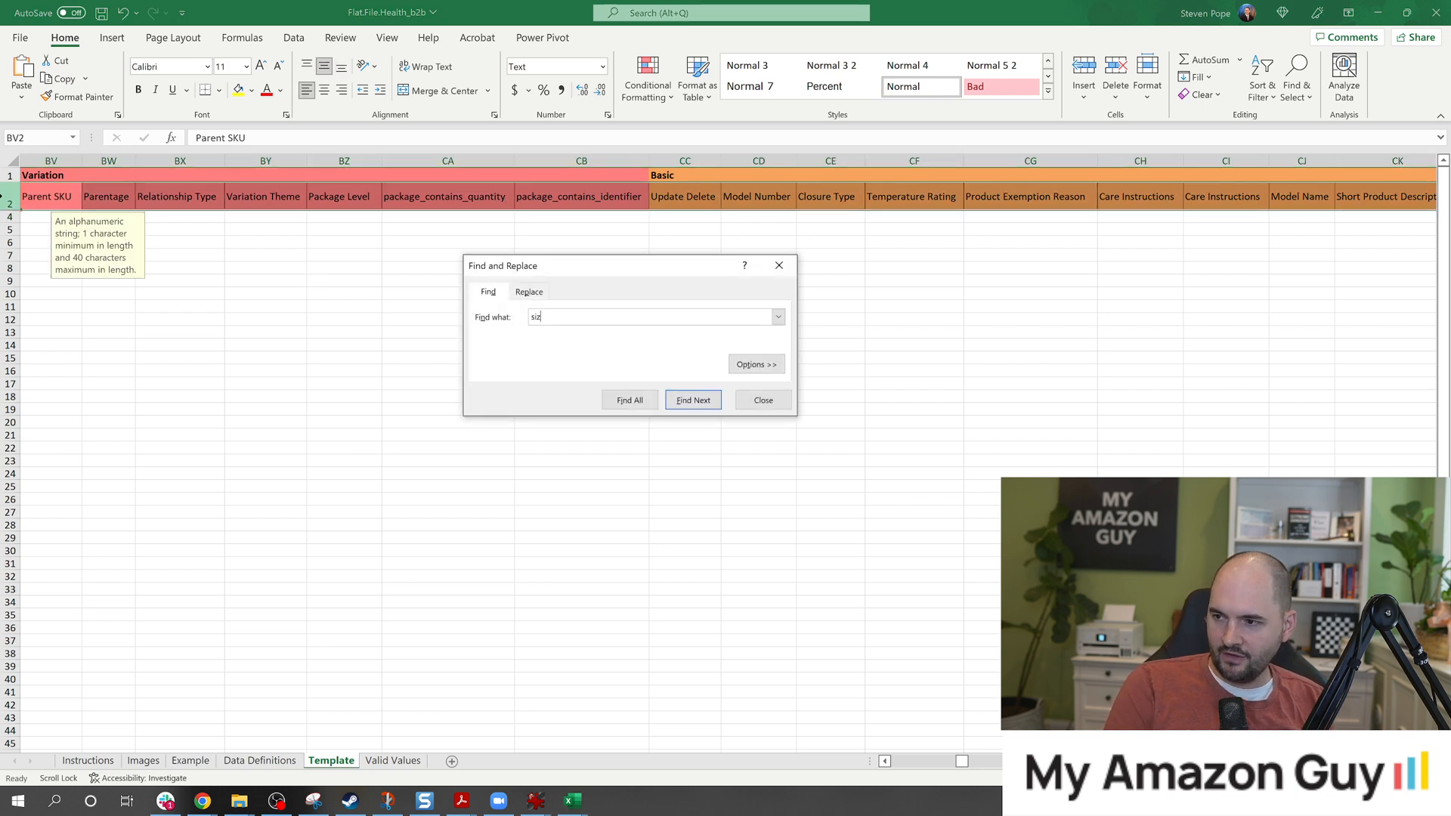
Enter Small under Size in CL4, then type Update into row 4's Update Delete cell.
left_click(692, 394)
type("Small")
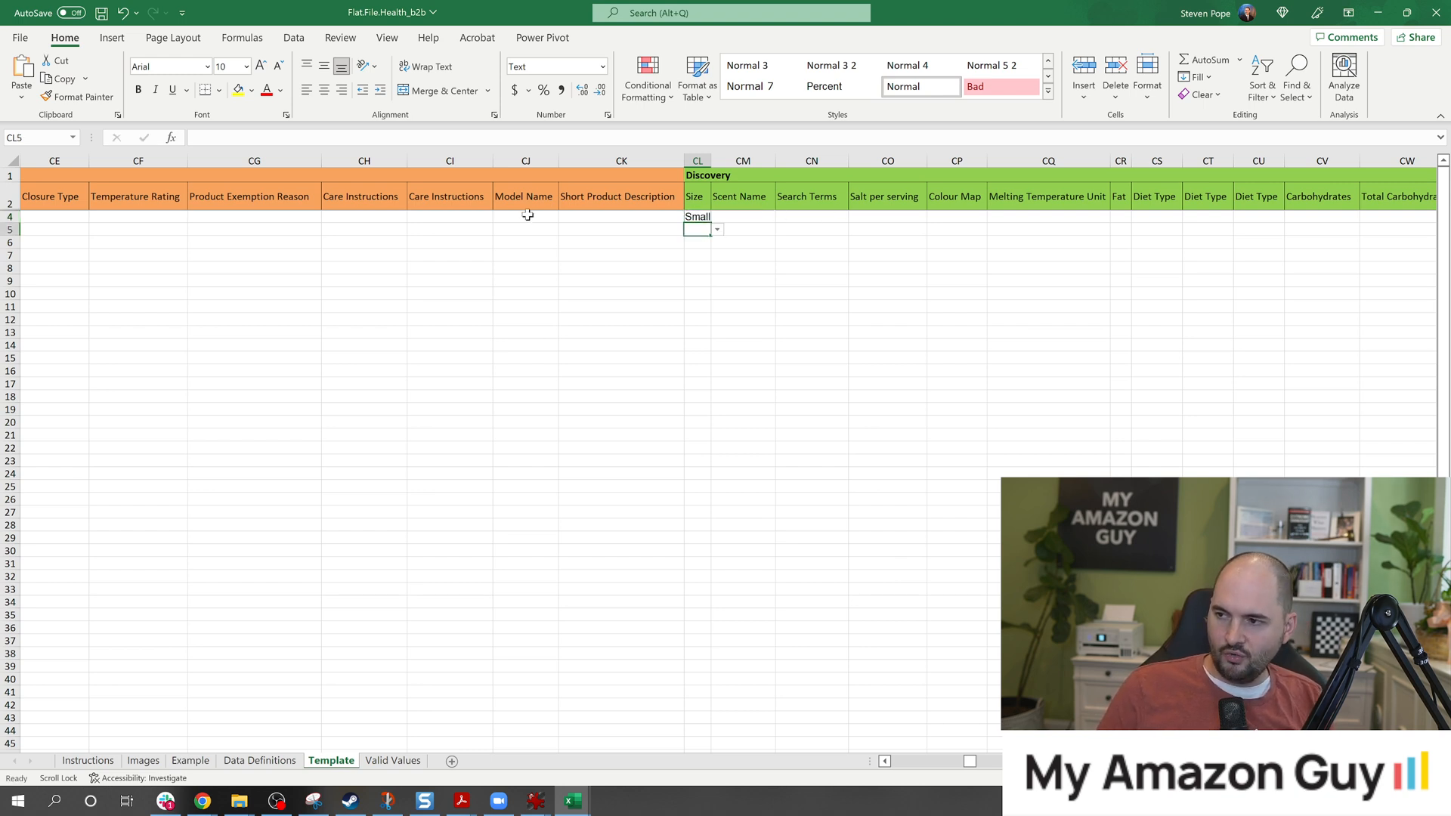
left_click(696, 216)
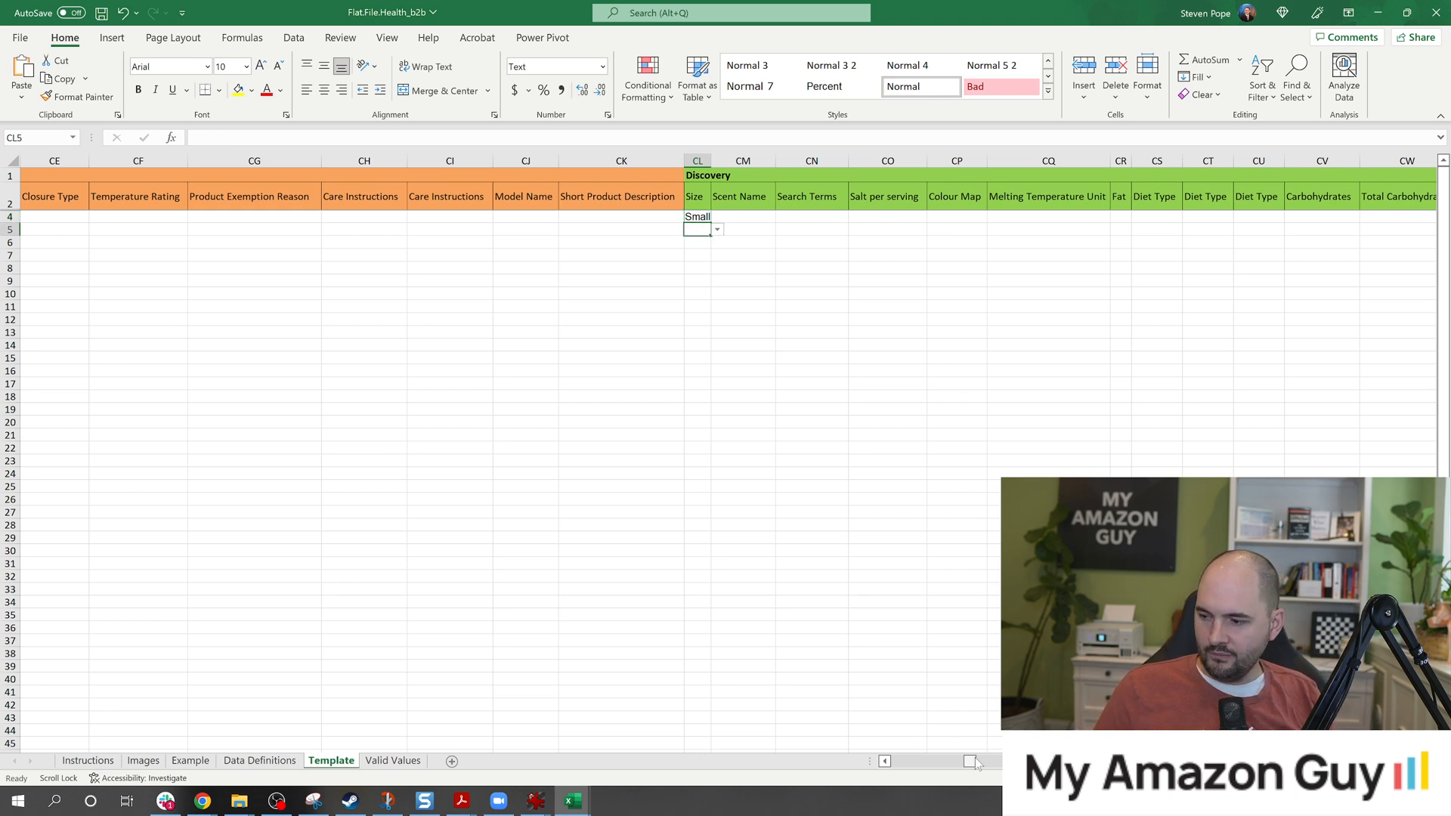
scroll("left", 3)
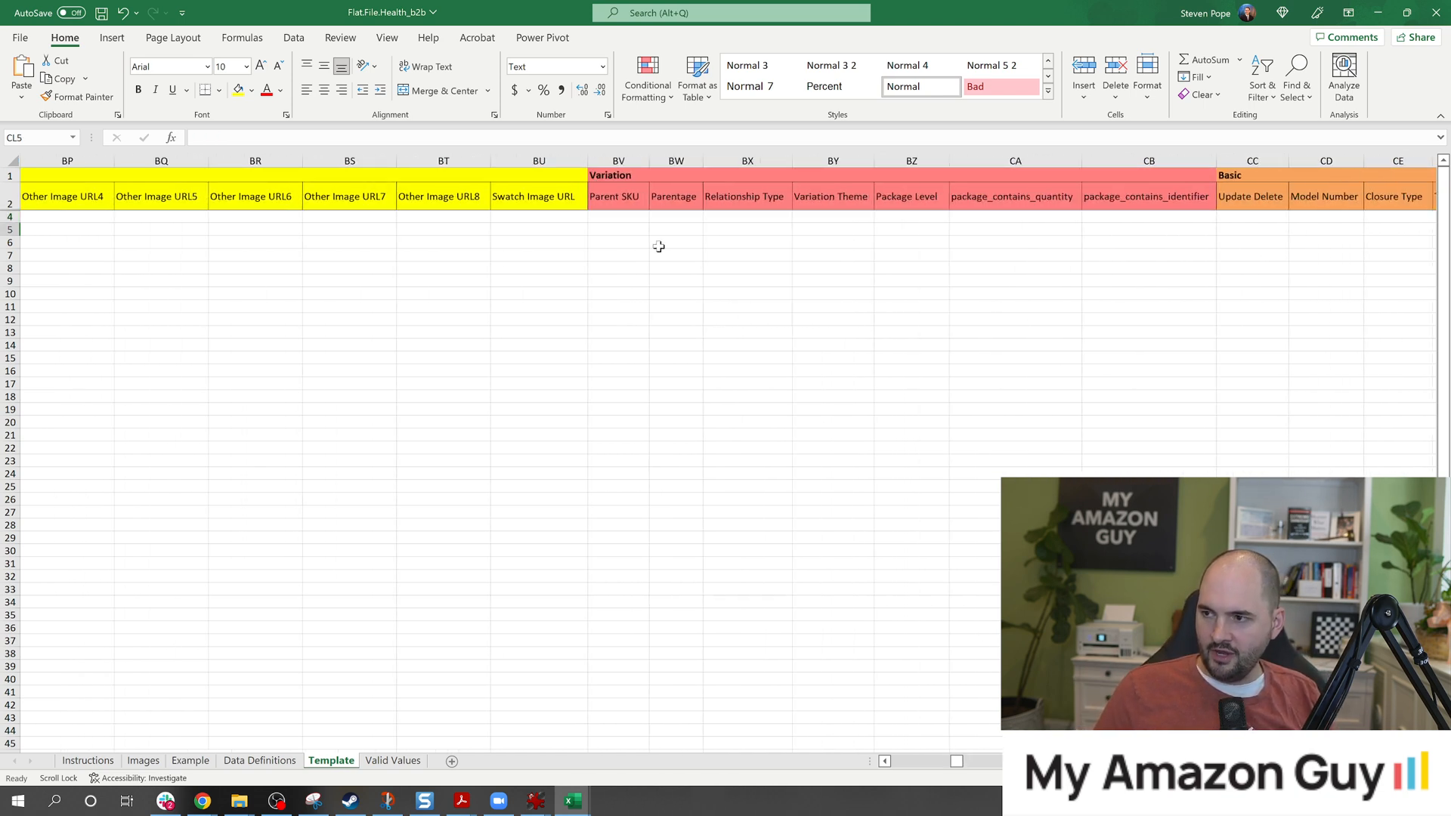
left_click(1252, 215)
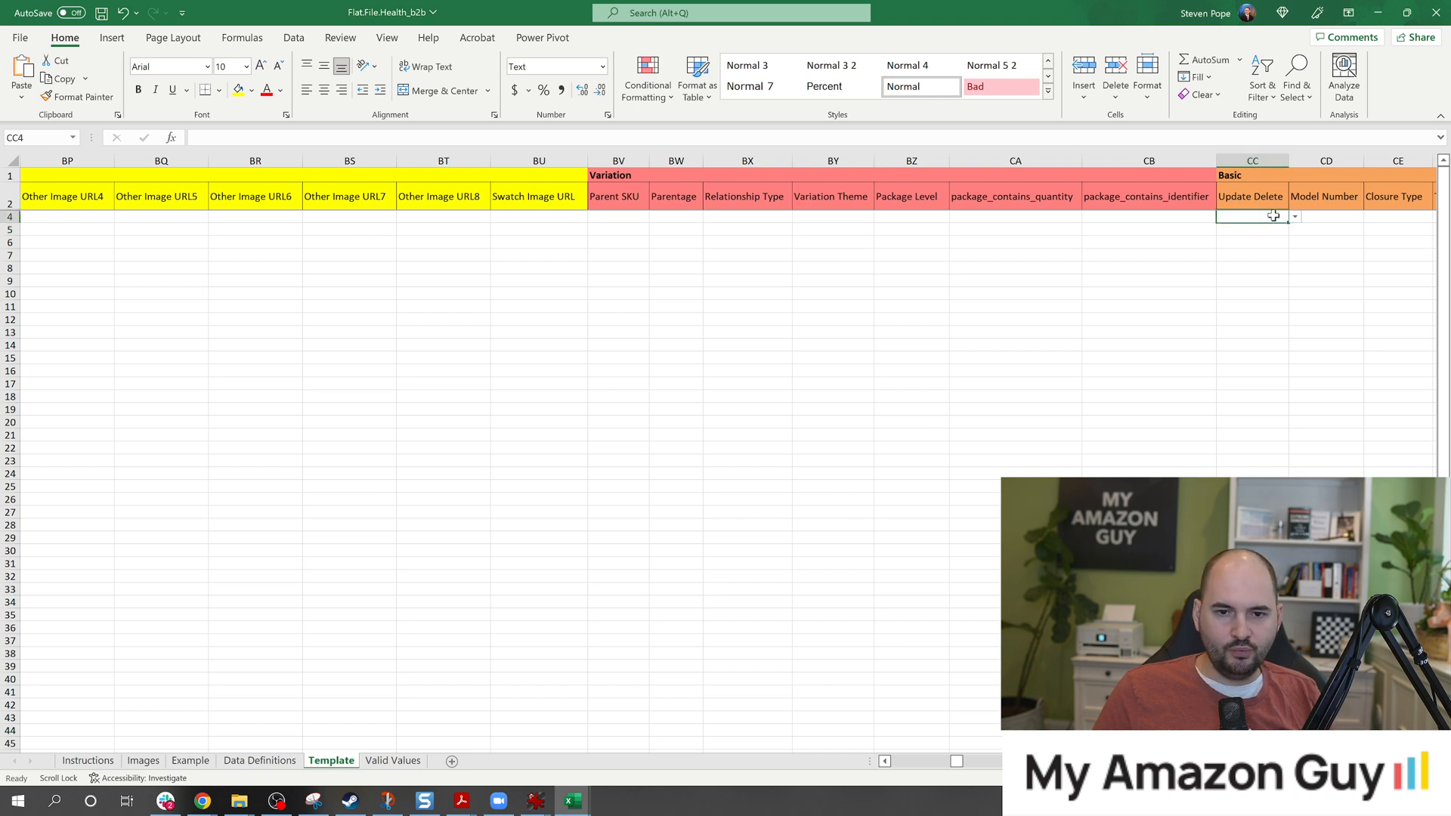
type("Update")
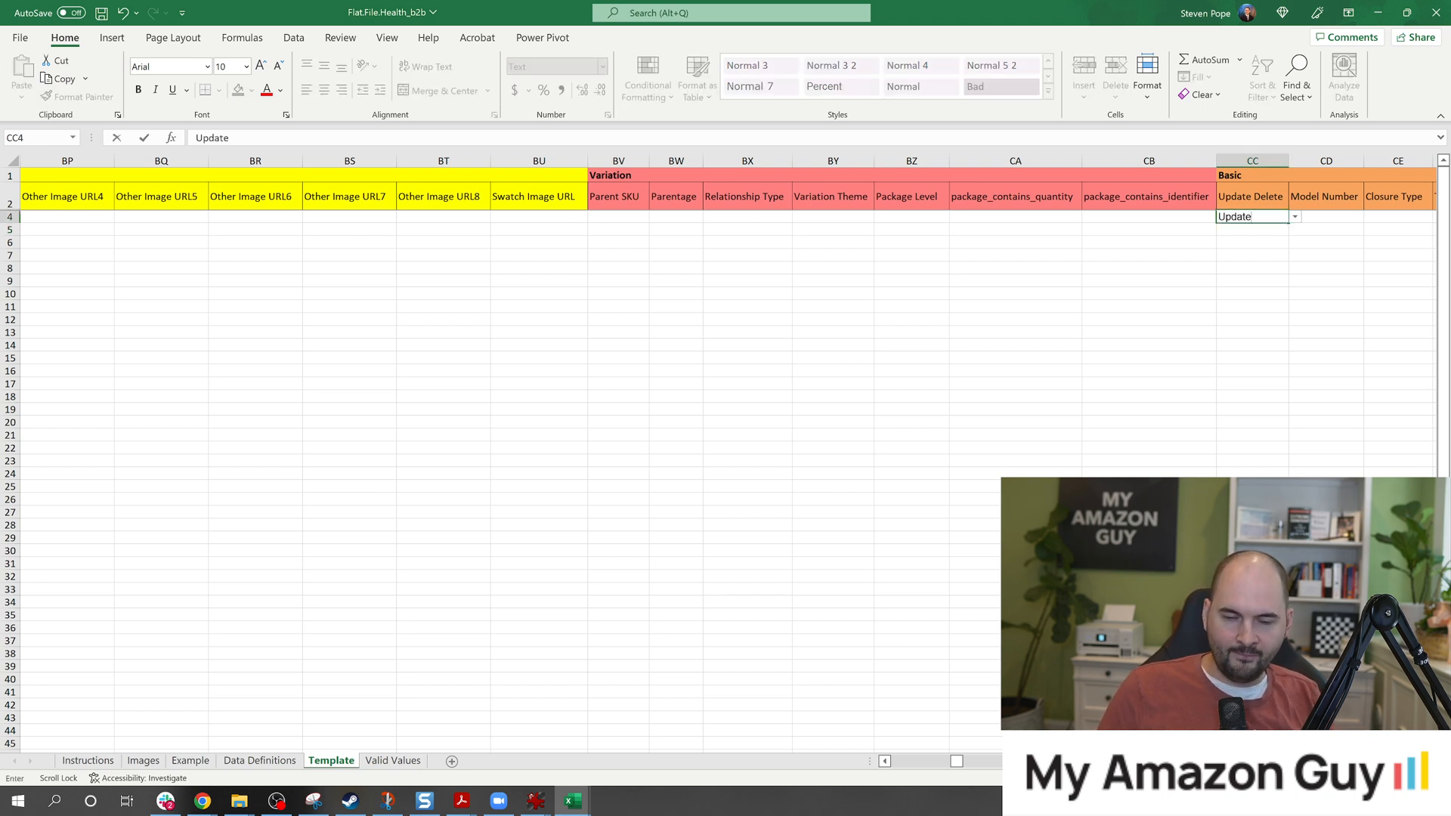